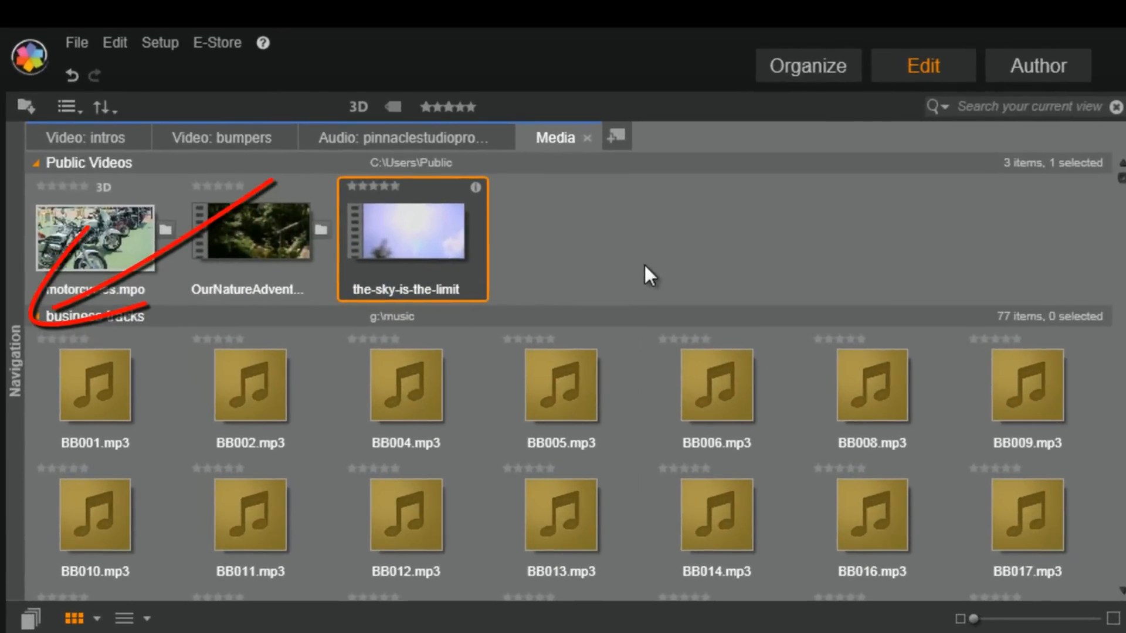
# Reach the Watchfolders page of the Control Panel from the library Organize view
pyautogui.click(16, 352)
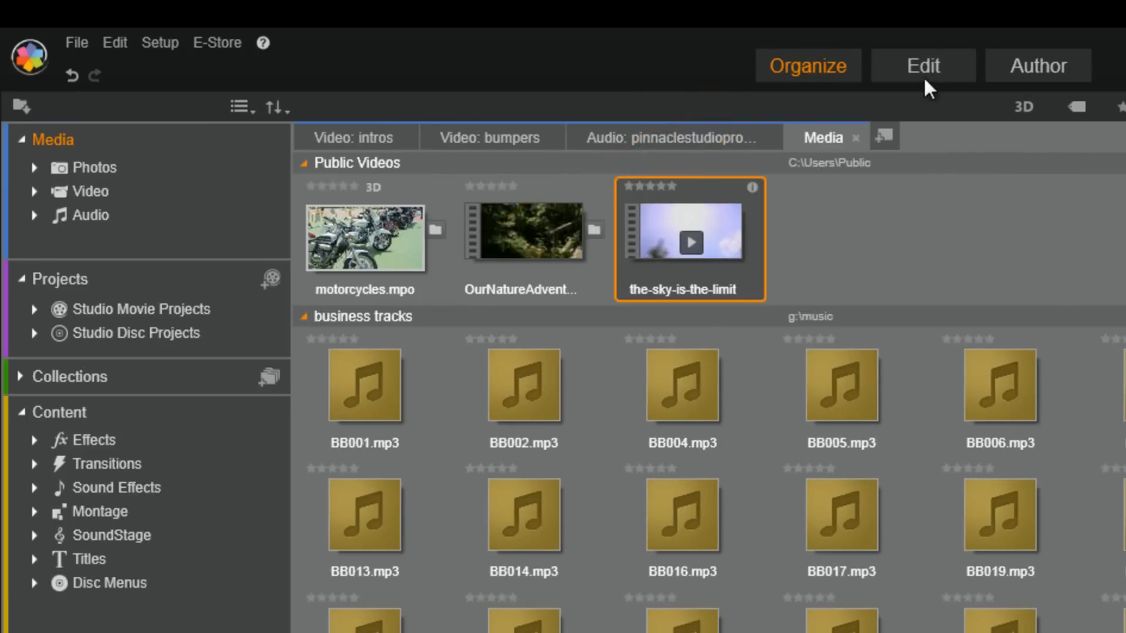
pyautogui.moveTo(933, 75)
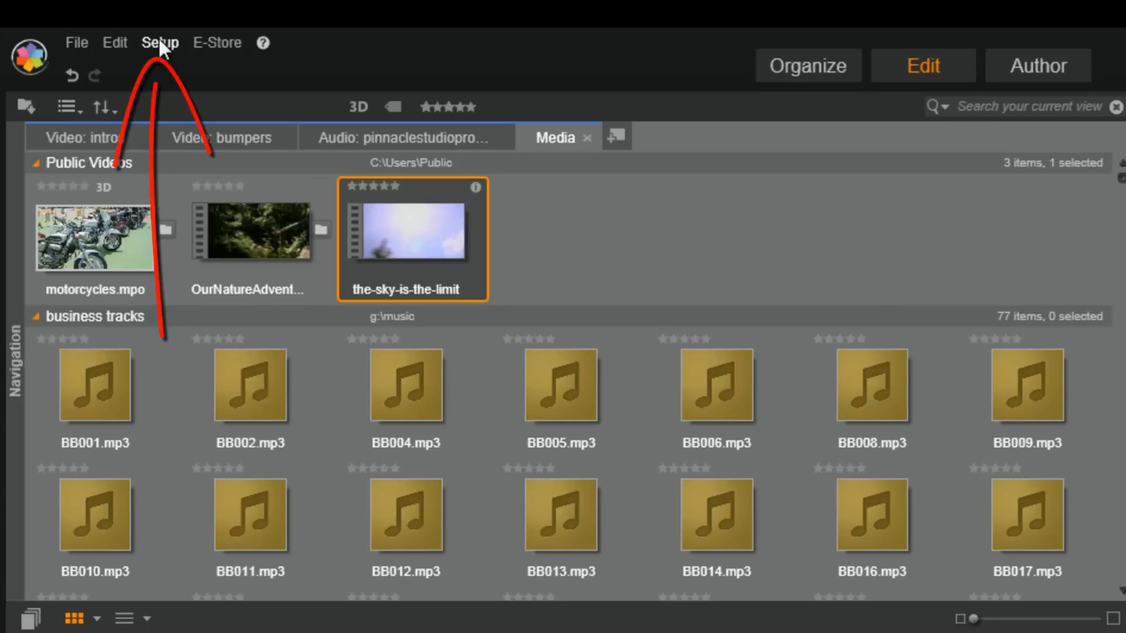
pyautogui.click(159, 42)
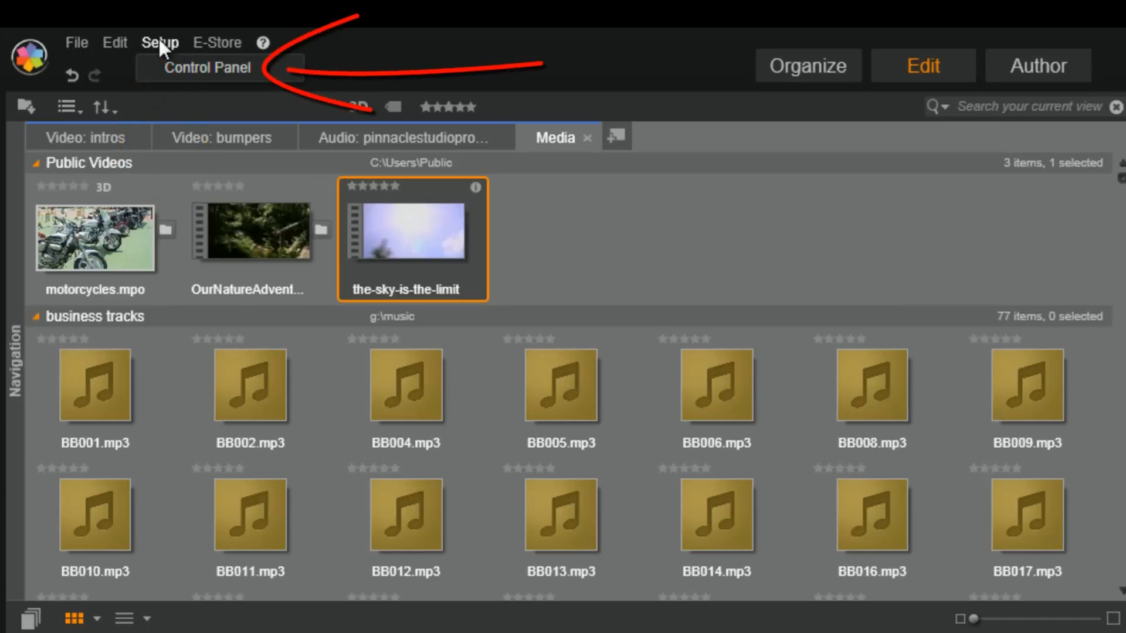
pyautogui.click(206, 66)
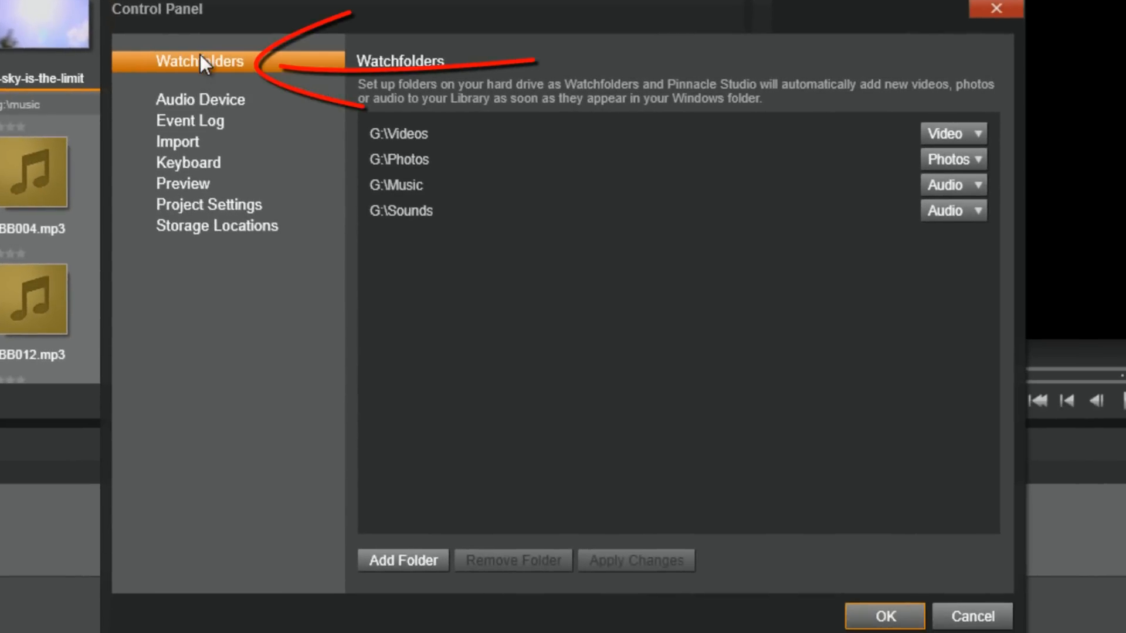
pyautogui.click(403, 561)
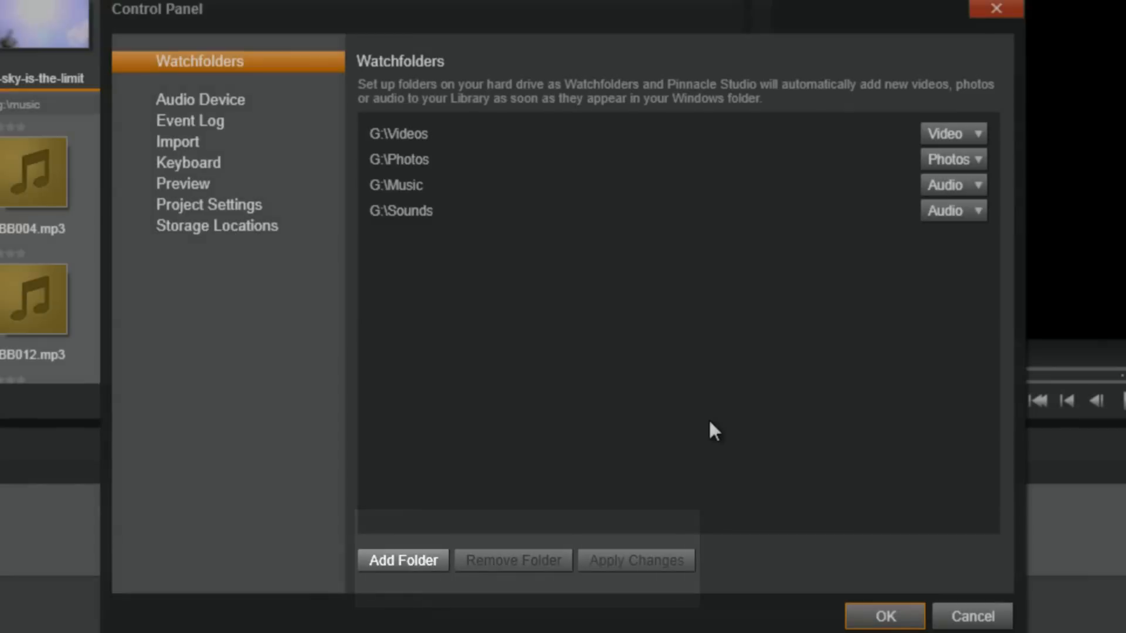
pyautogui.moveTo(651, 377)
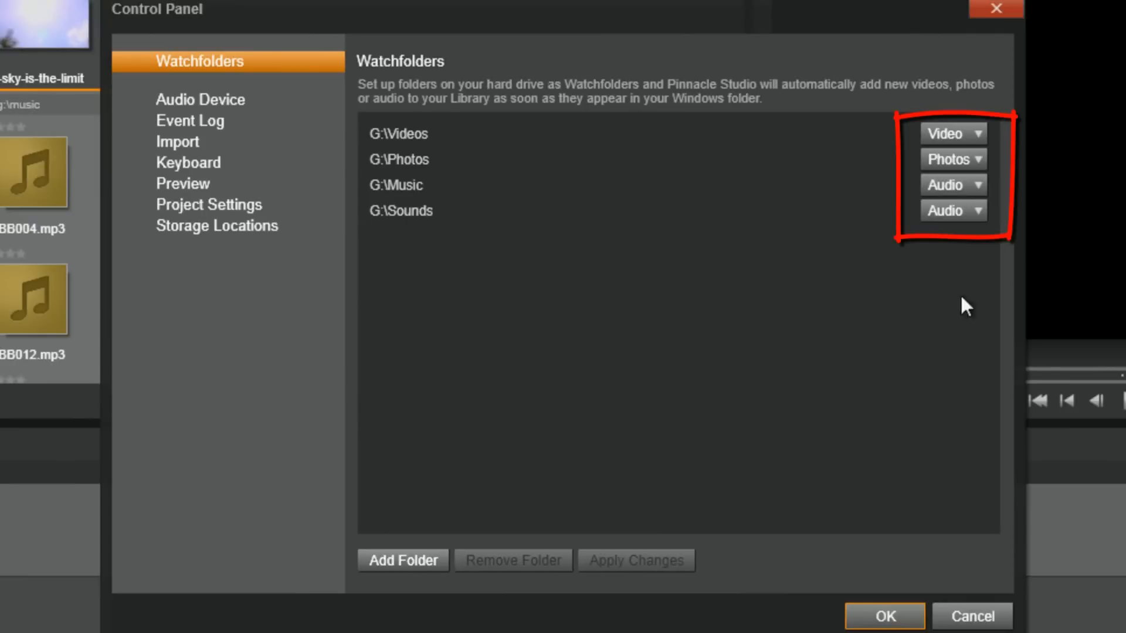
# Review the media type choices for the G:\Videos and G:\Sounds watchfolders without changing them
pyautogui.click(953, 133)
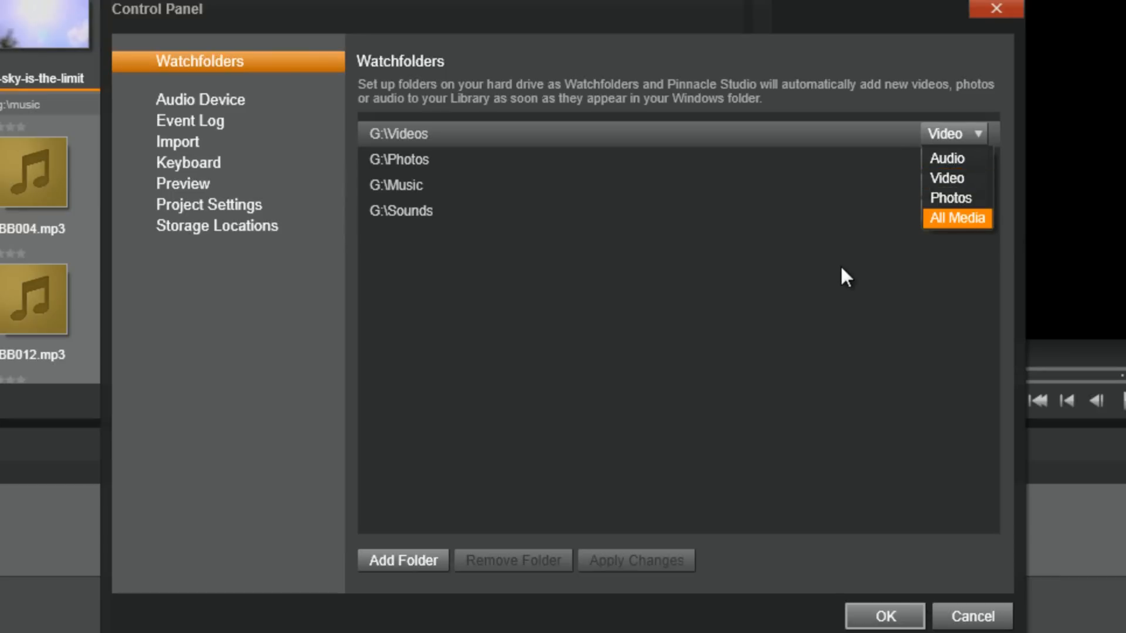
pyautogui.click(954, 211)
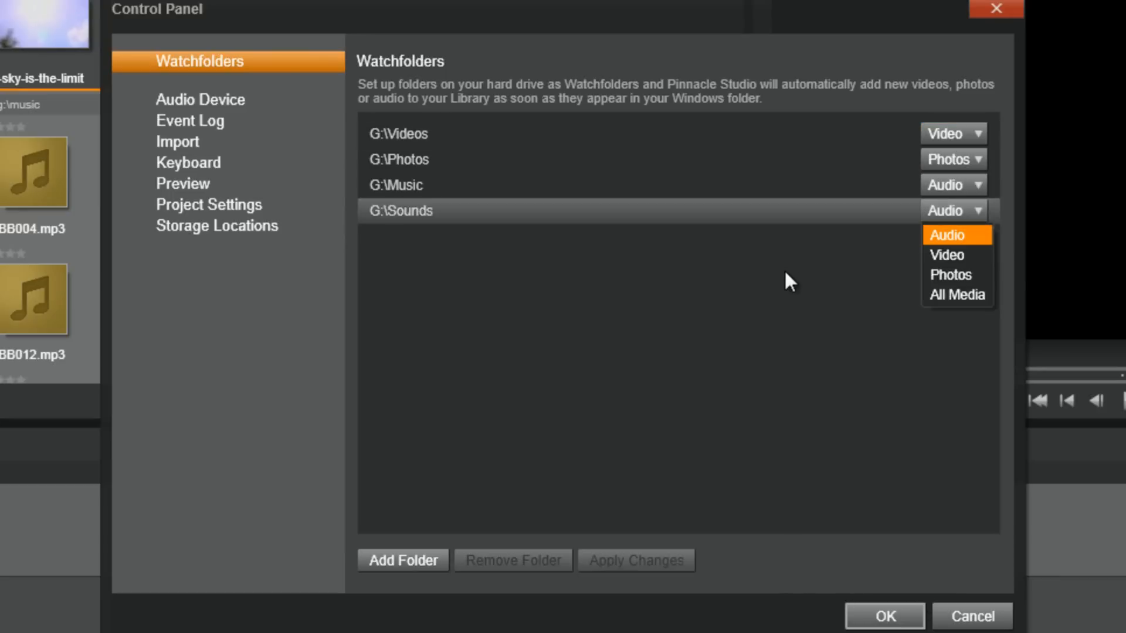
pyautogui.click(953, 235)
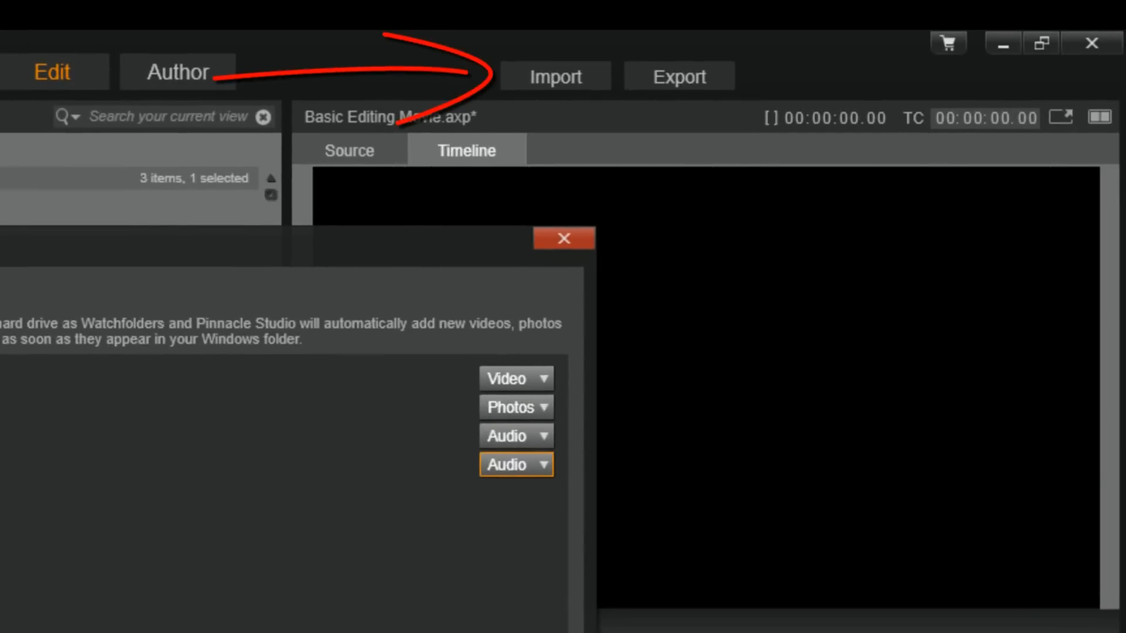
# Close the Control Panel and bring up the Import window with its list of import sources
pyautogui.click(564, 238)
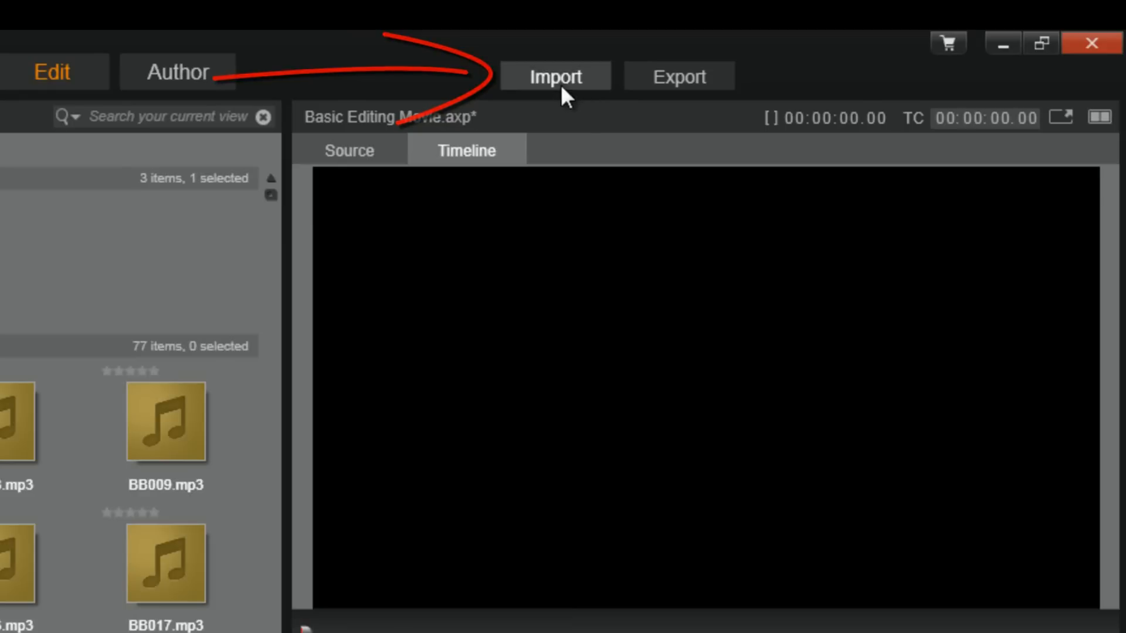
pyautogui.click(552, 76)
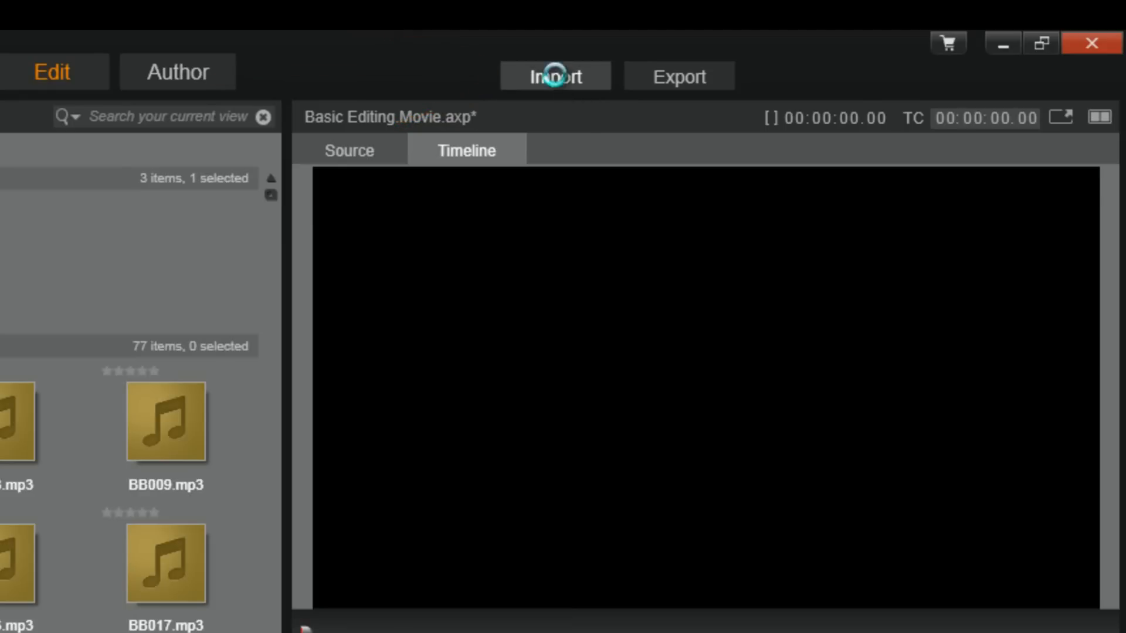
pyautogui.click(554, 75)
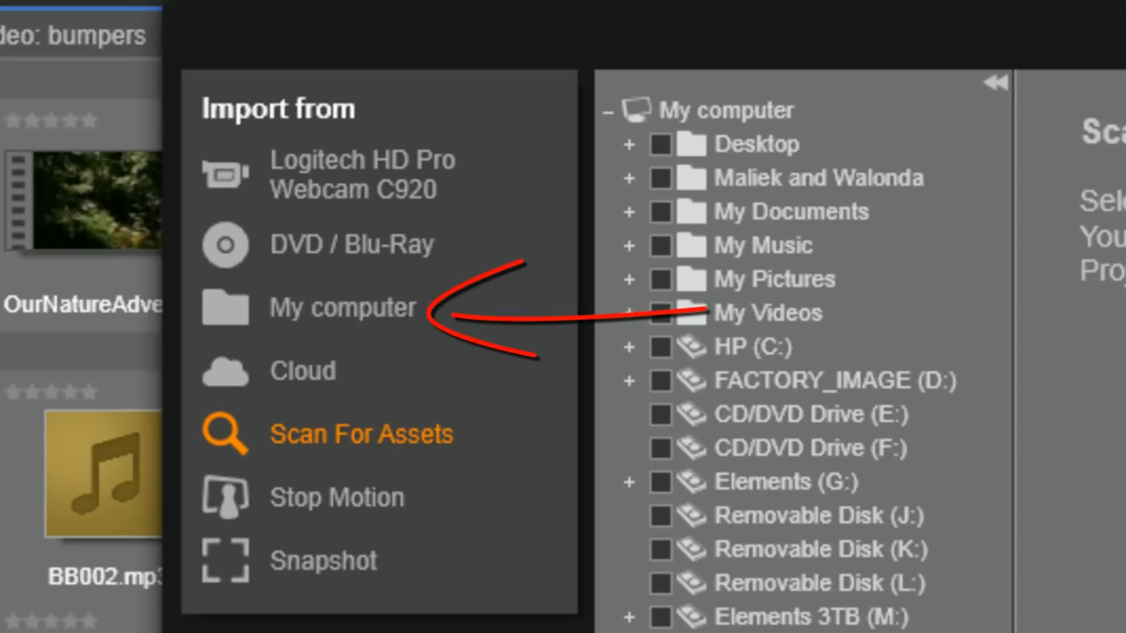
# Browse My computer > My Pictures into the Family Fun folder, all 473 photos marked
pyautogui.click(333, 310)
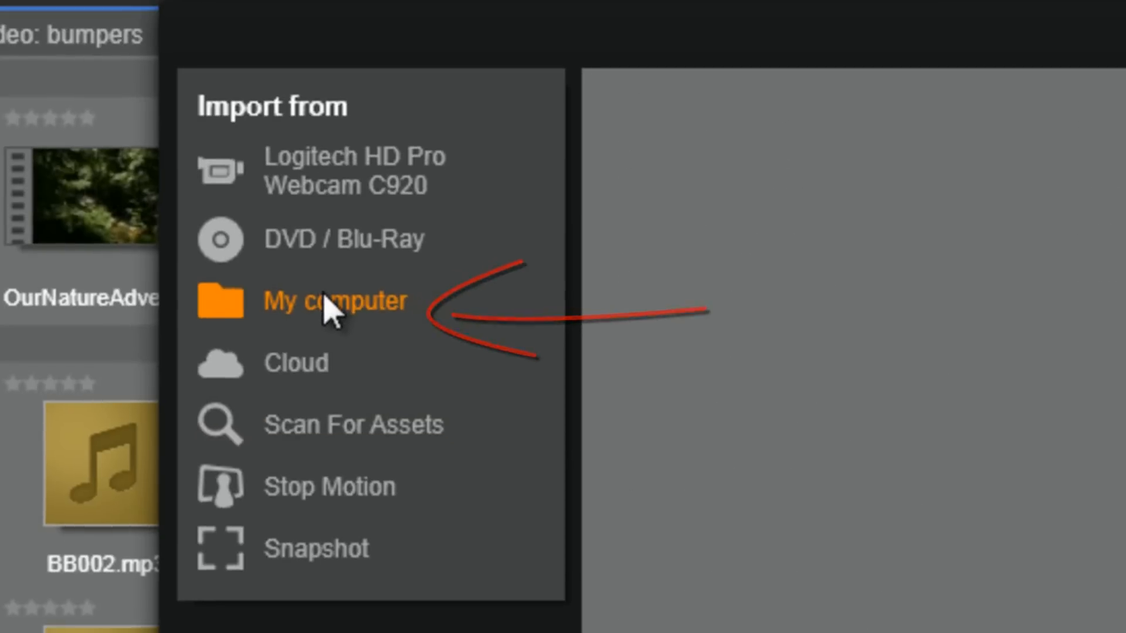
pyautogui.click(333, 303)
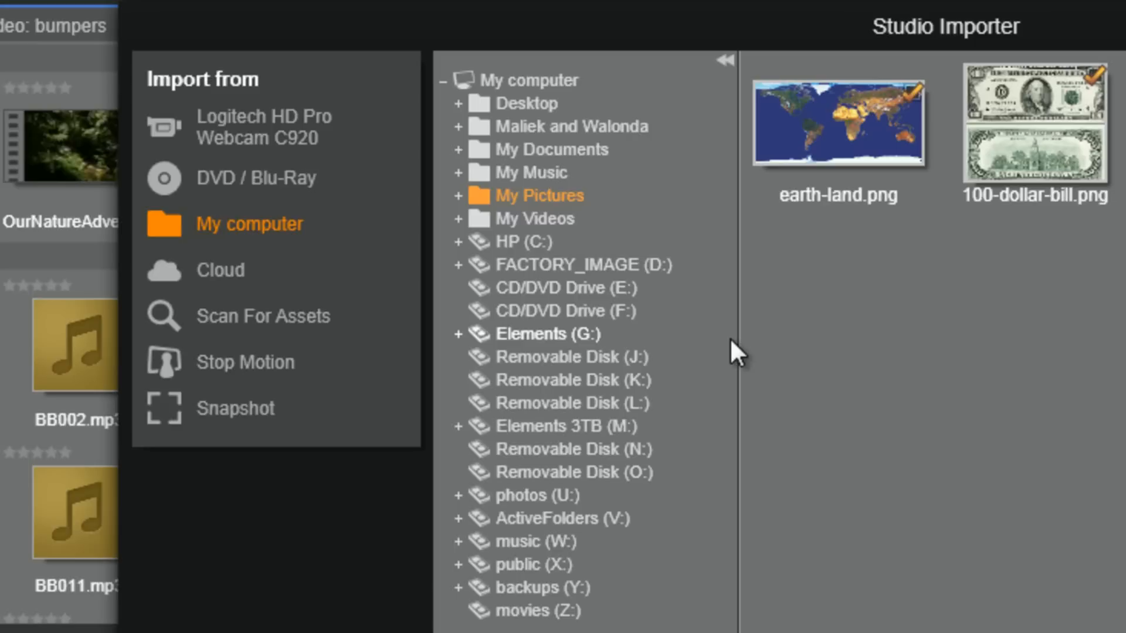
pyautogui.moveTo(509, 238)
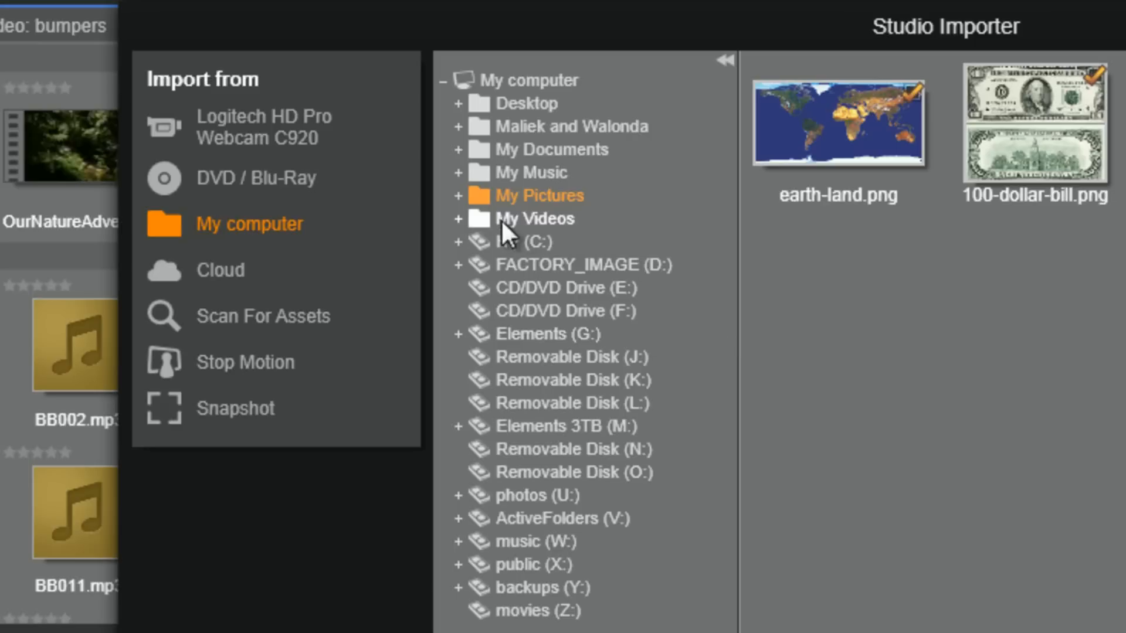
pyautogui.click(458, 194)
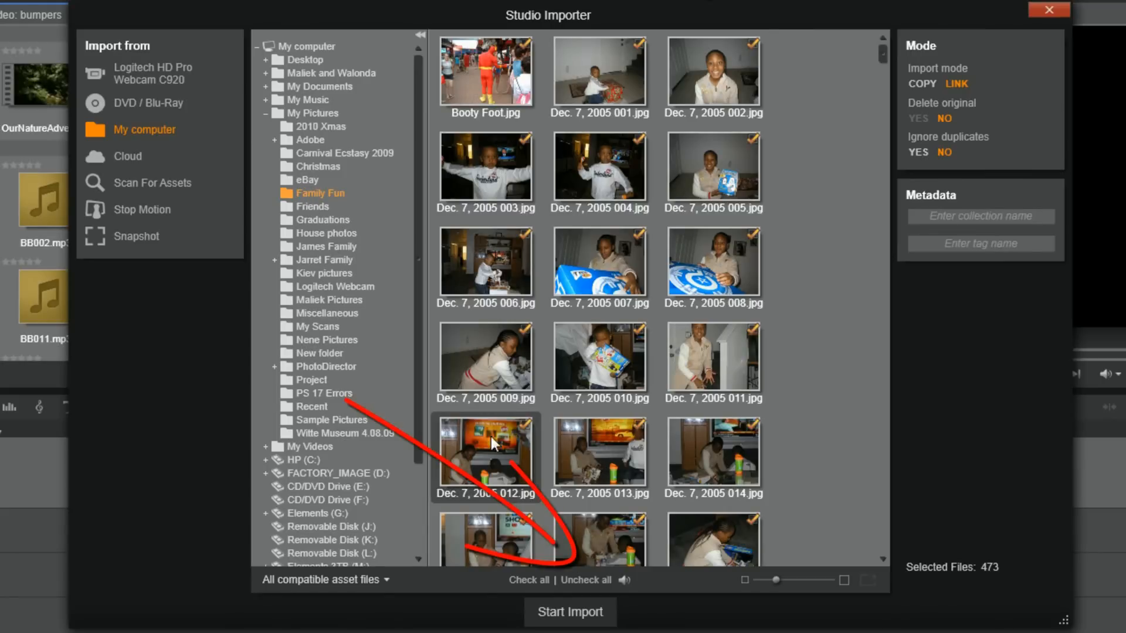
pyautogui.moveTo(587, 581)
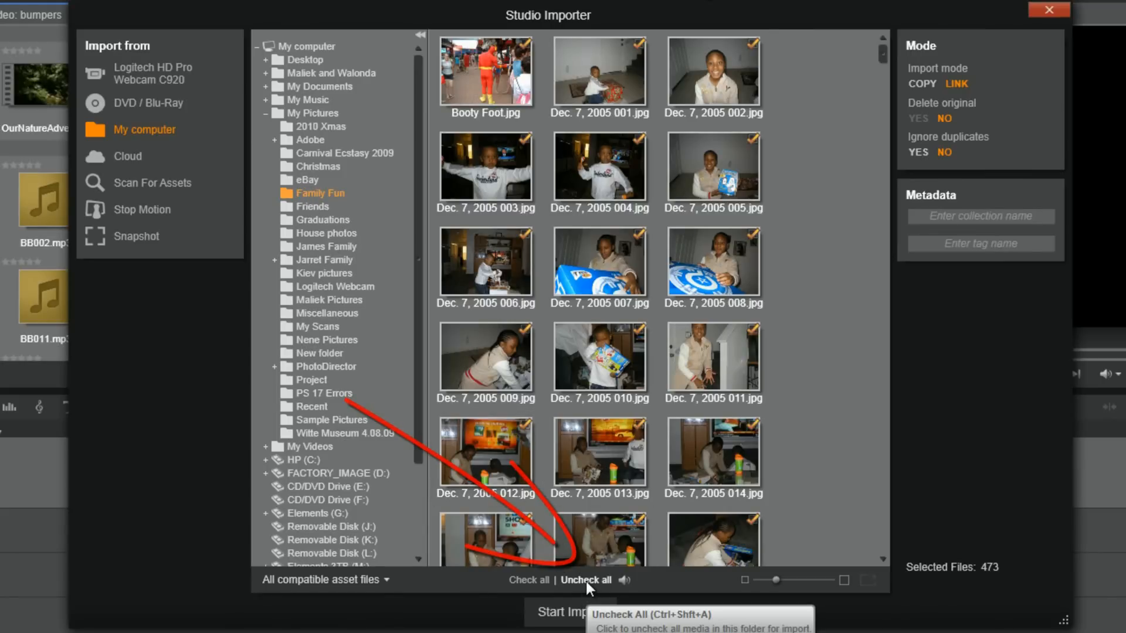
# Unmark all photos, mark only Booty Foot.jpg and set the import mode to Copy
pyautogui.click(586, 579)
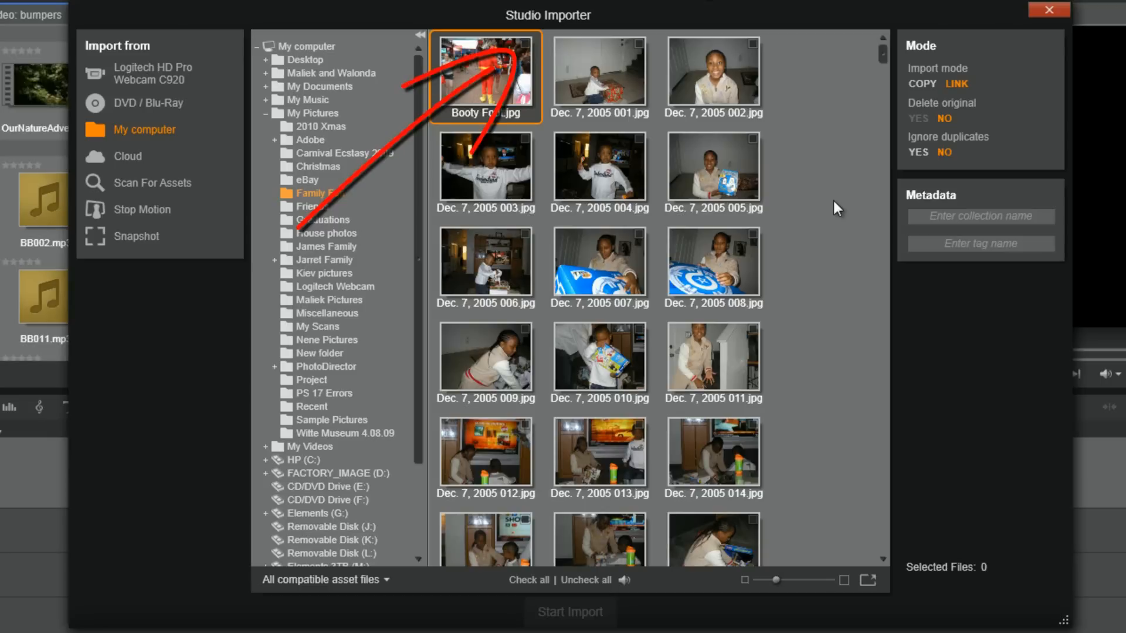
pyautogui.moveTo(530, 50)
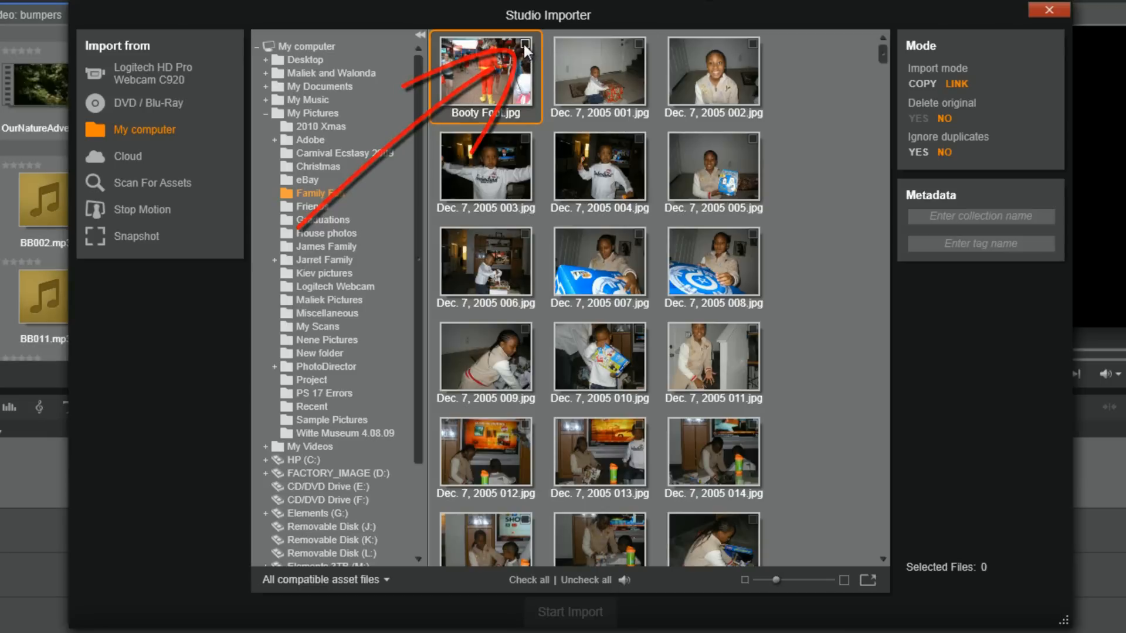
pyautogui.click(523, 46)
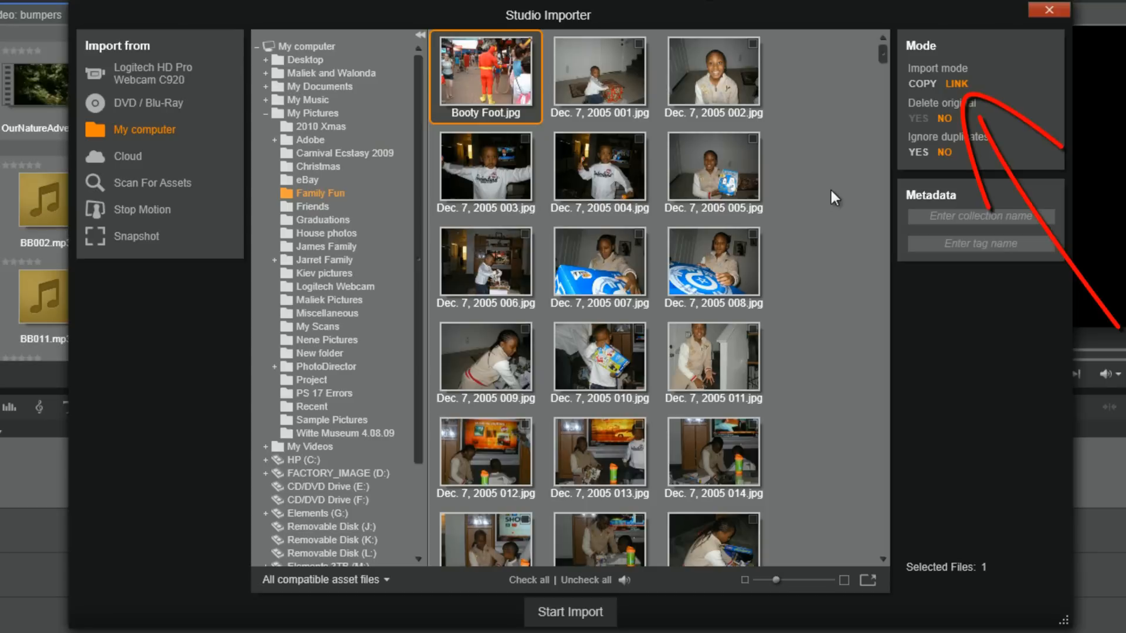
pyautogui.click(922, 83)
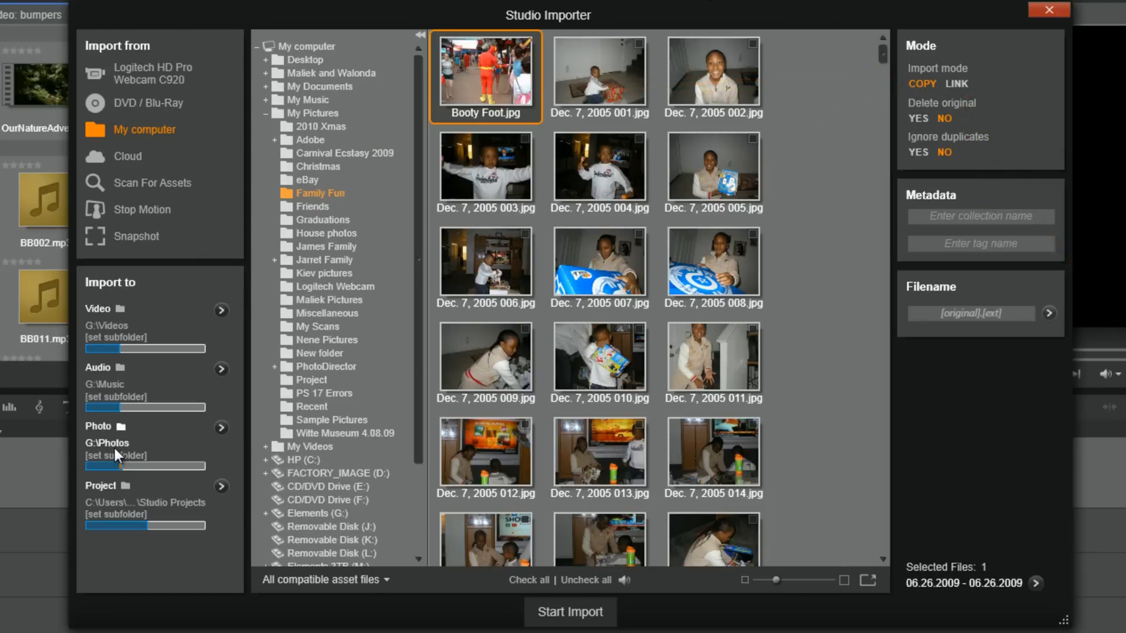
pyautogui.moveTo(117, 454)
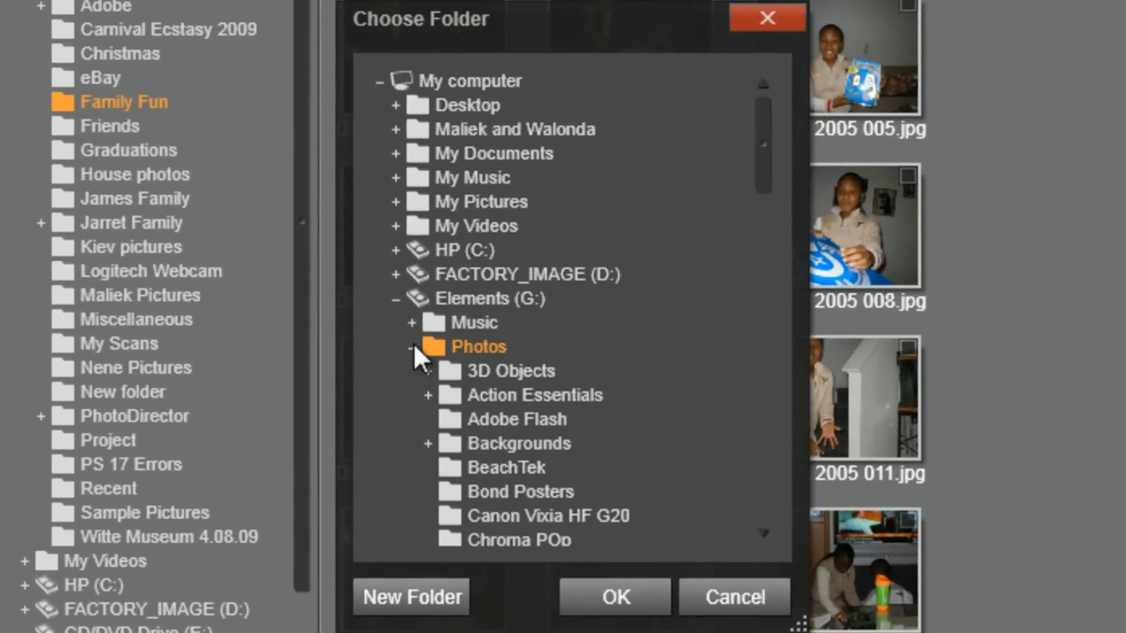
# Confirm Elements (G:) > Photos as the photo destination folder
pyautogui.click(412, 347)
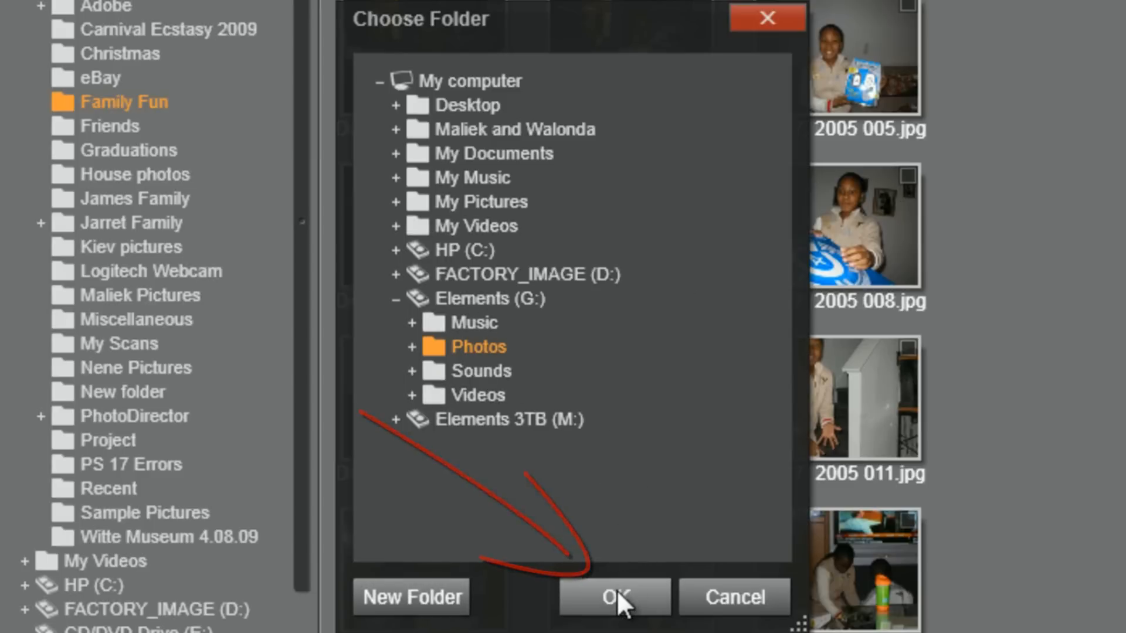
pyautogui.click(616, 597)
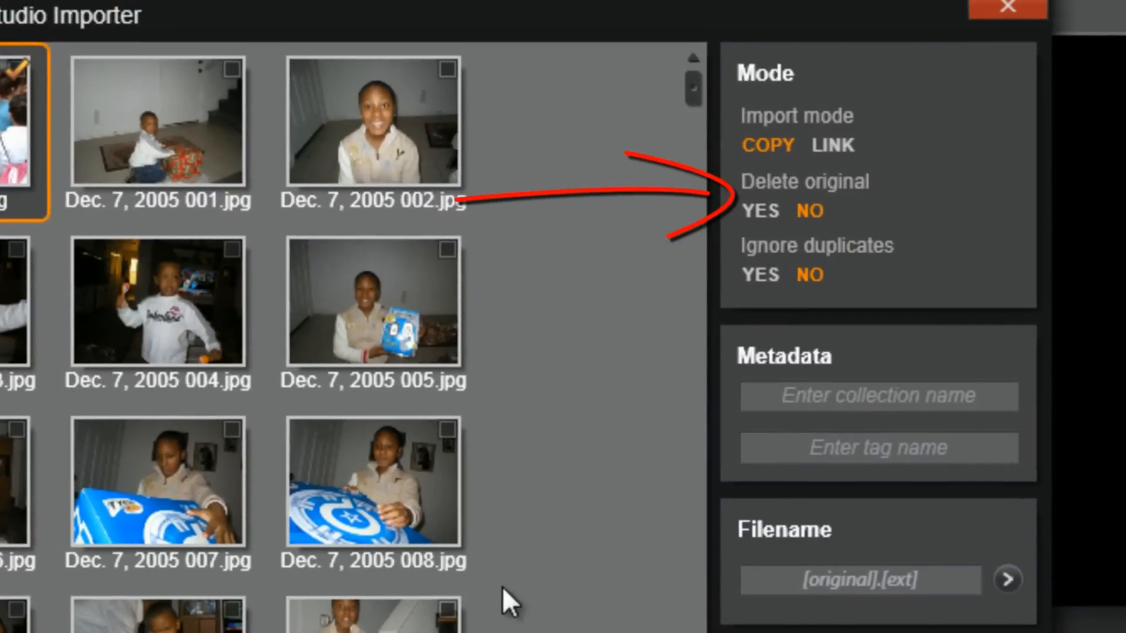
pyautogui.moveTo(610, 444)
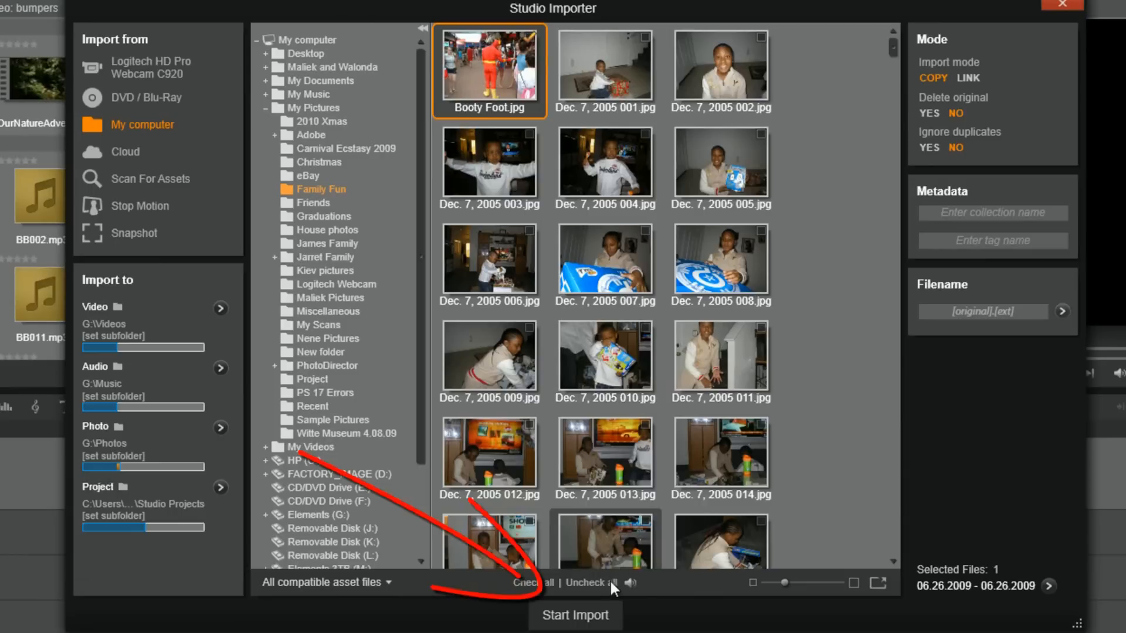
pyautogui.moveTo(580, 614)
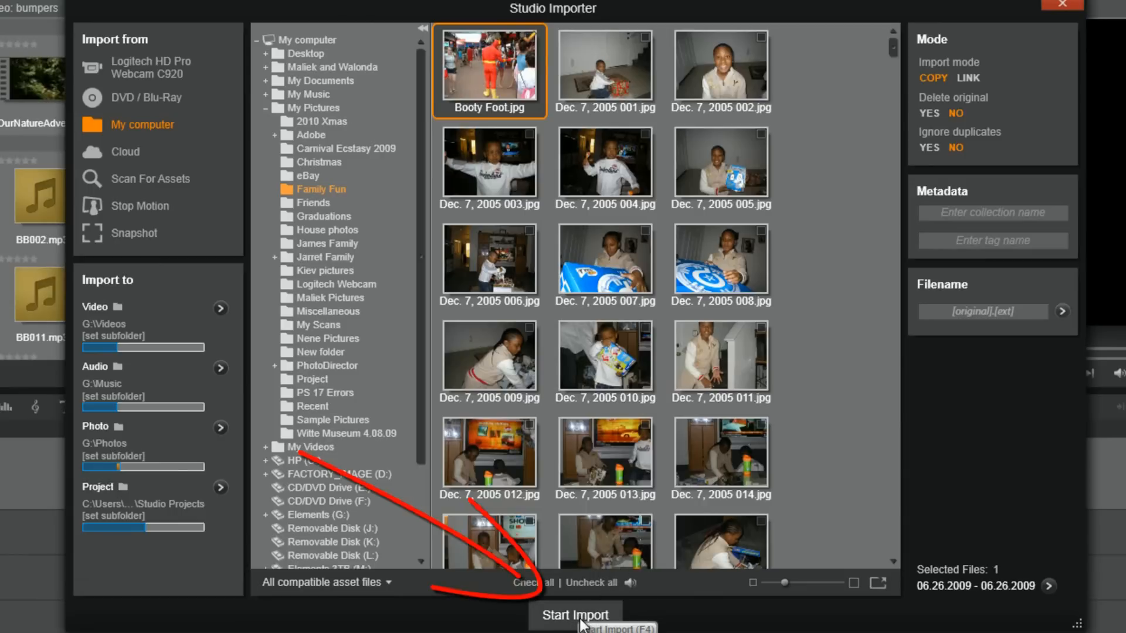
# Import the marked photo, then reopen the importer with My computer as the source
pyautogui.click(577, 614)
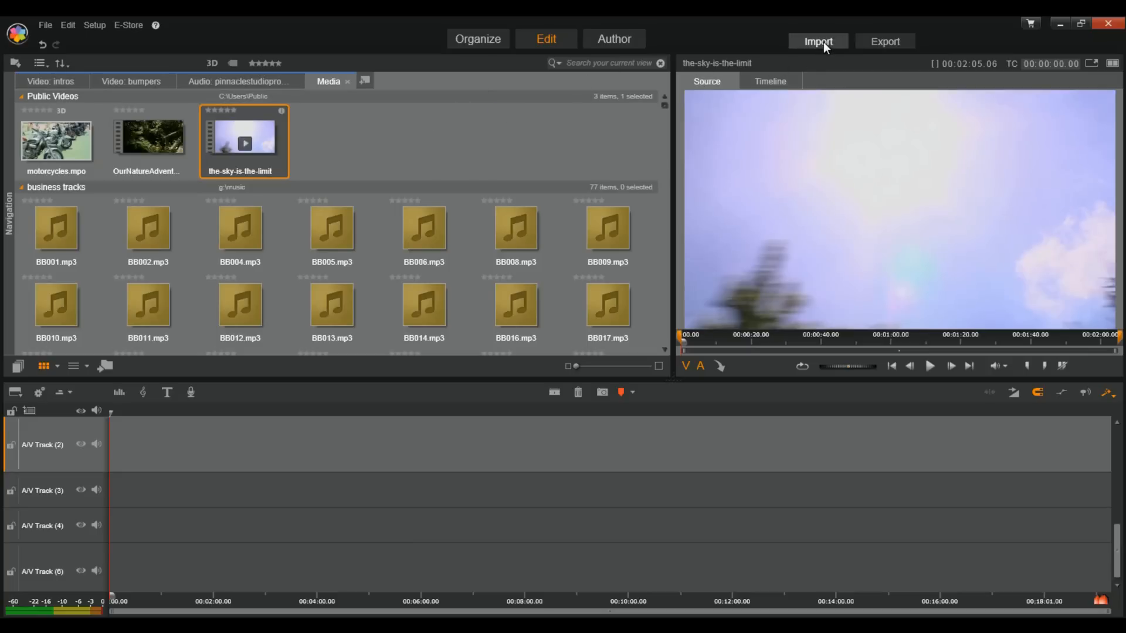
pyautogui.click(818, 41)
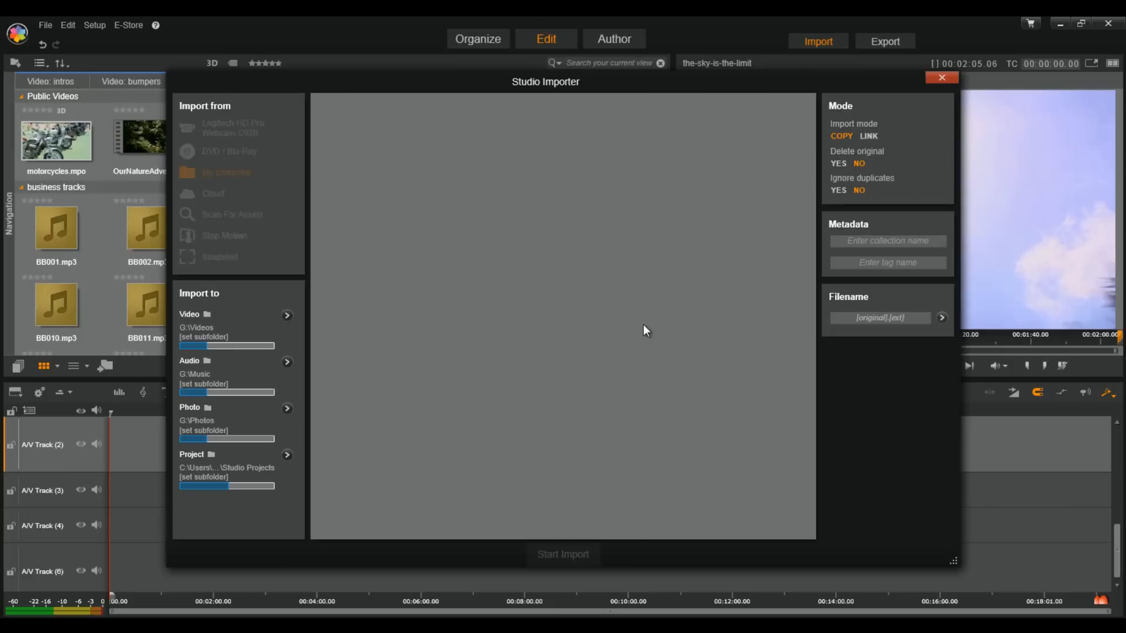
pyautogui.click(225, 172)
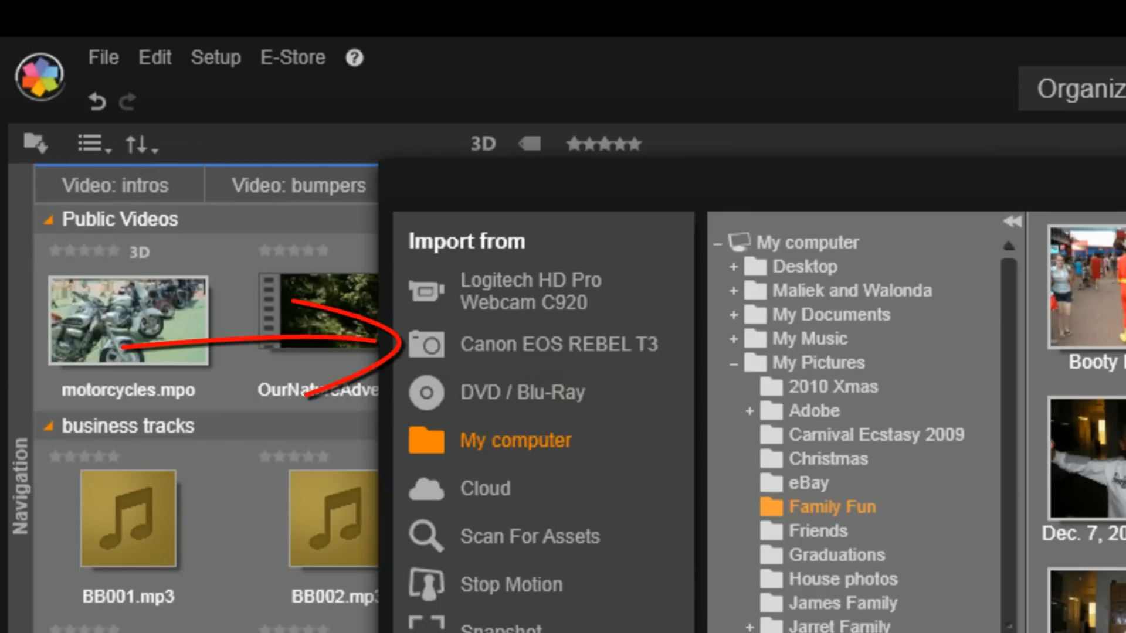
# Select the Canon EOS REBEL T3 camera as the import source, its photos marked
pyautogui.click(558, 345)
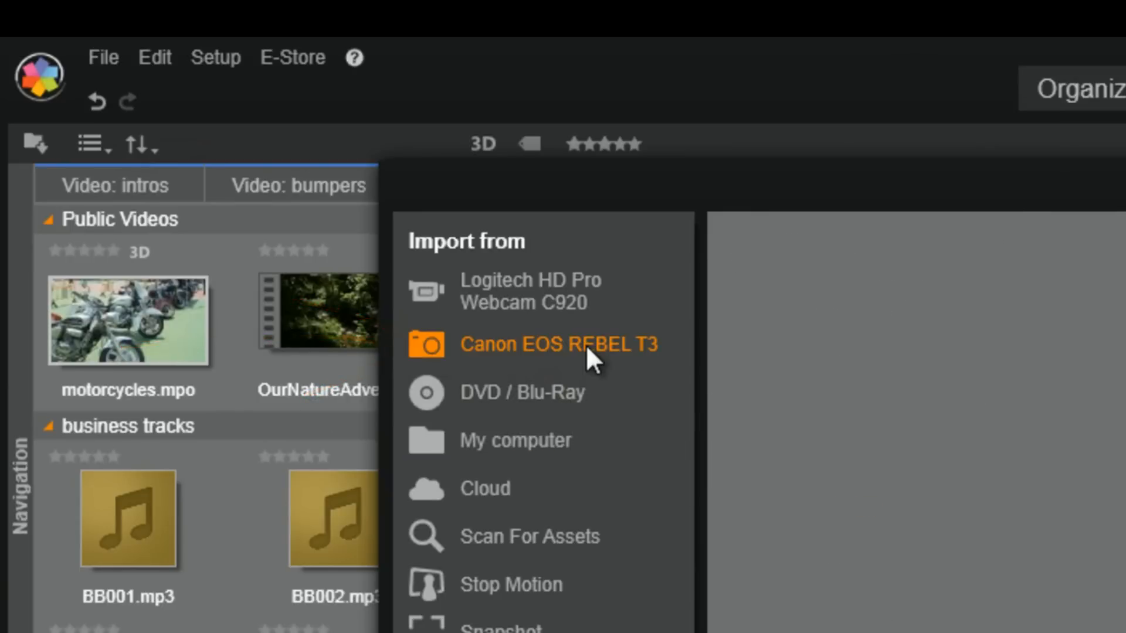
pyautogui.click(558, 344)
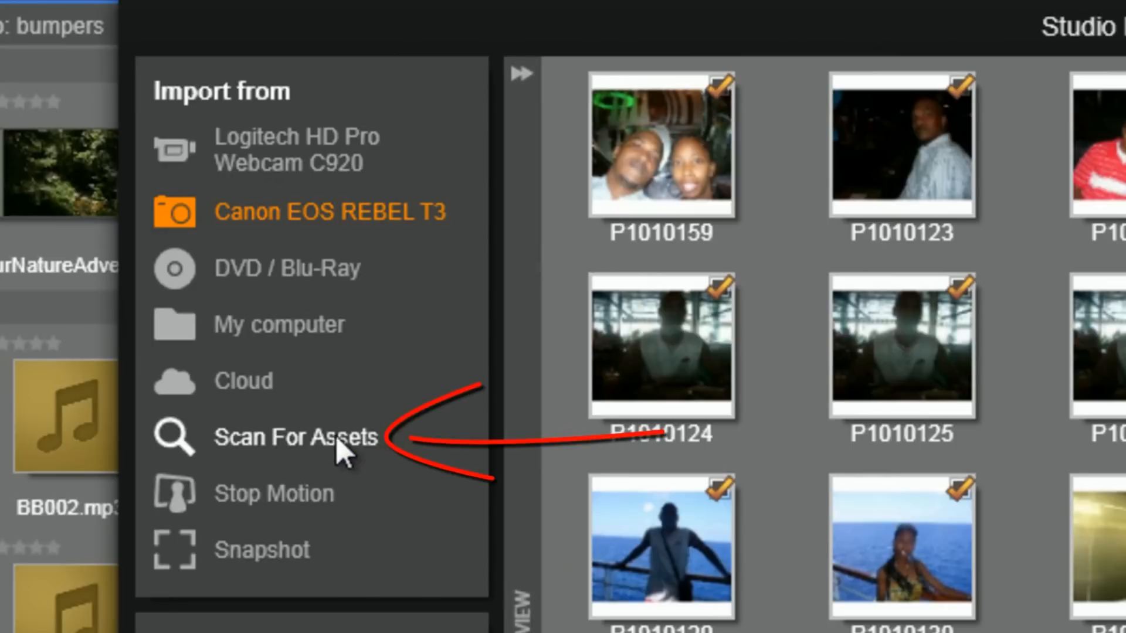
# Switch to Scan For Assets and tick the Heroglyph folder under My Videos
pyautogui.click(294, 438)
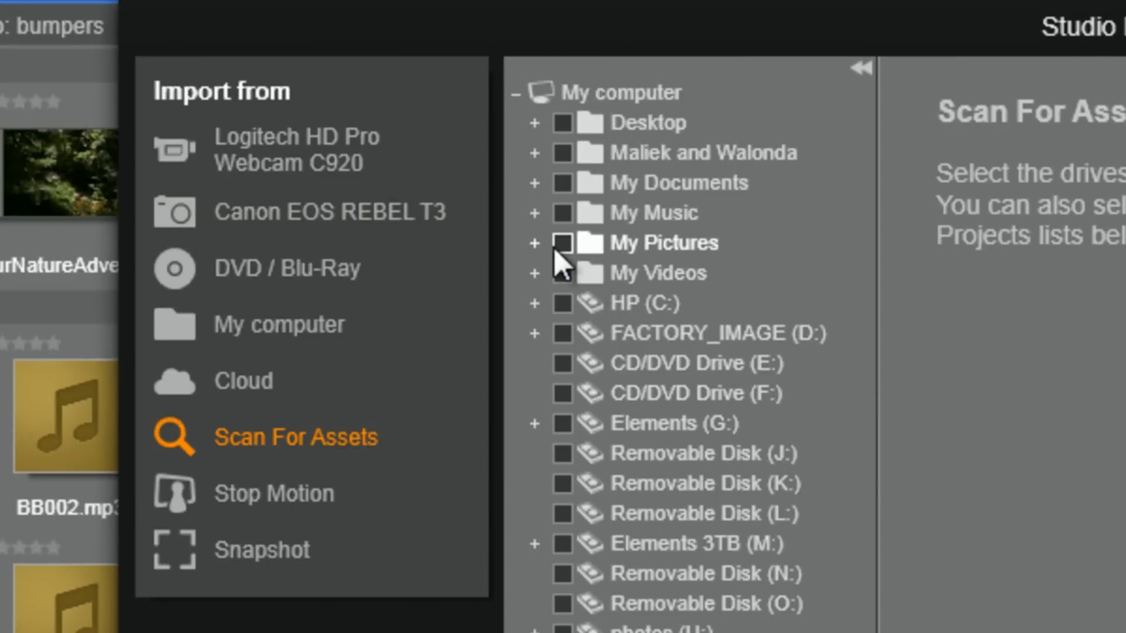
pyautogui.click(535, 273)
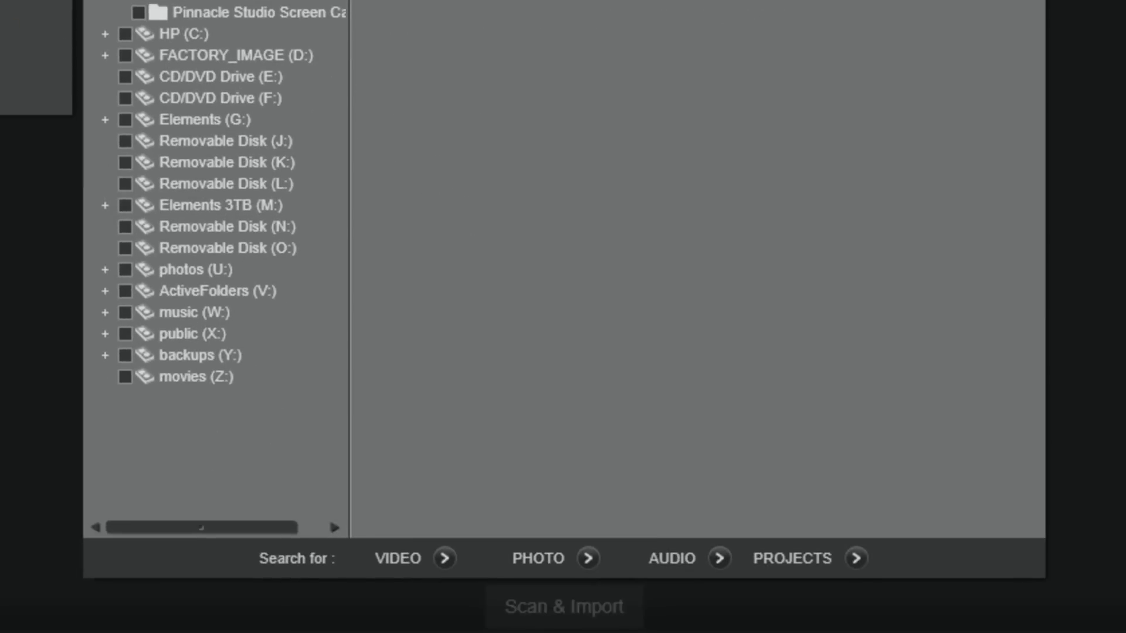
# Review the Video, Photo, Audio and Projects file type lists, keeping Link mode
pyautogui.click(445, 558)
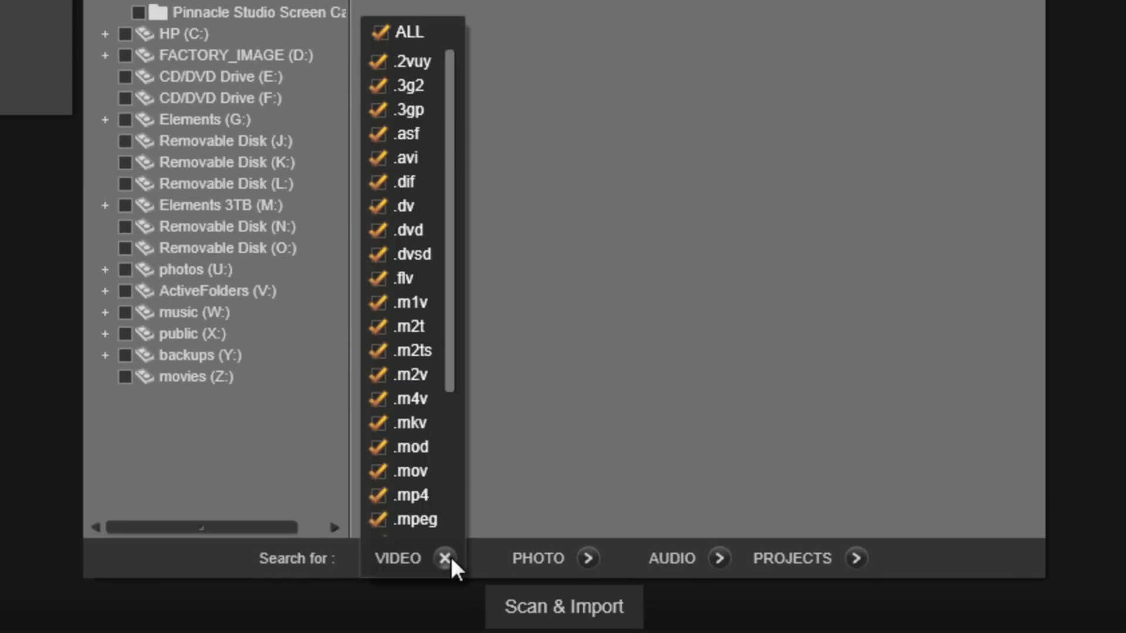
pyautogui.click(587, 558)
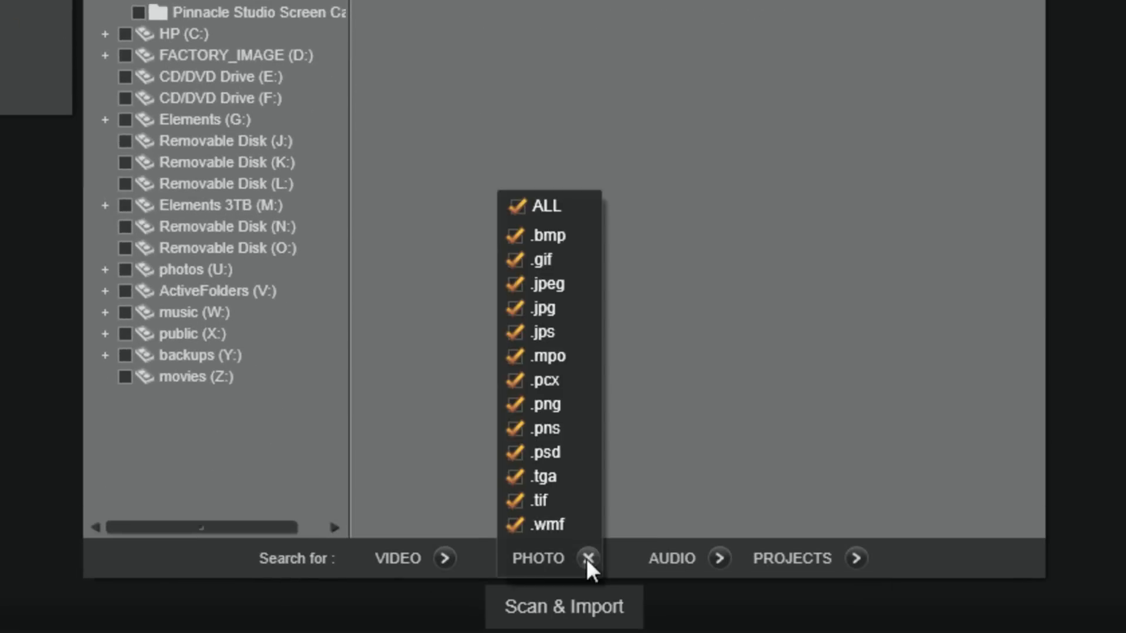
pyautogui.click(718, 558)
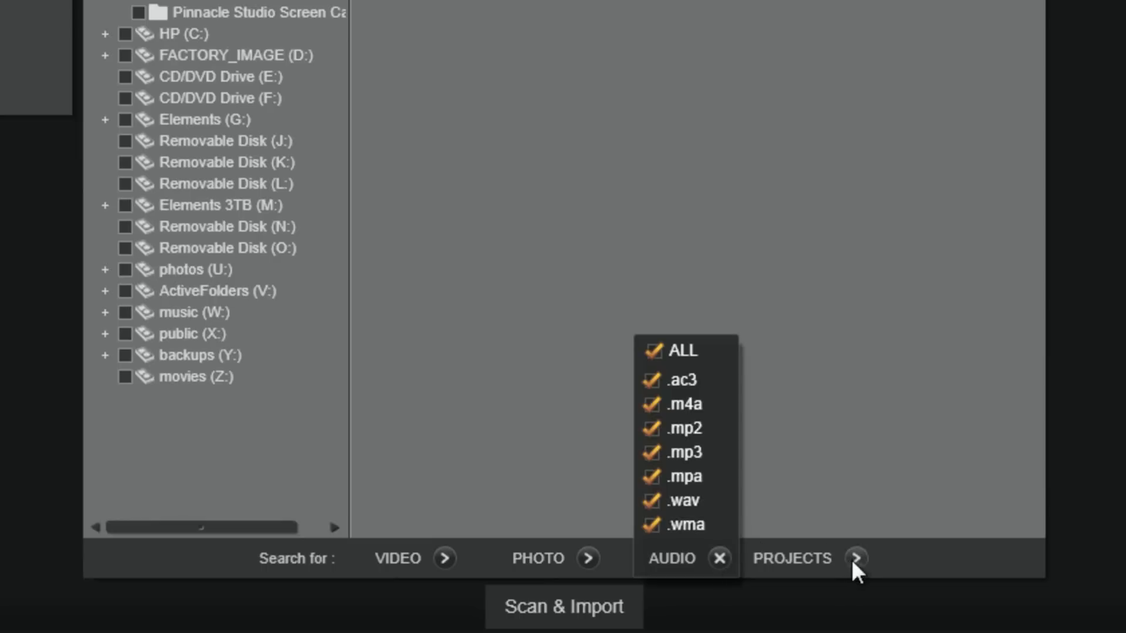
pyautogui.click(857, 558)
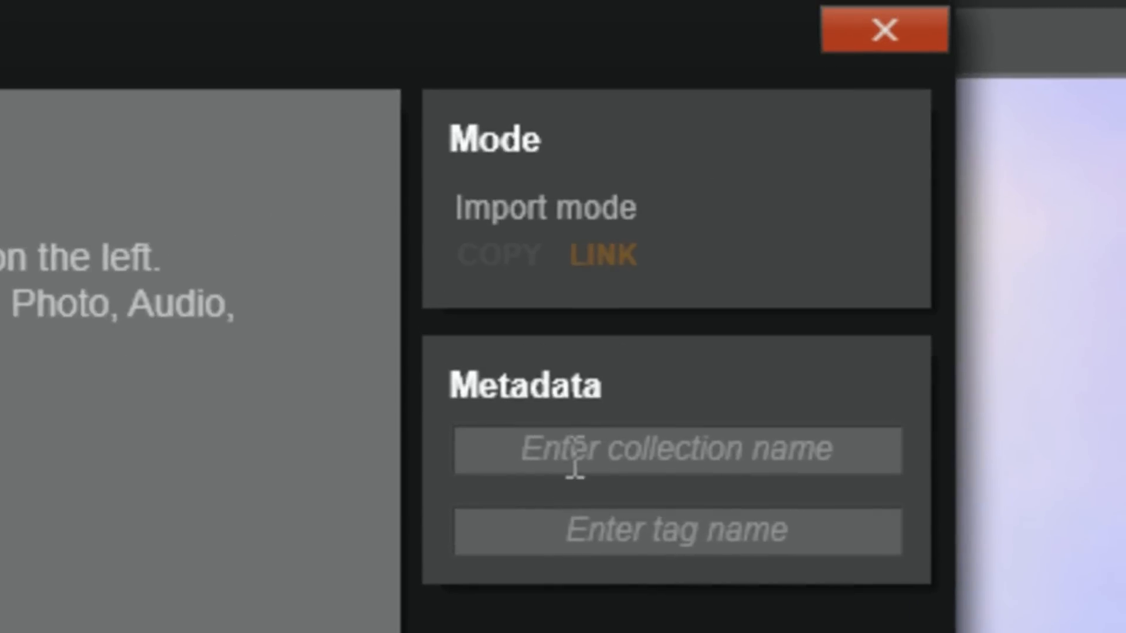
pyautogui.moveTo(626, 560)
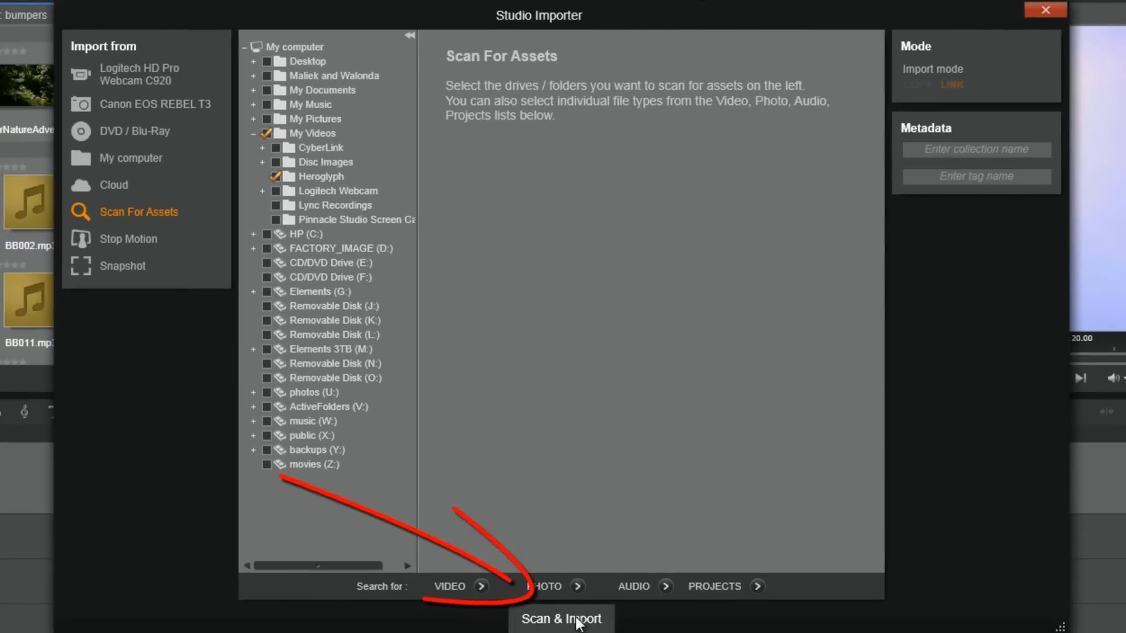
pyautogui.moveTo(578, 624)
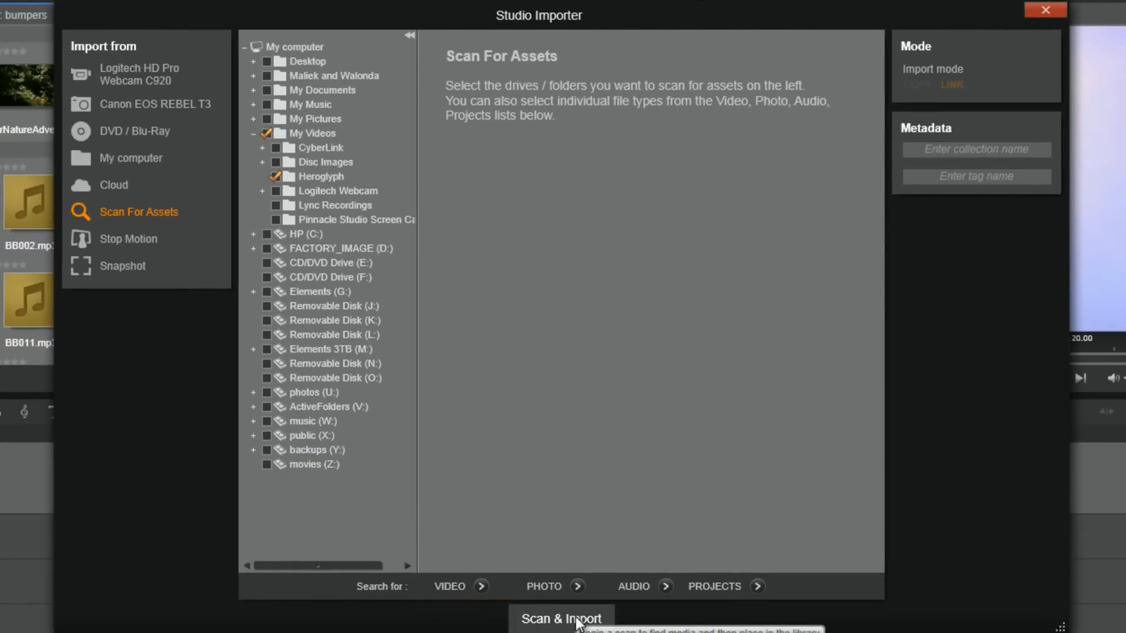
# Run Scan & Import on Heroglyph, then show the Audio: pinnaclestudiopro music collection
pyautogui.click(561, 618)
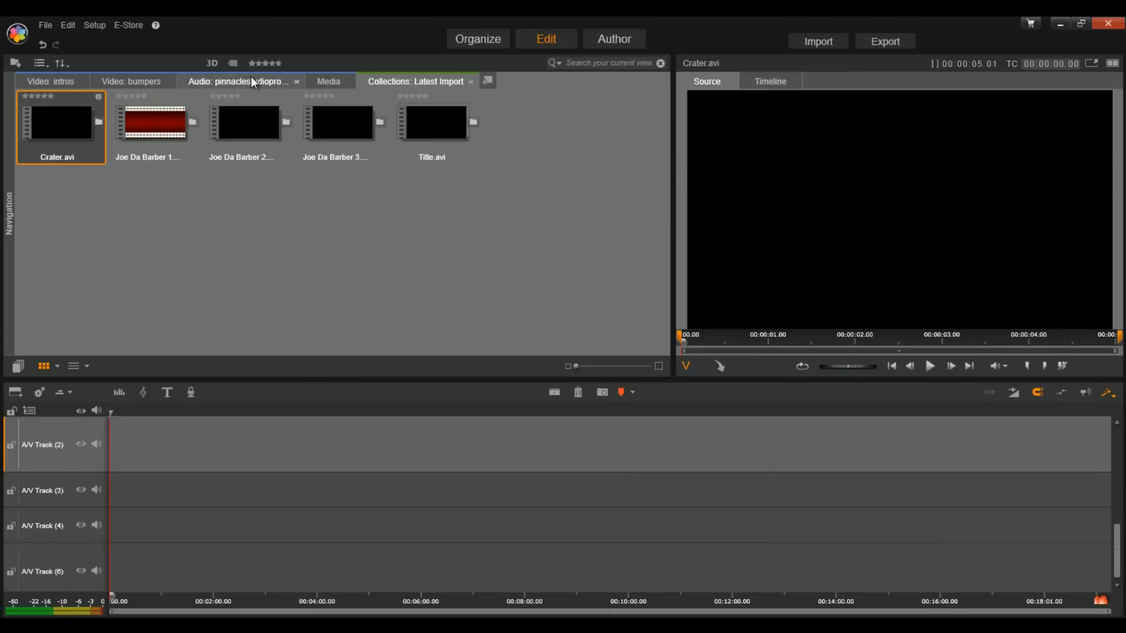
pyautogui.click(240, 81)
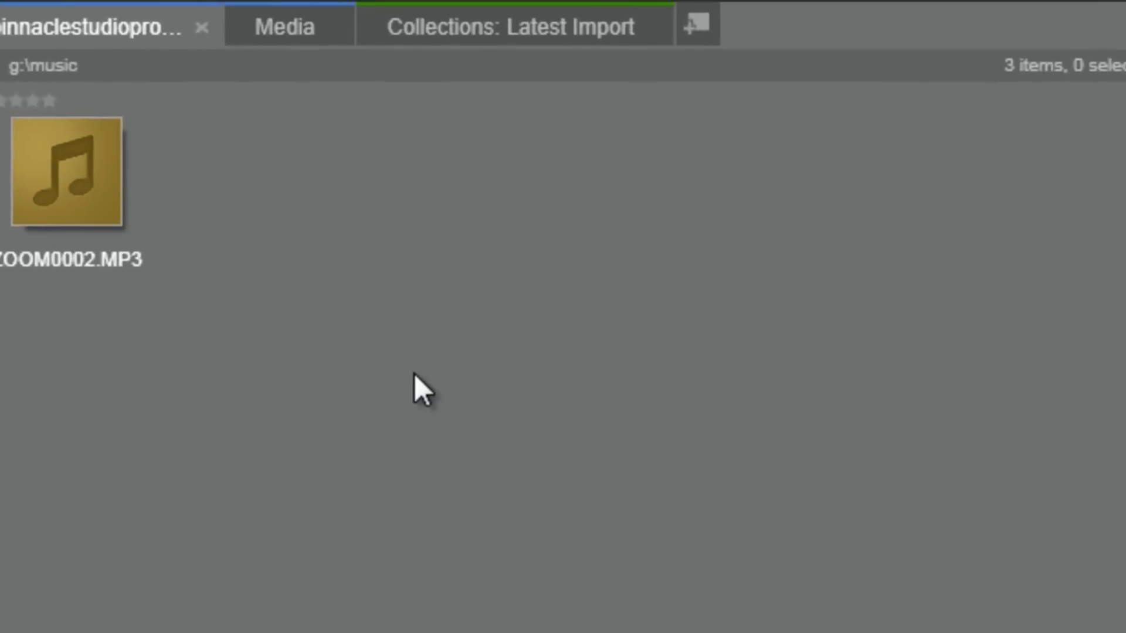
# Import the Harlem Shake mp3 from Music > Amazon MP3 > Baauer > Harlem Shake
pyautogui.rightClick(414, 387)
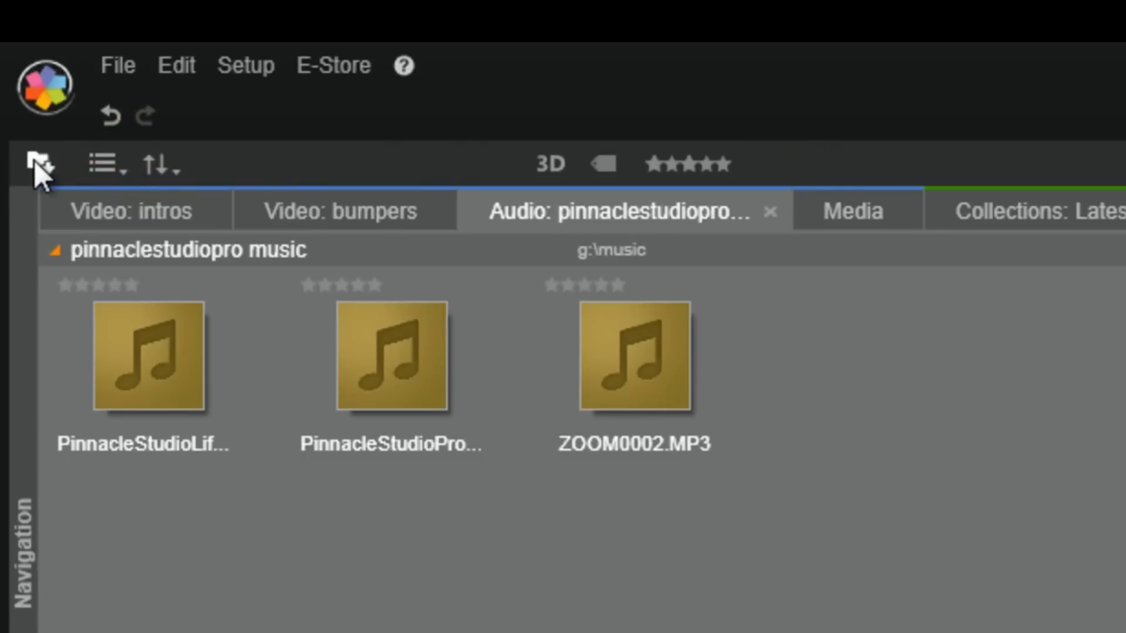
pyautogui.moveTo(44, 179)
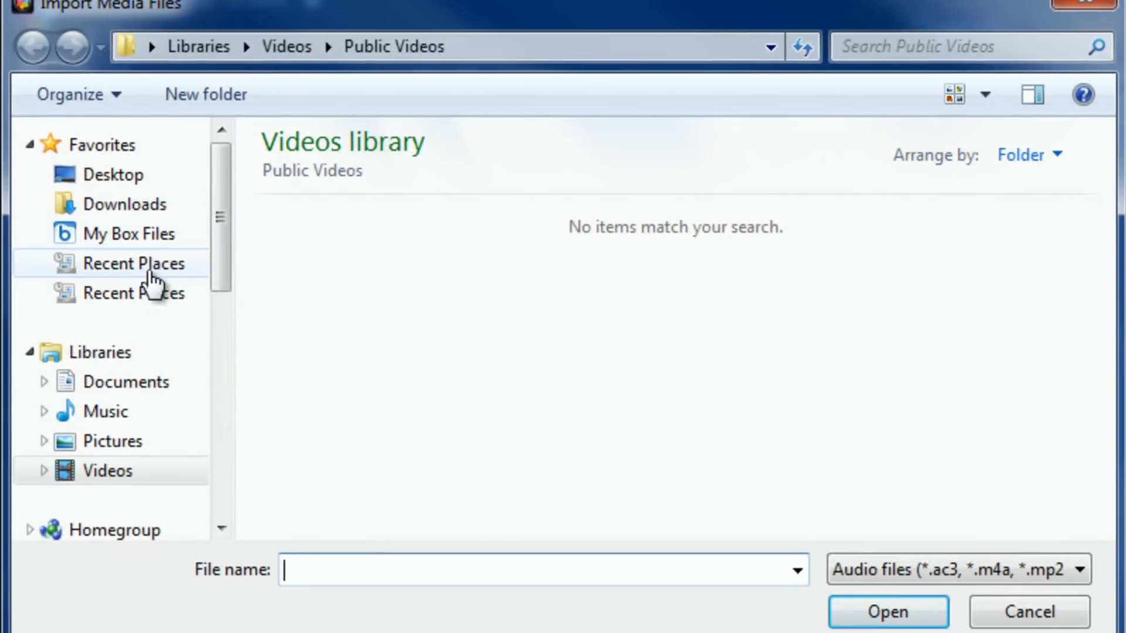
pyautogui.click(105, 412)
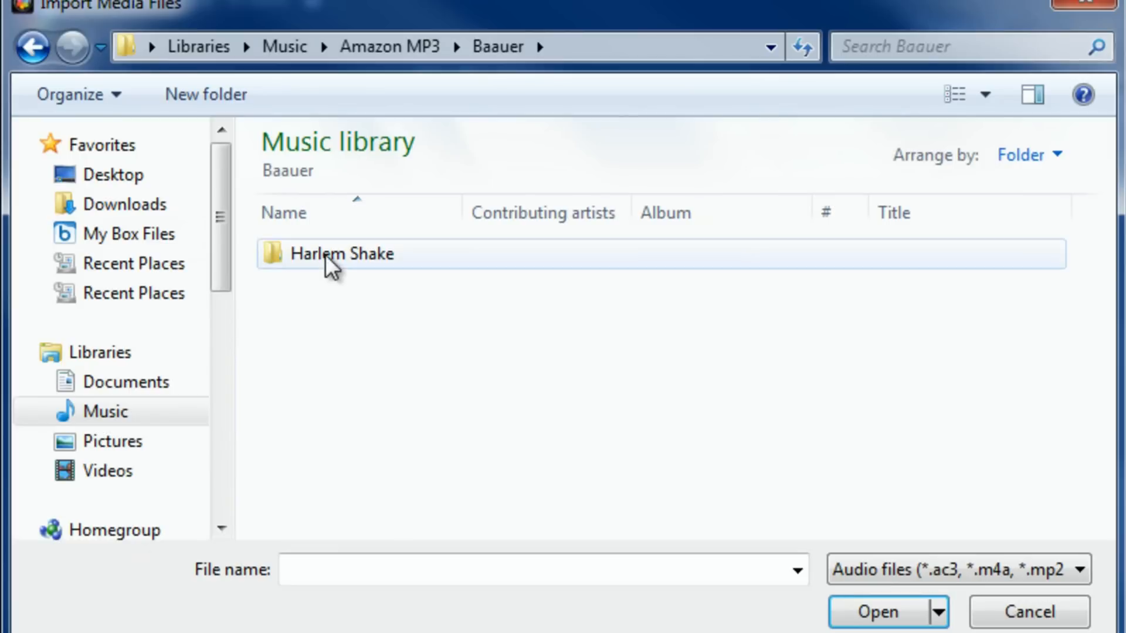
pyautogui.doubleClick(338, 254)
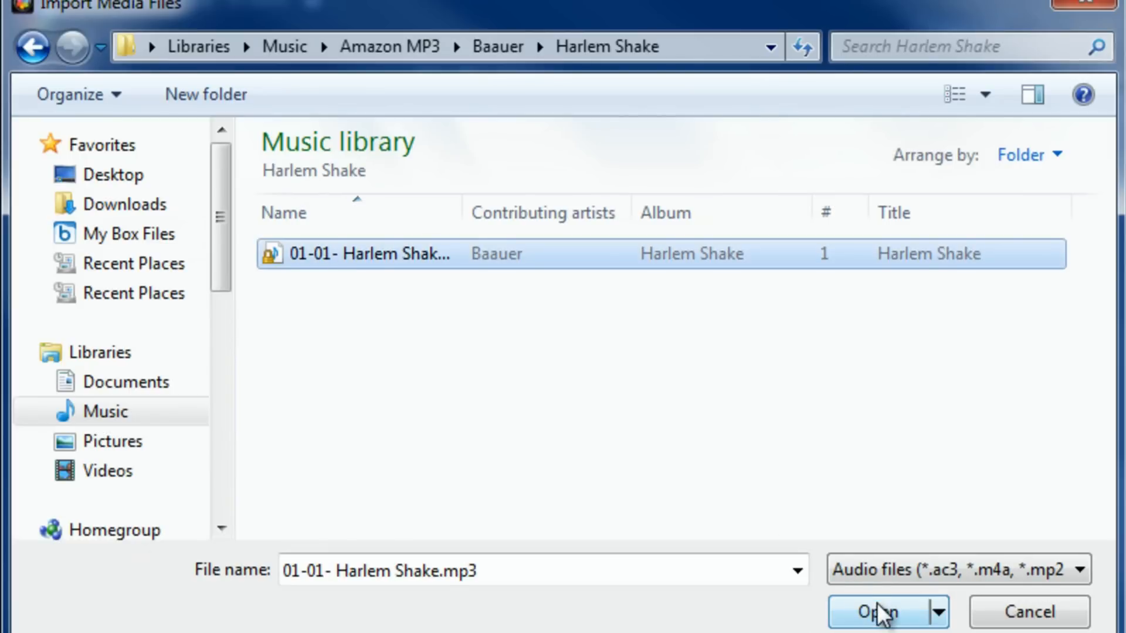
pyautogui.click(875, 629)
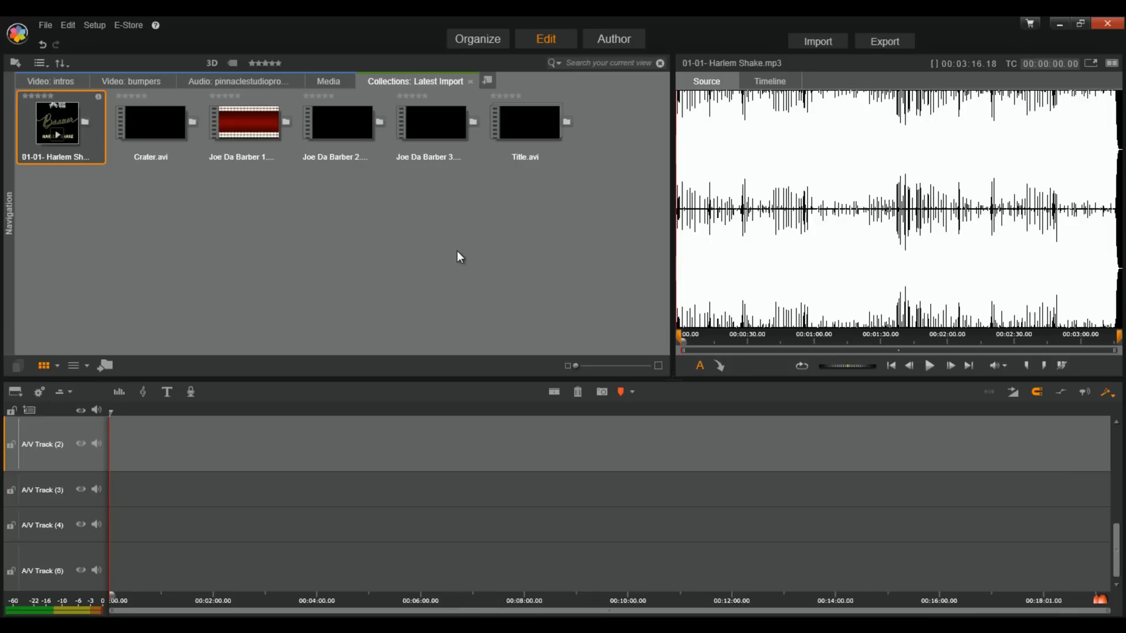
# Show the whole Media collection in the library, including heroglyph clips, Public Music and Public Videos
pyautogui.click(327, 81)
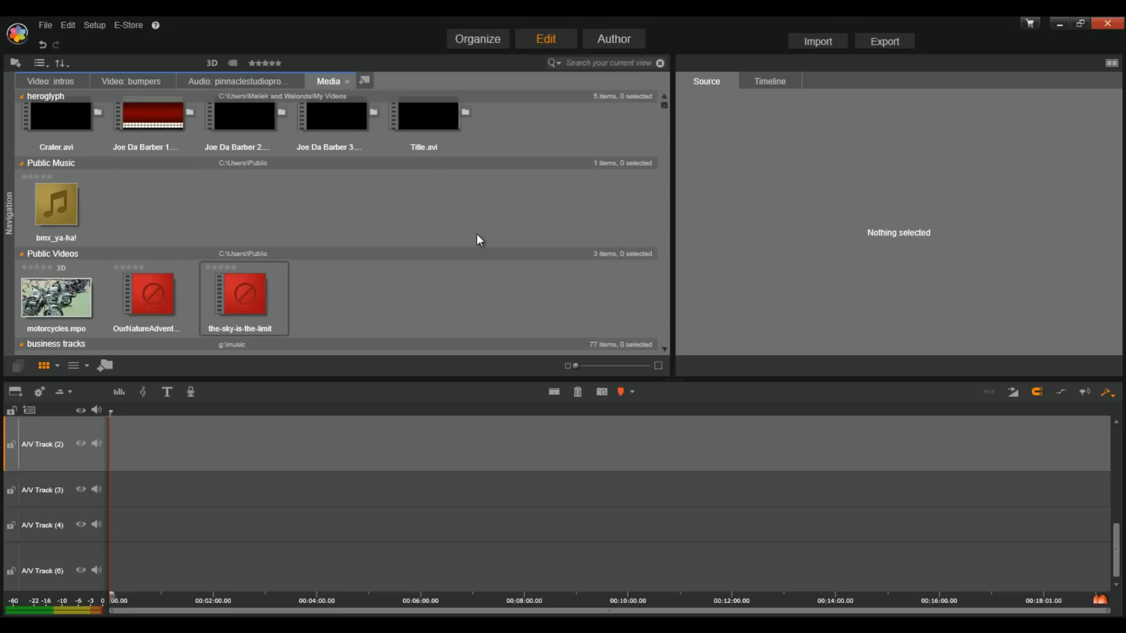
pyautogui.moveTo(532, 172)
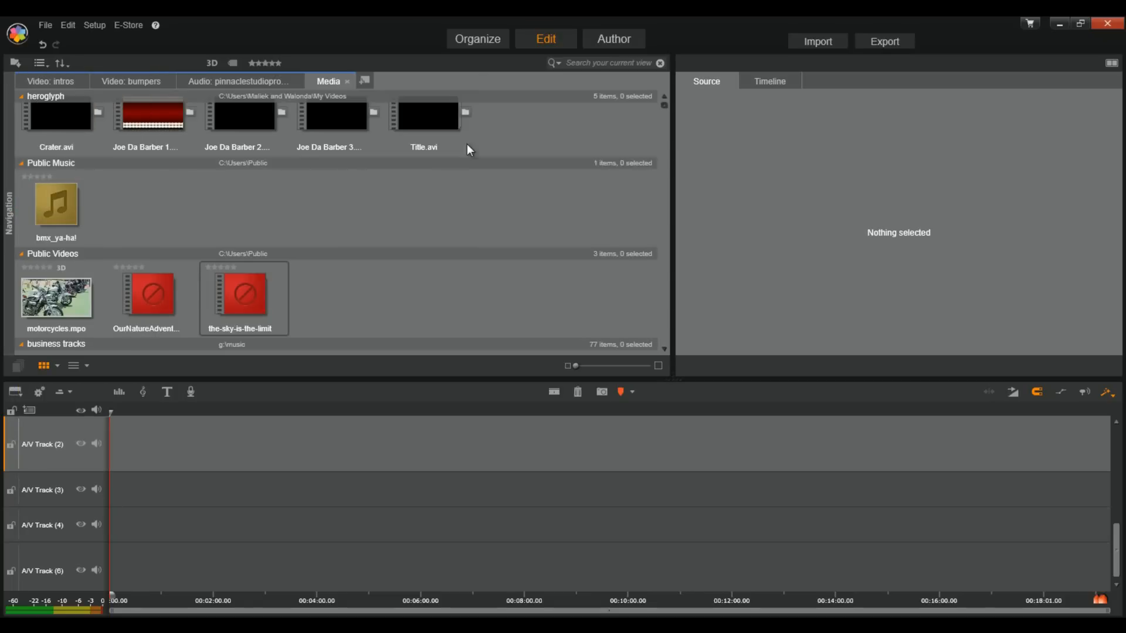
pyautogui.moveTo(490, 42)
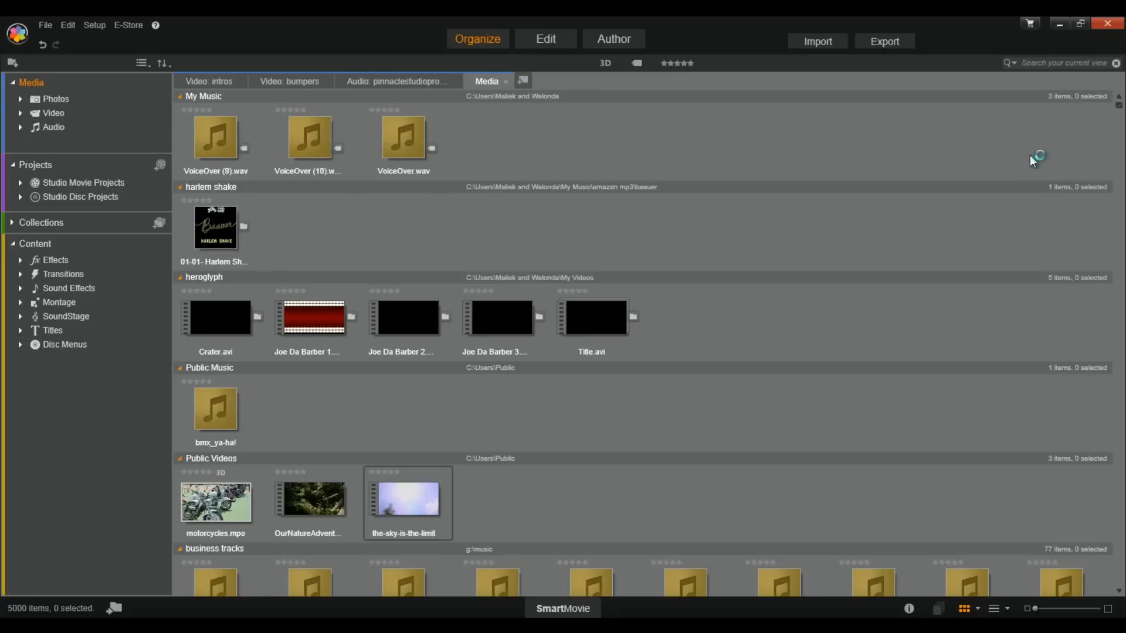
# Select the photos (g:) folder under Media > Photos to list all photos grouped by folder
pyautogui.scroll(-3)
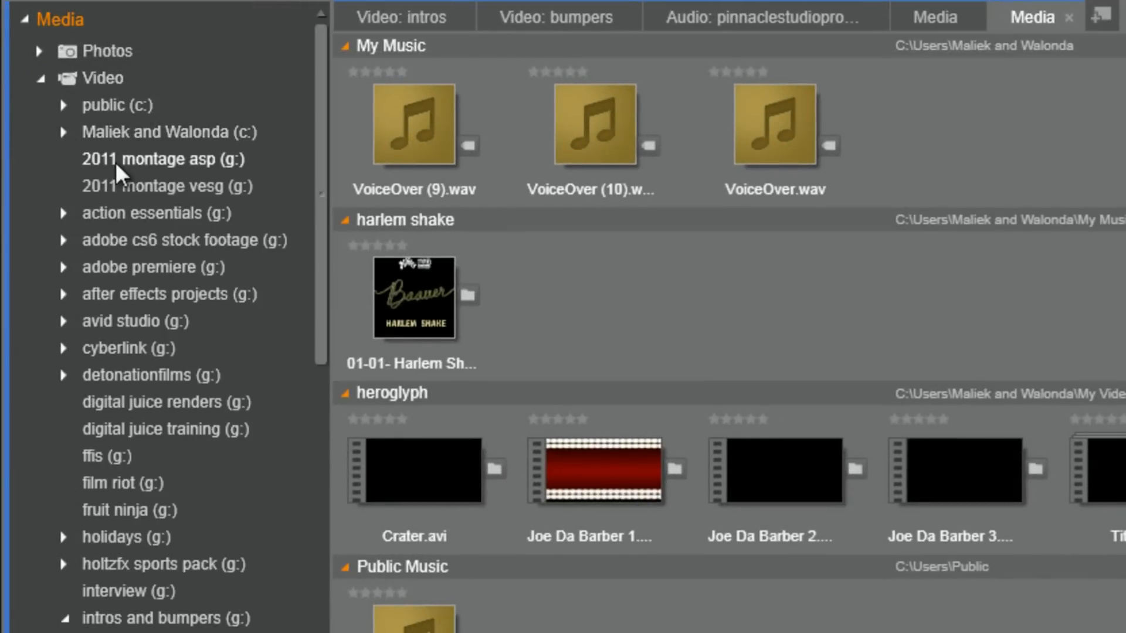
pyautogui.click(158, 159)
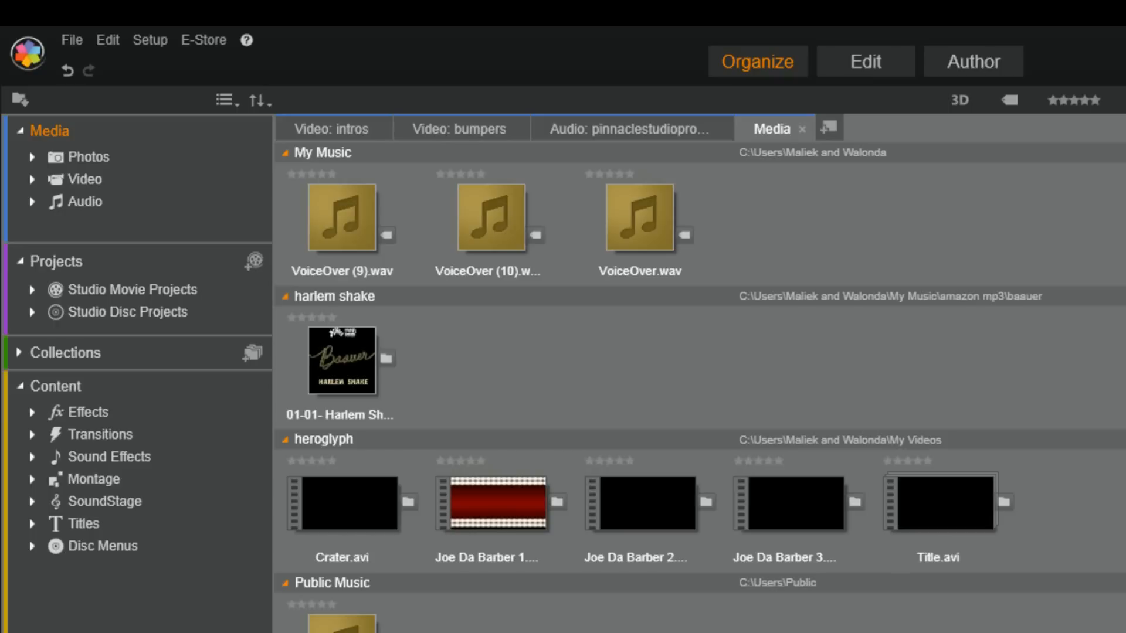
pyautogui.moveTo(597, 385)
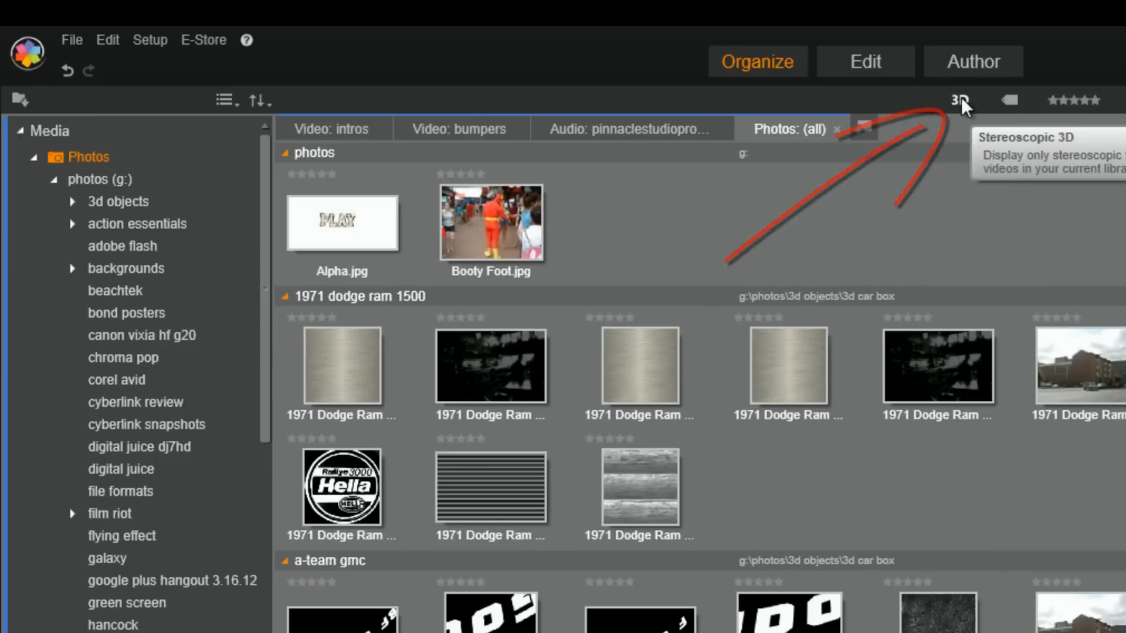
# Filter the library to stereoscopic 3D media, leaving only motorcycles.mpo
pyautogui.click(959, 99)
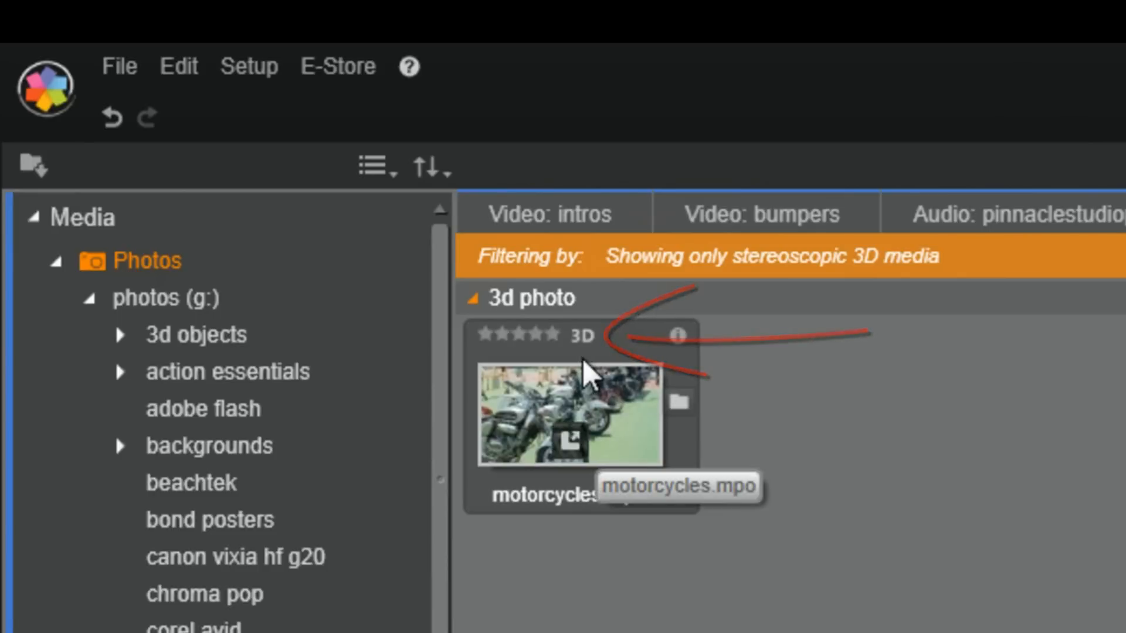
pyautogui.moveTo(355, 295)
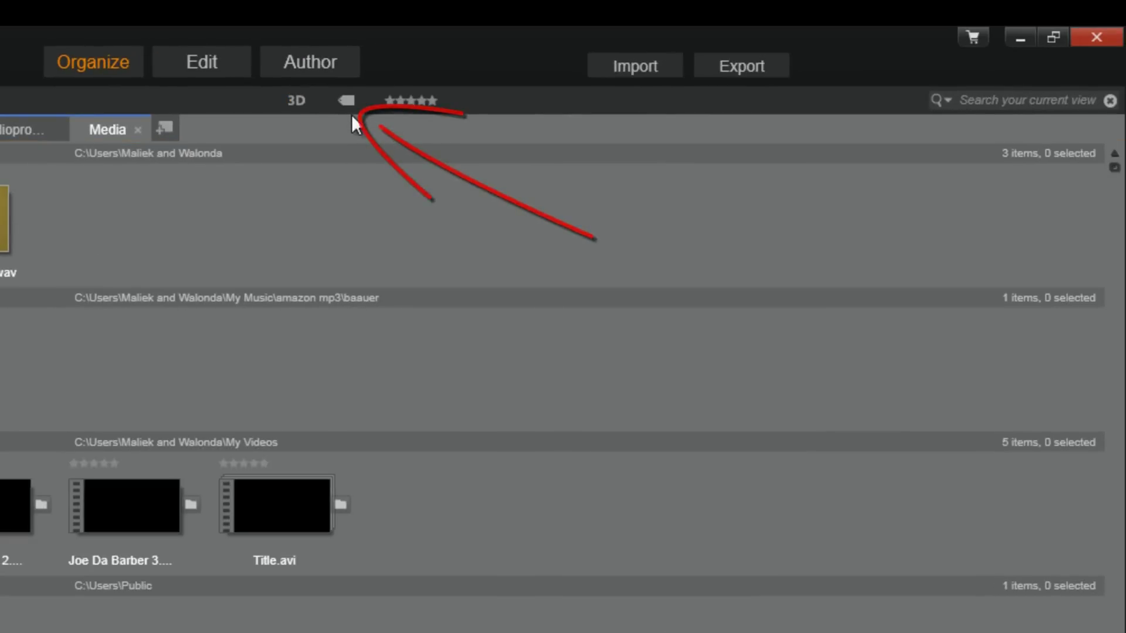
# Check the tags panel, then give VoiceOver.wav in My Music a star rating
pyautogui.click(345, 100)
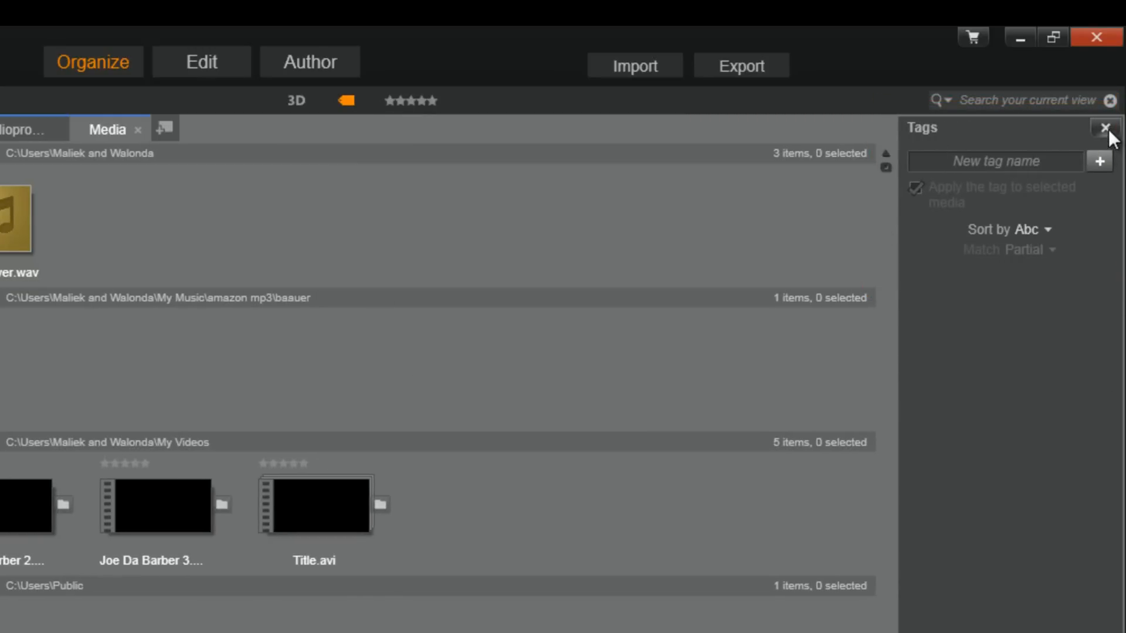
pyautogui.click(1103, 129)
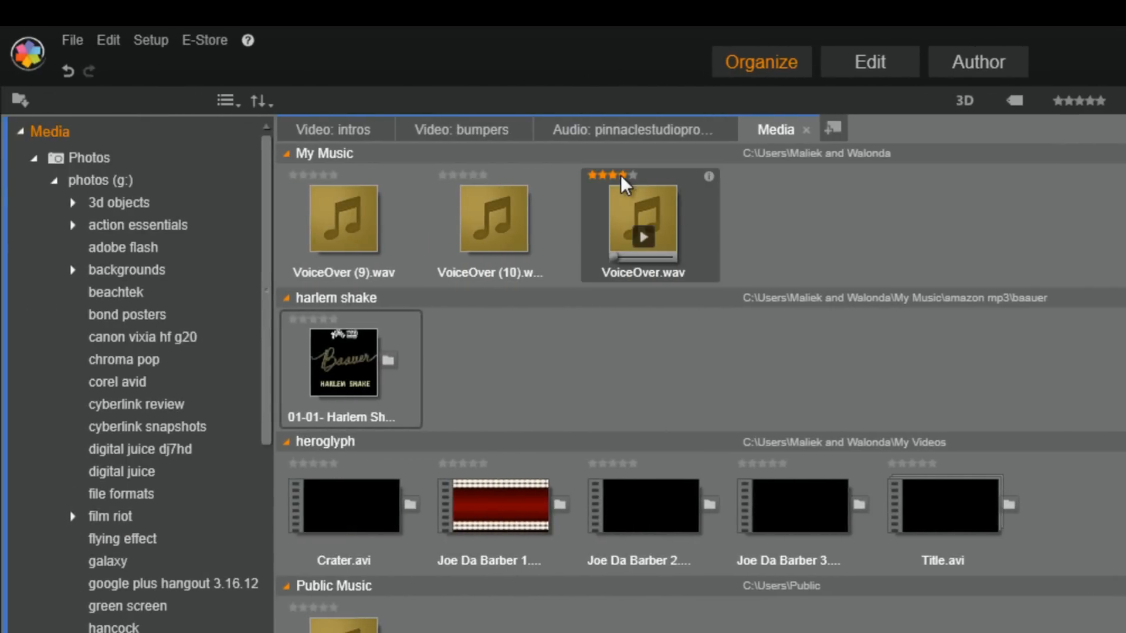
pyautogui.moveTo(623, 178)
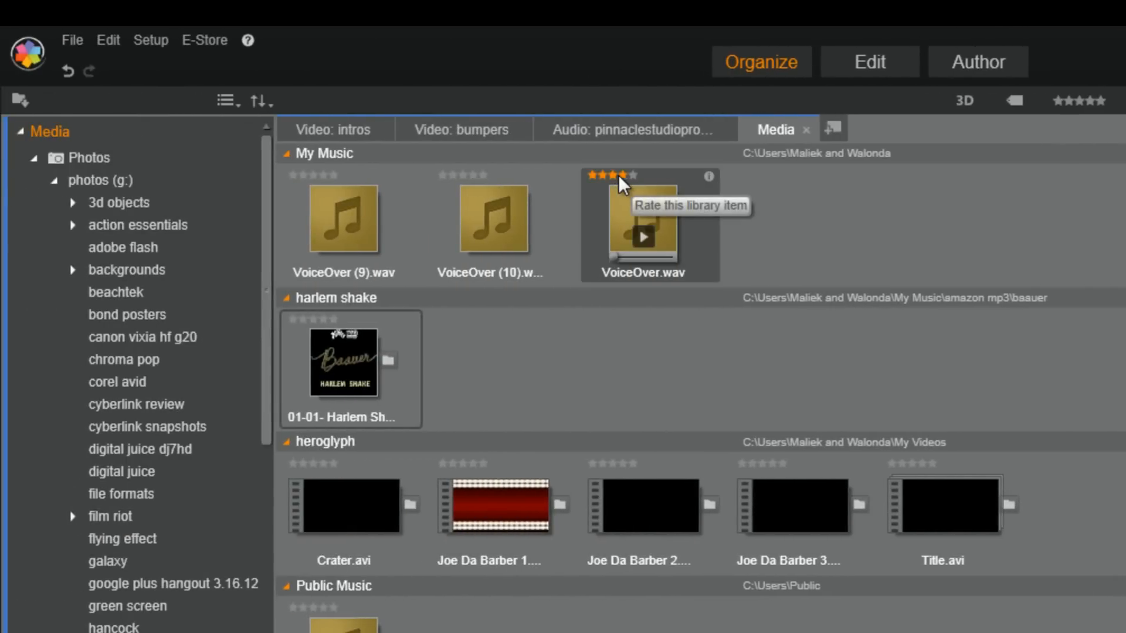
pyautogui.click(632, 176)
pyautogui.write('muzzle flash')
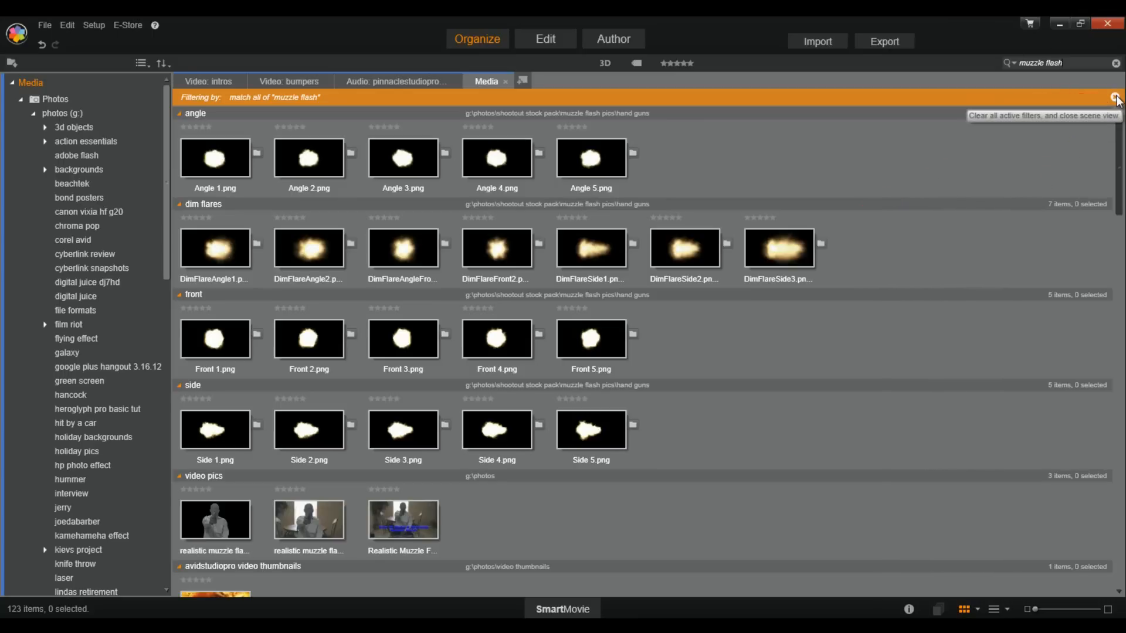
# Clear the muzzle flash filter so My Videos clips such as Title.avi show again
pyautogui.click(1115, 96)
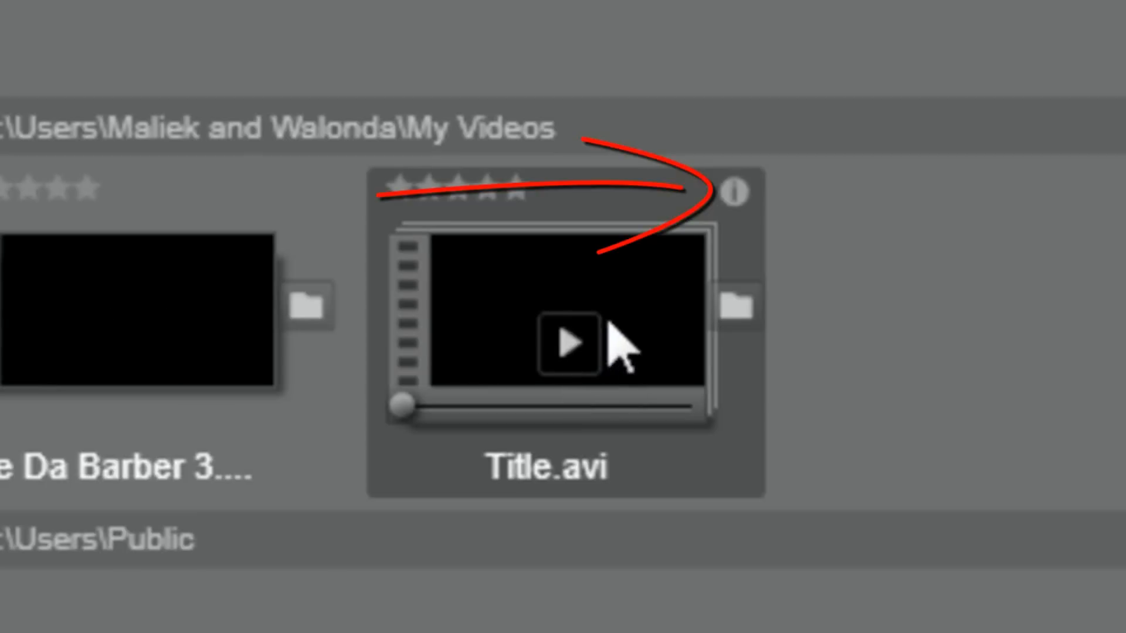
pyautogui.moveTo(736, 199)
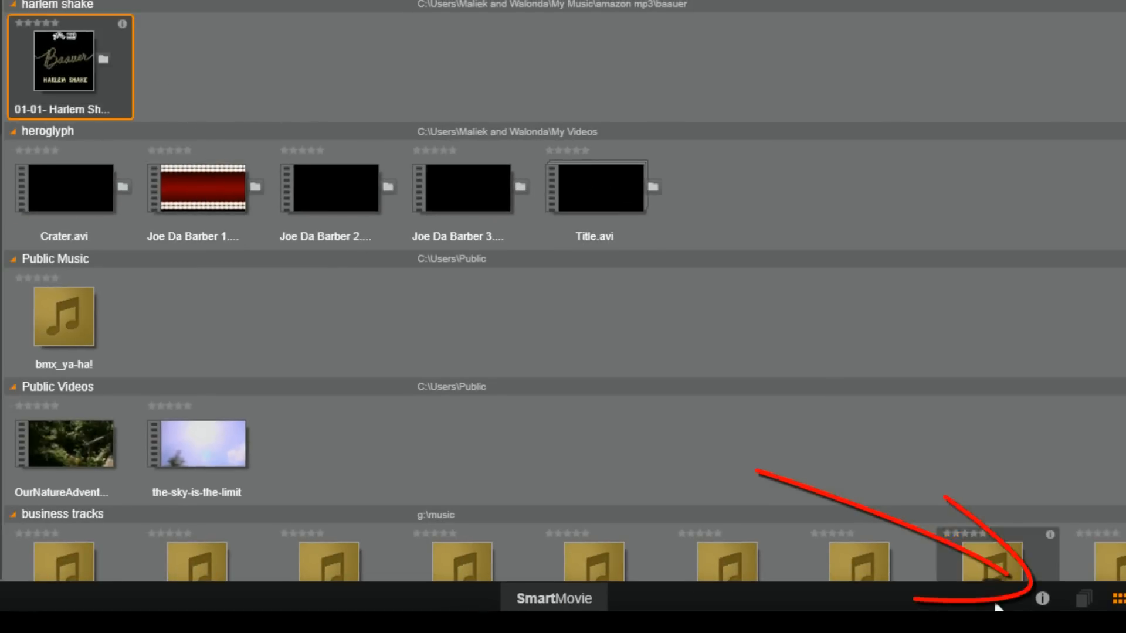
# Show the Harlem Shake track's details and select its Tags entry for editing
pyautogui.click(1044, 598)
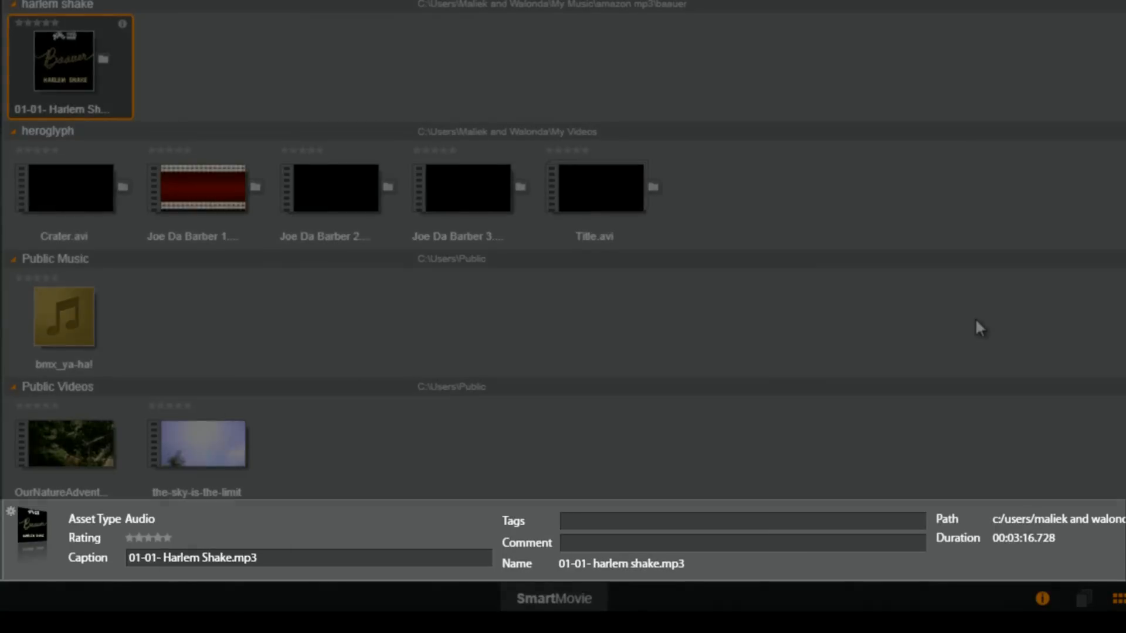
pyautogui.click(578, 521)
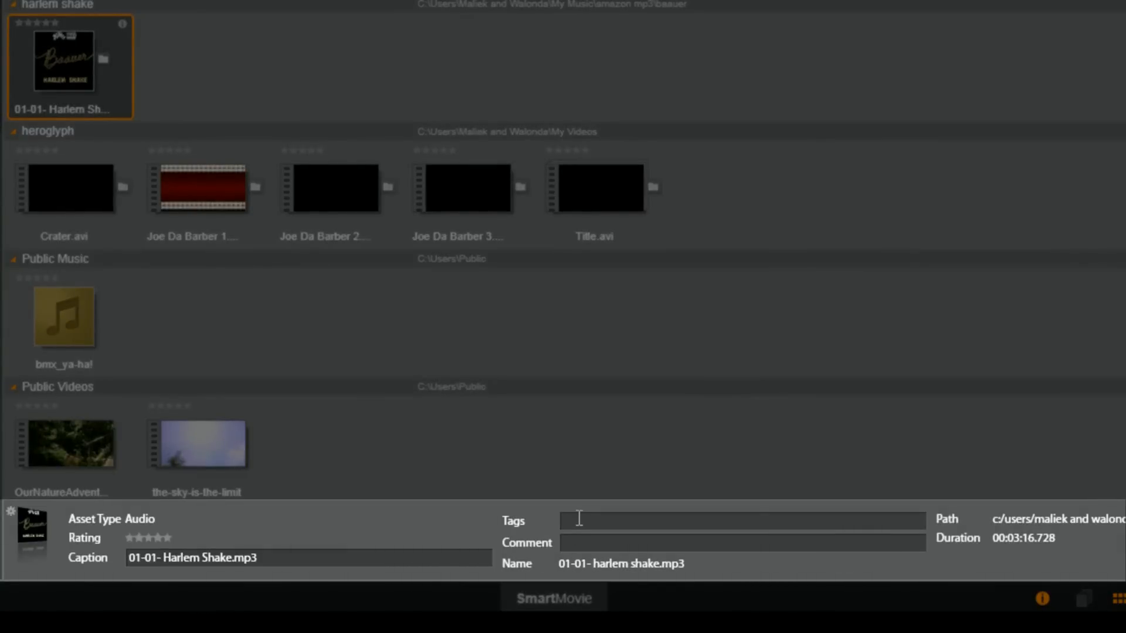
pyautogui.tripleClick(192, 559)
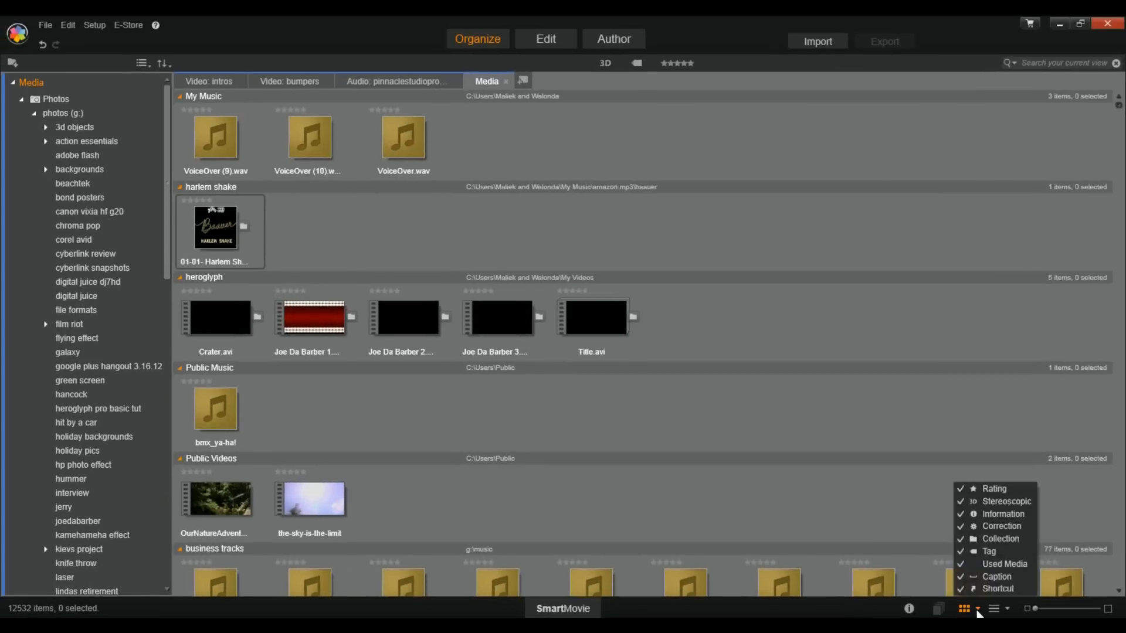
pyautogui.moveTo(1086, 592)
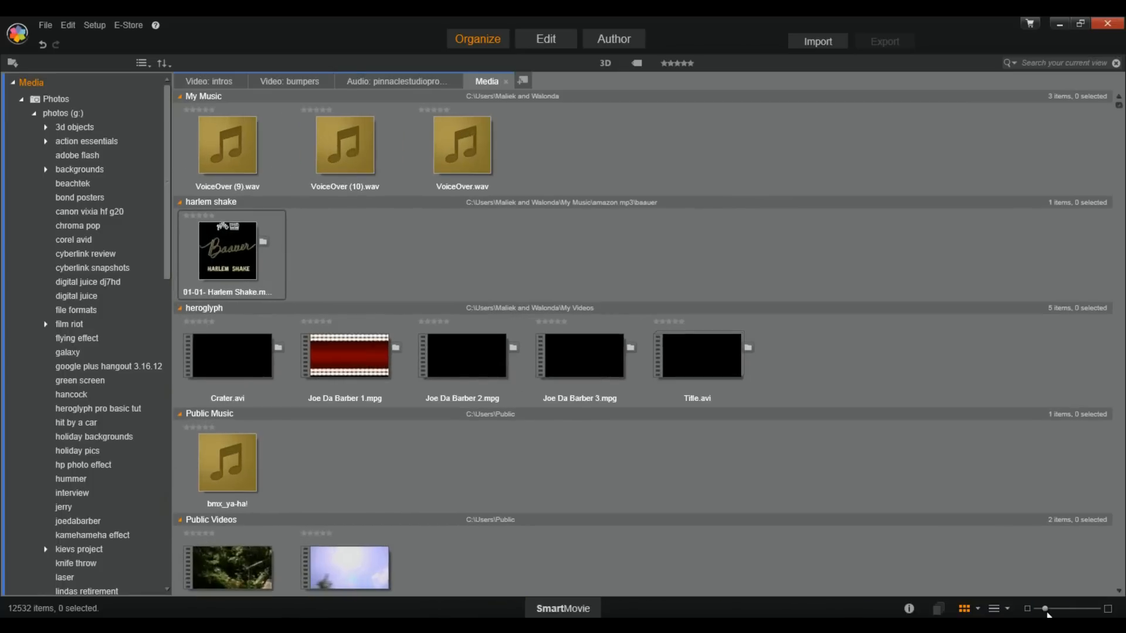
pyautogui.moveTo(1045, 609); pyautogui.dragTo(1035, 608)
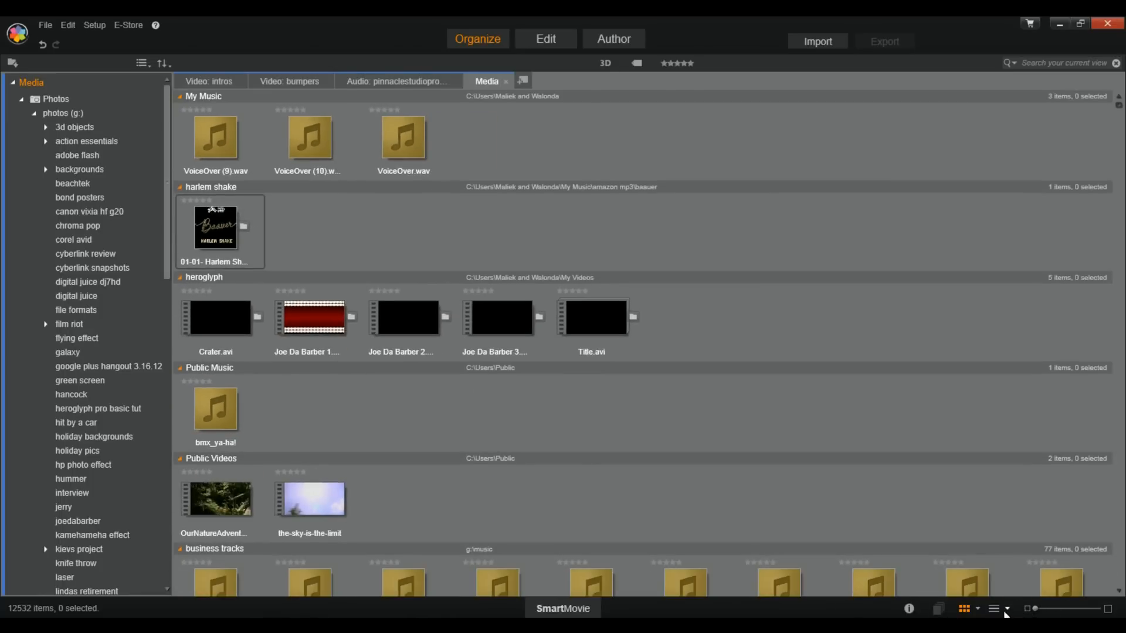
pyautogui.click(1011, 609)
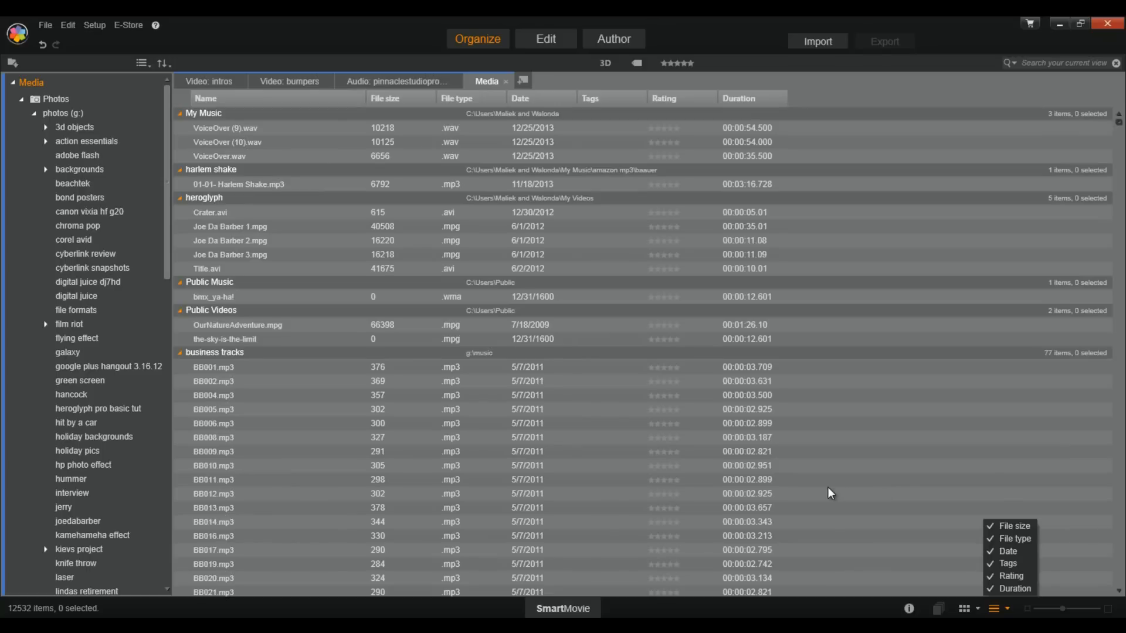
pyautogui.moveTo(964, 617)
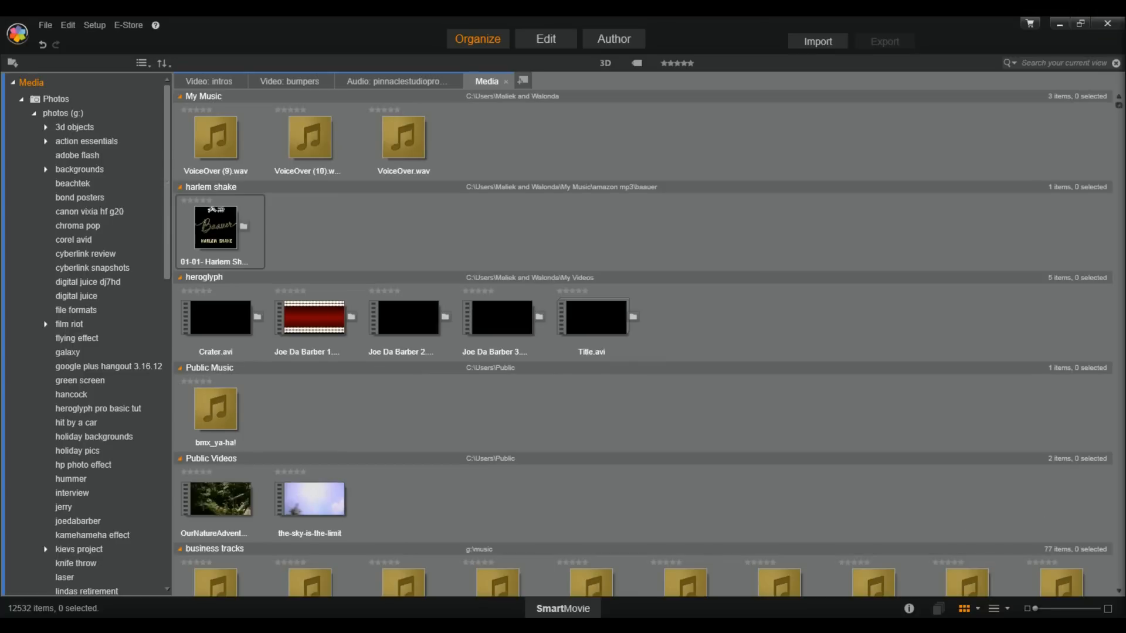
pyautogui.moveTo(650, 445)
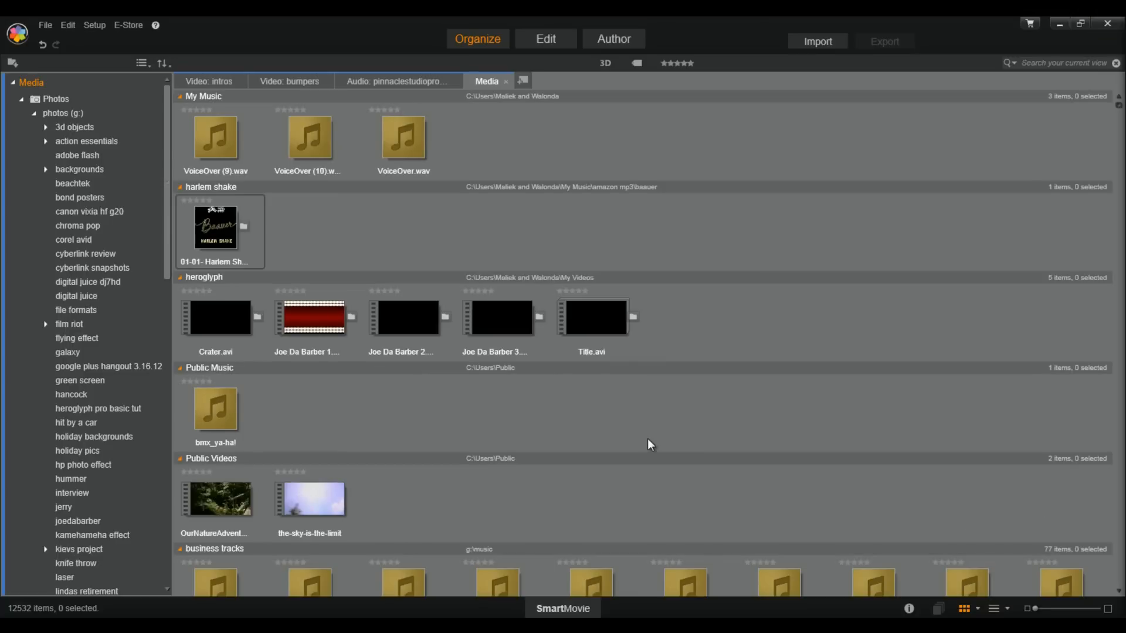
pyautogui.moveTo(635, 432)
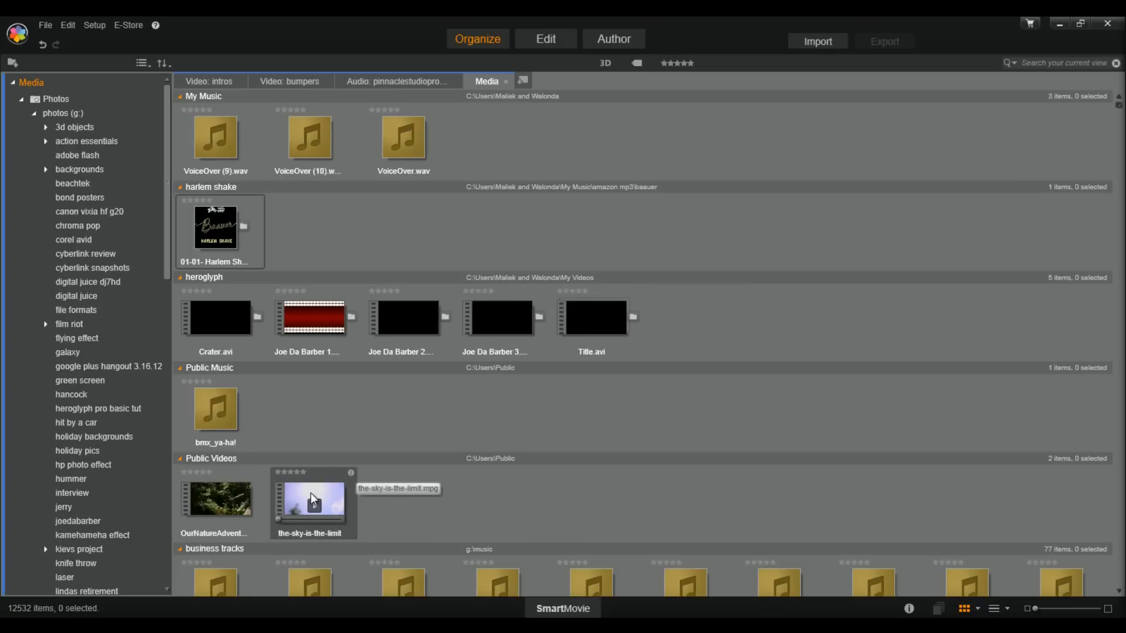
# Run content-based scene detection on the-sky-is-the-limit video
pyautogui.rightClick(312, 499)
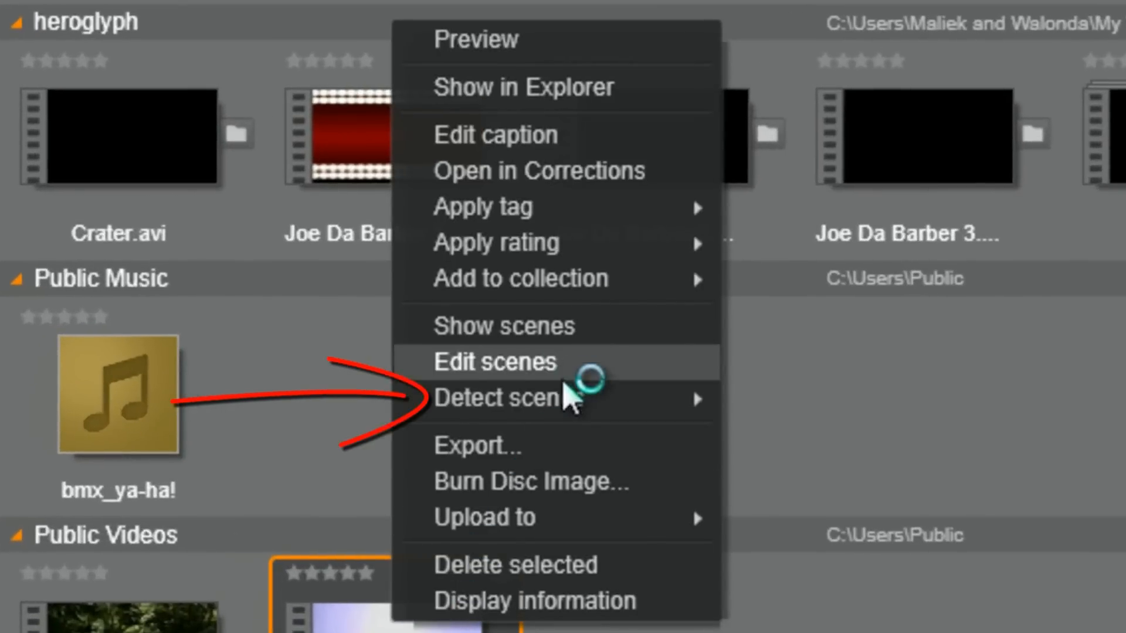
pyautogui.moveTo(562, 398)
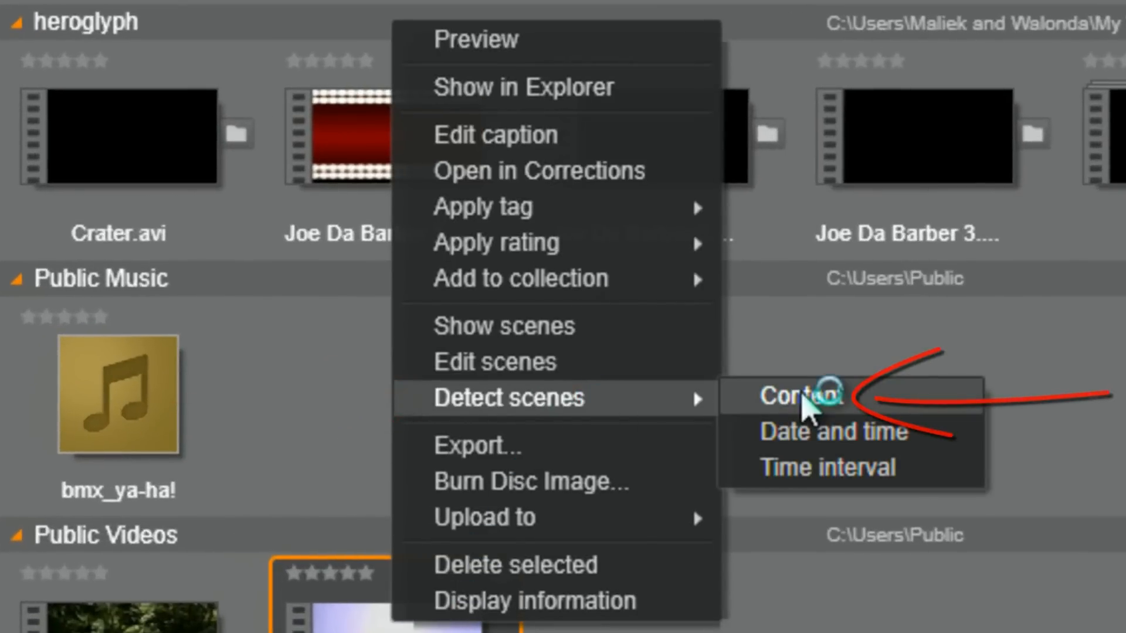
pyautogui.click(803, 395)
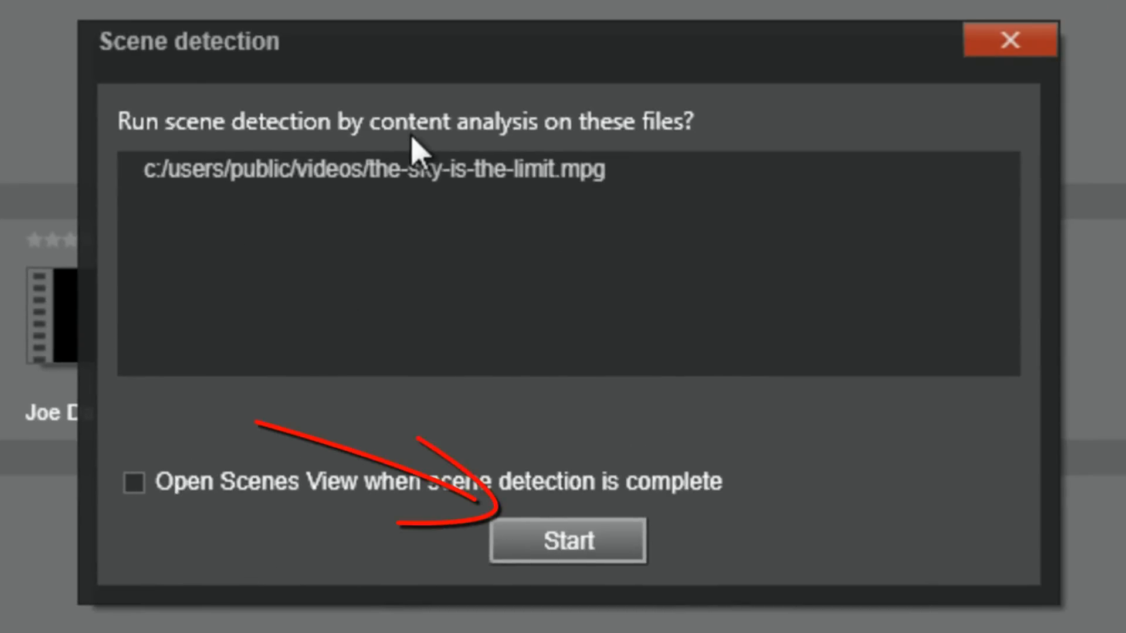
pyautogui.moveTo(590, 560)
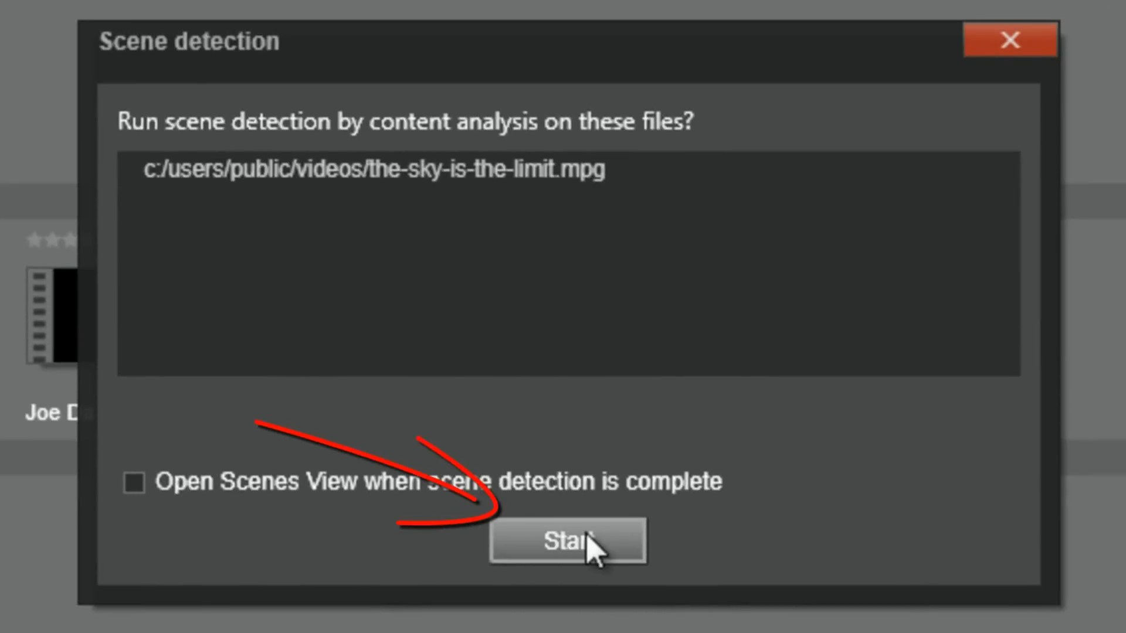
pyautogui.click(568, 545)
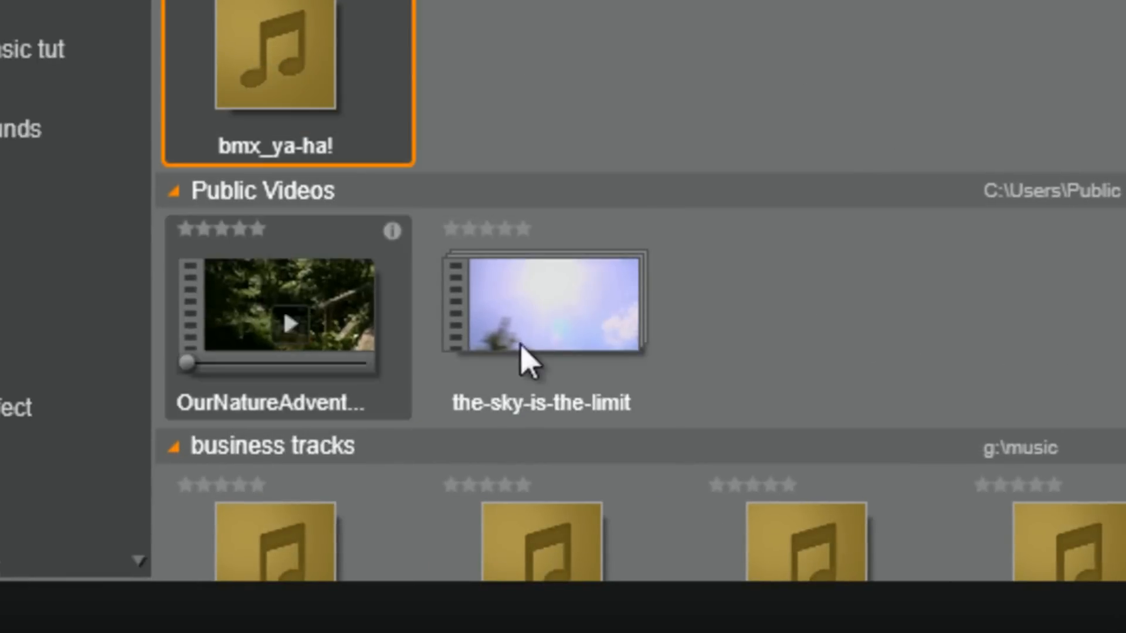
pyautogui.moveTo(1039, 275)
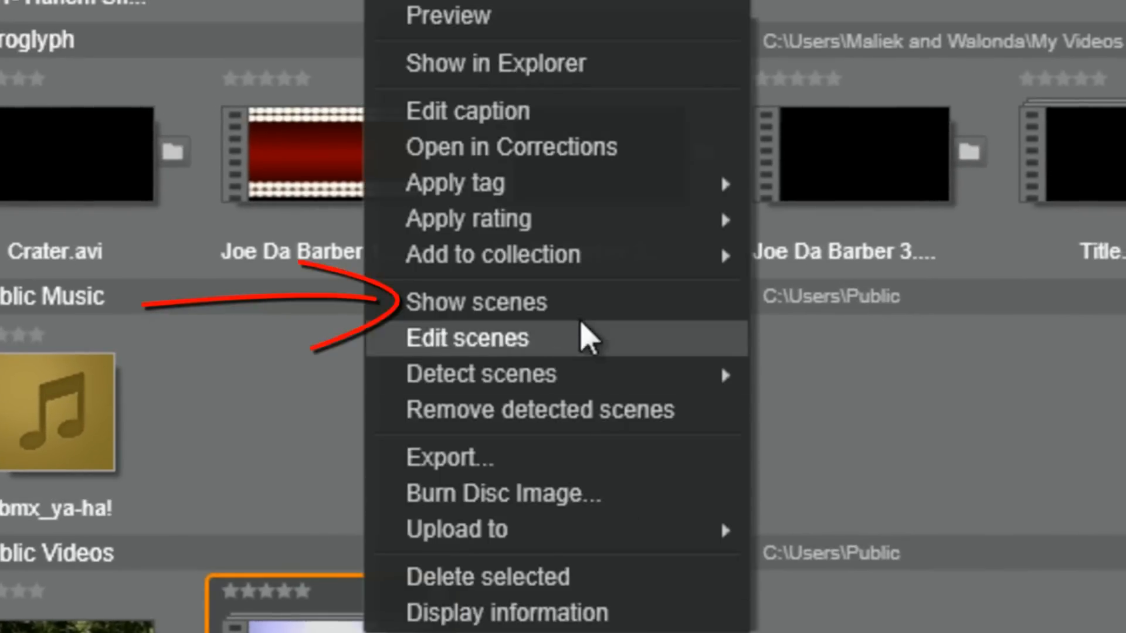
pyautogui.moveTo(589, 340)
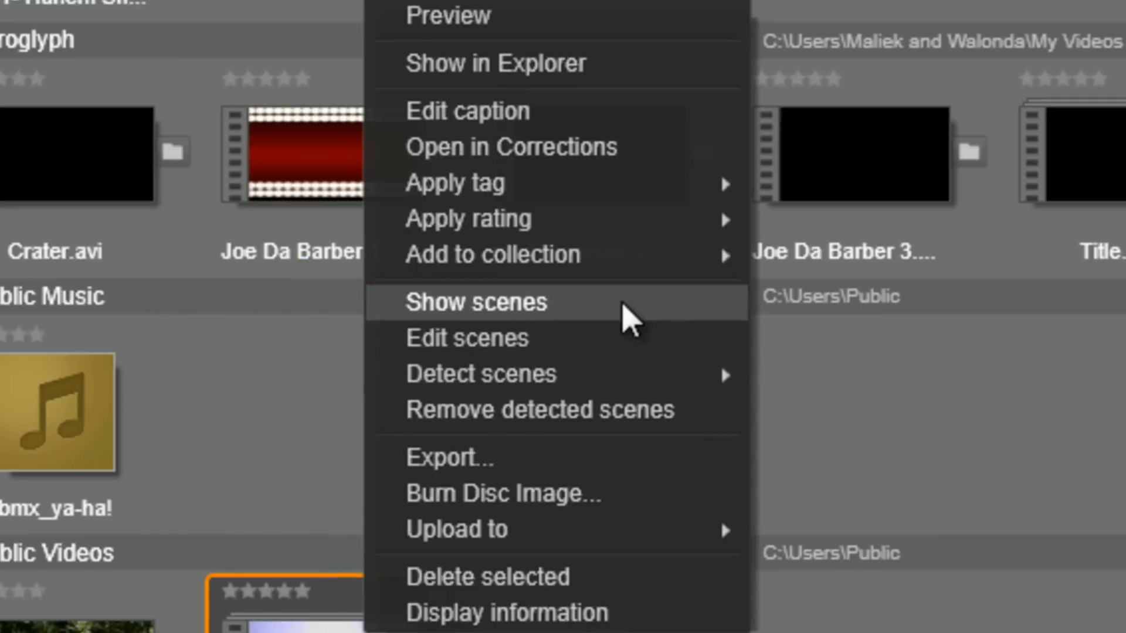
# Show the 52 detected scenes and open the snowy mountain lake scene in Corrections
pyautogui.click(476, 303)
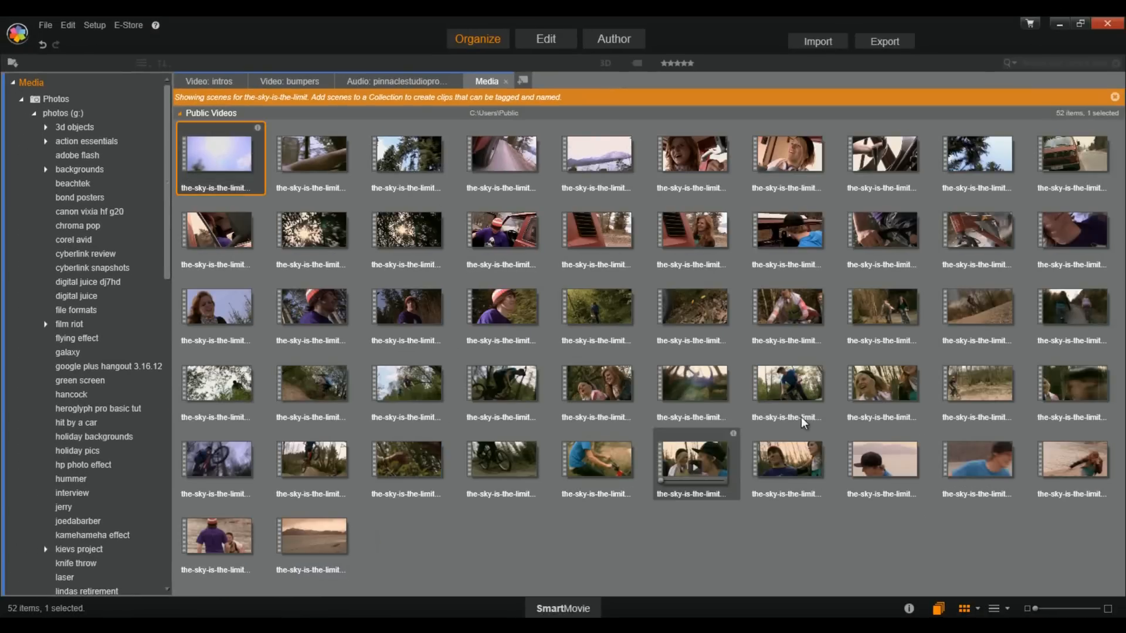
pyautogui.moveTo(610, 159)
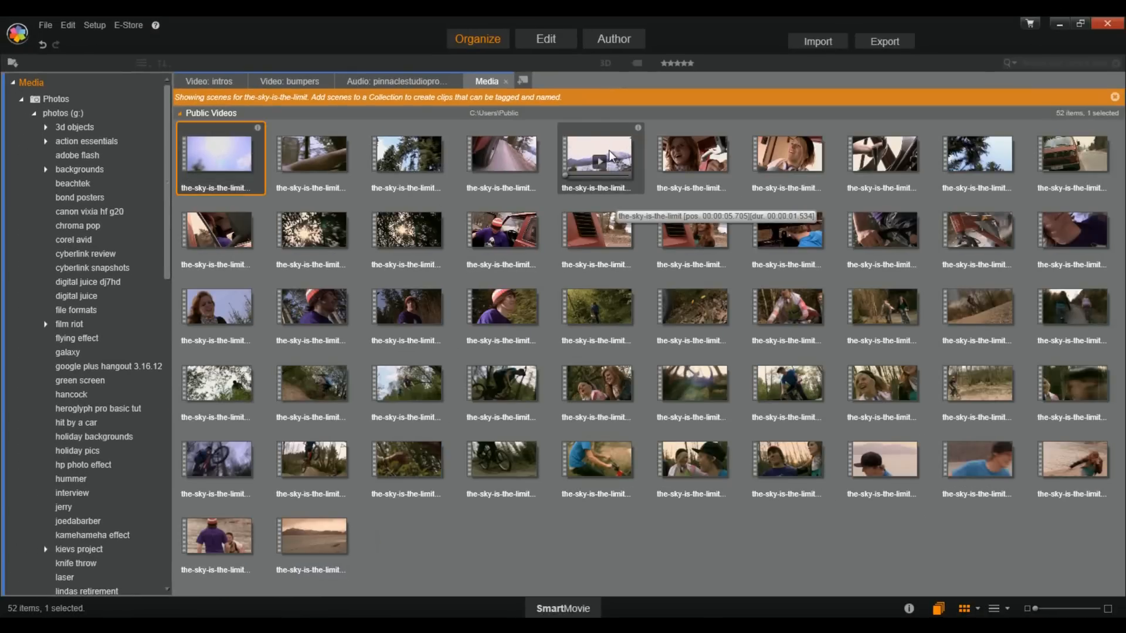
pyautogui.doubleClick(600, 158)
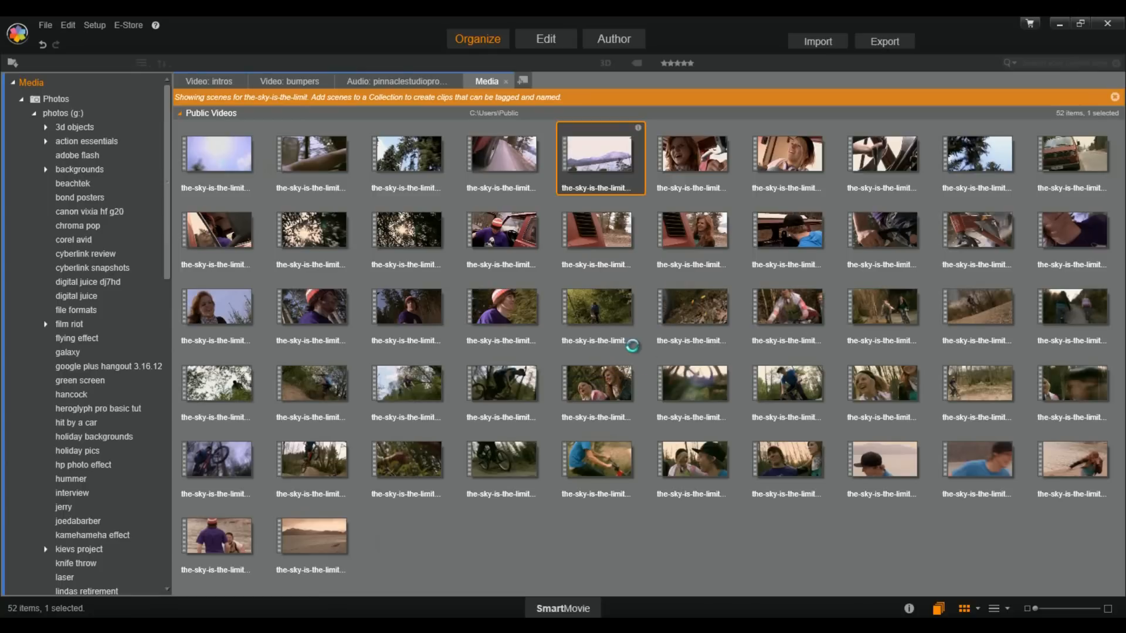
pyautogui.doubleClick(599, 158)
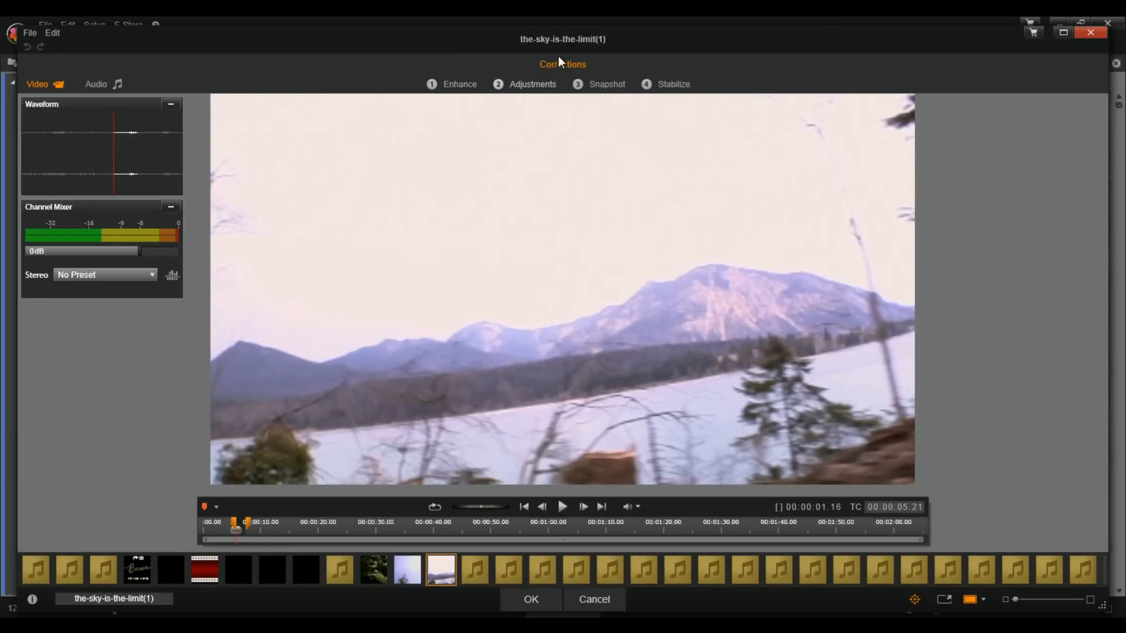
pyautogui.moveTo(538, 100)
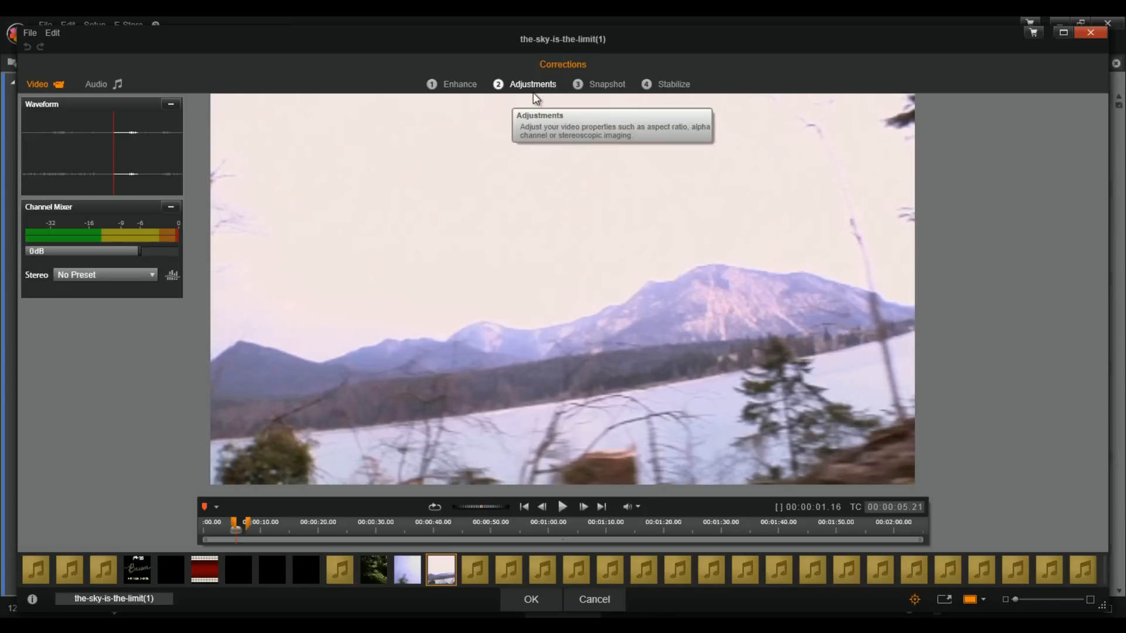
pyautogui.moveTo(1091, 34)
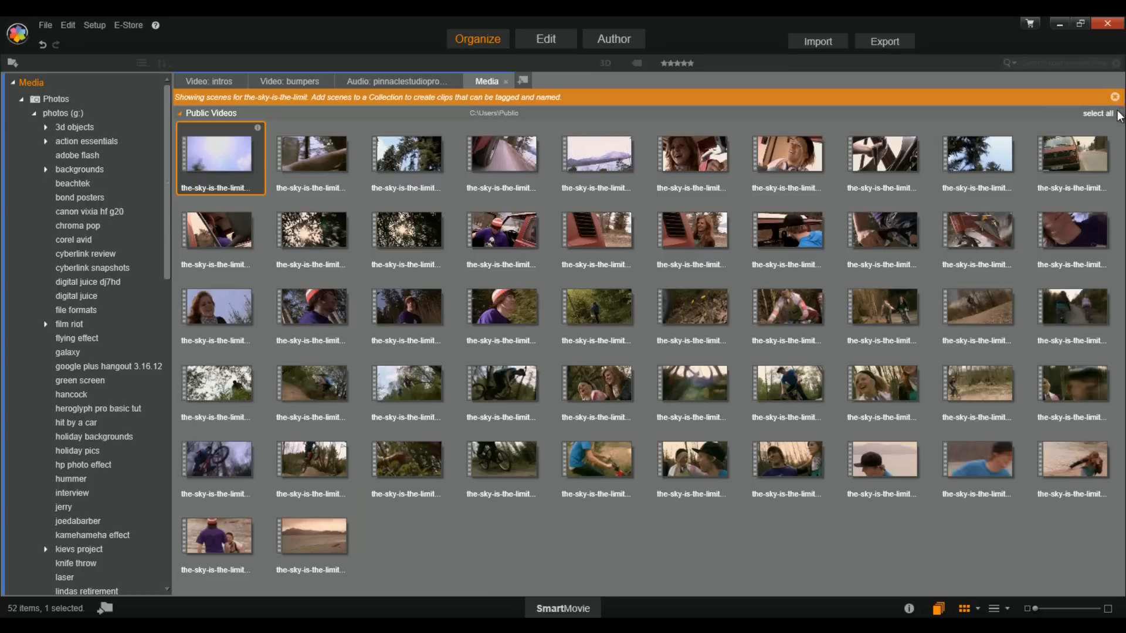
pyautogui.moveTo(1115, 96)
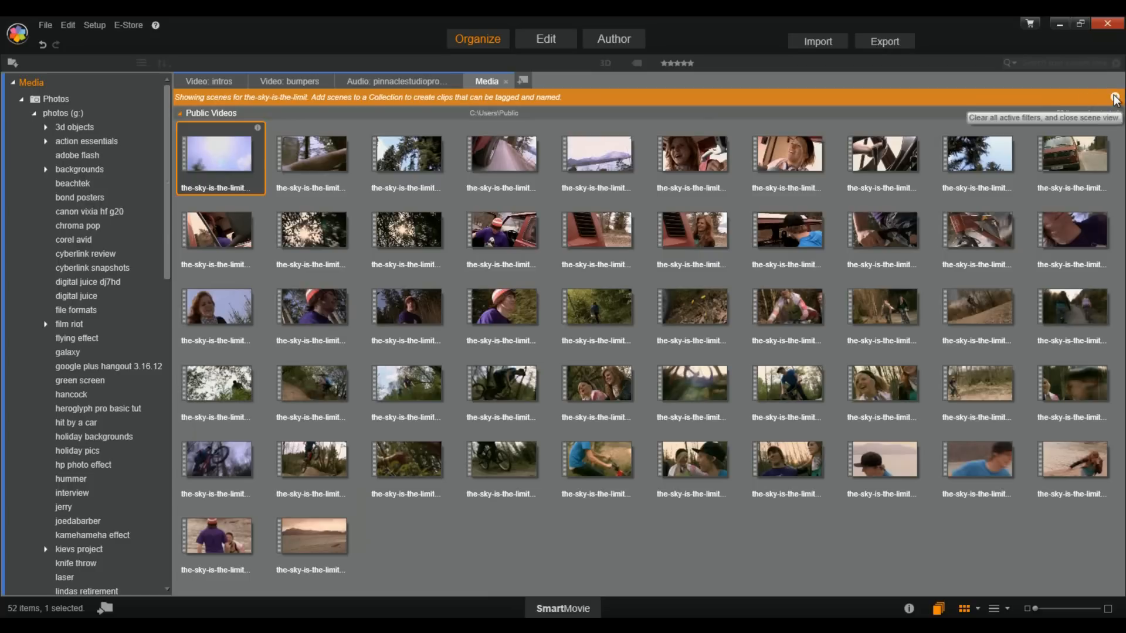
# Close the scene view so the-sky-is-the-limit appears again as a single clip
pyautogui.click(1115, 100)
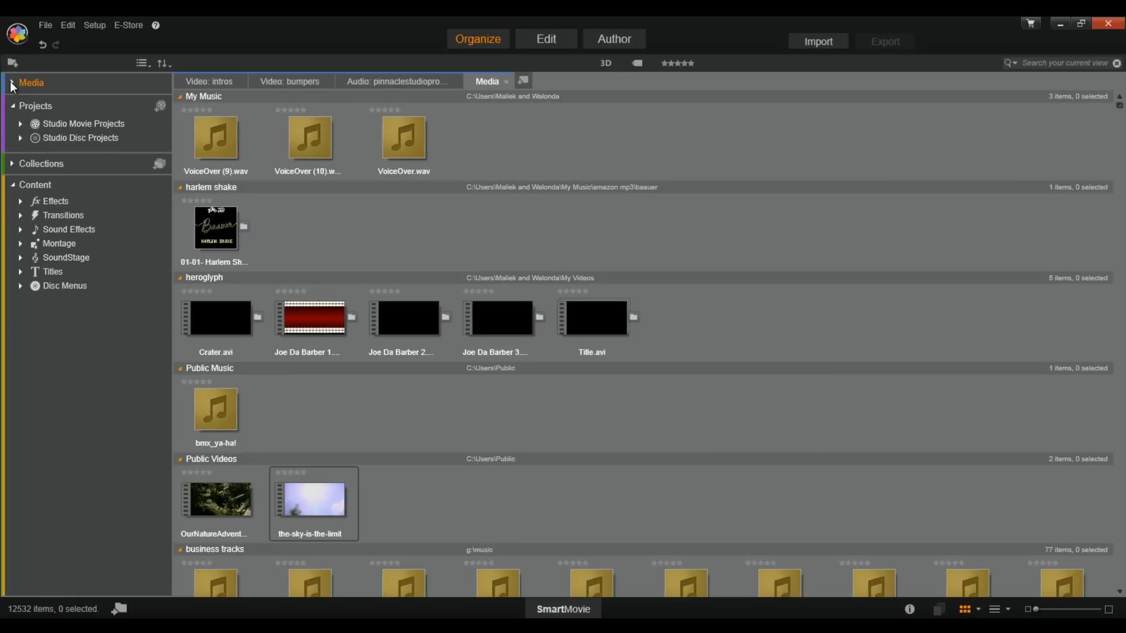
# Expand Media into Photos, Video and Audio and open Collections to list Latest Import and other packs
pyautogui.click(12, 82)
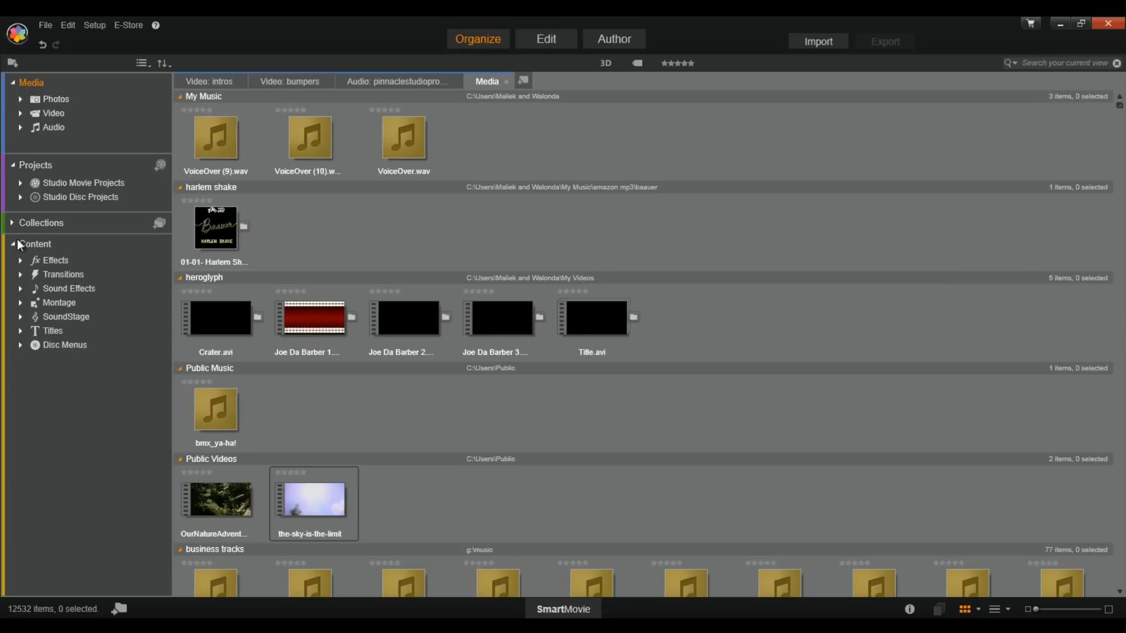
pyautogui.click(11, 223)
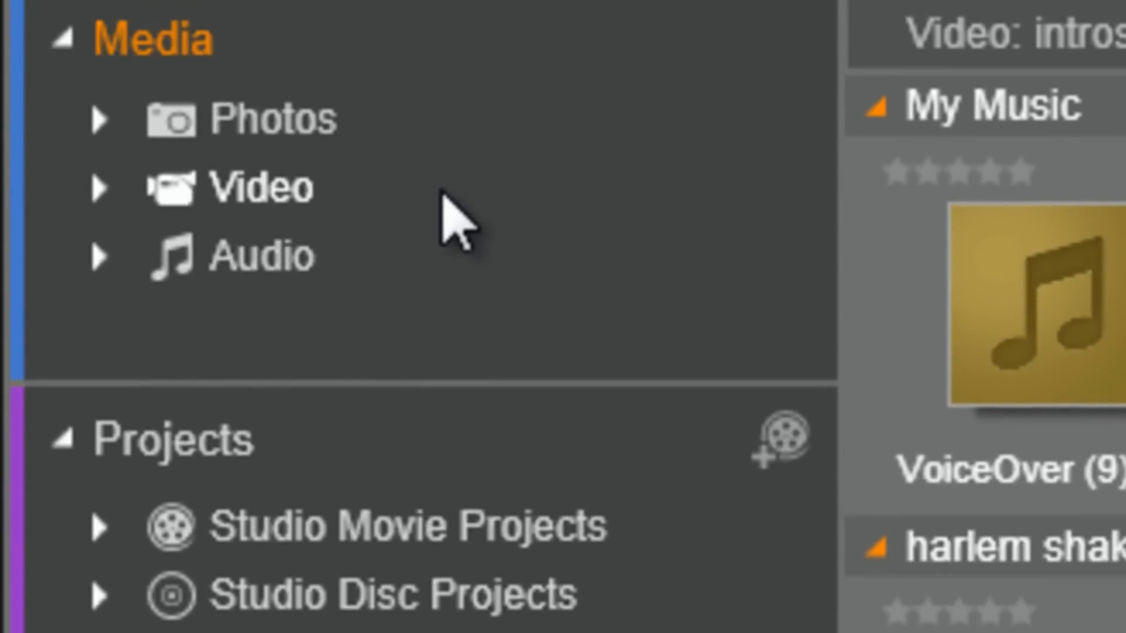
pyautogui.click(99, 120)
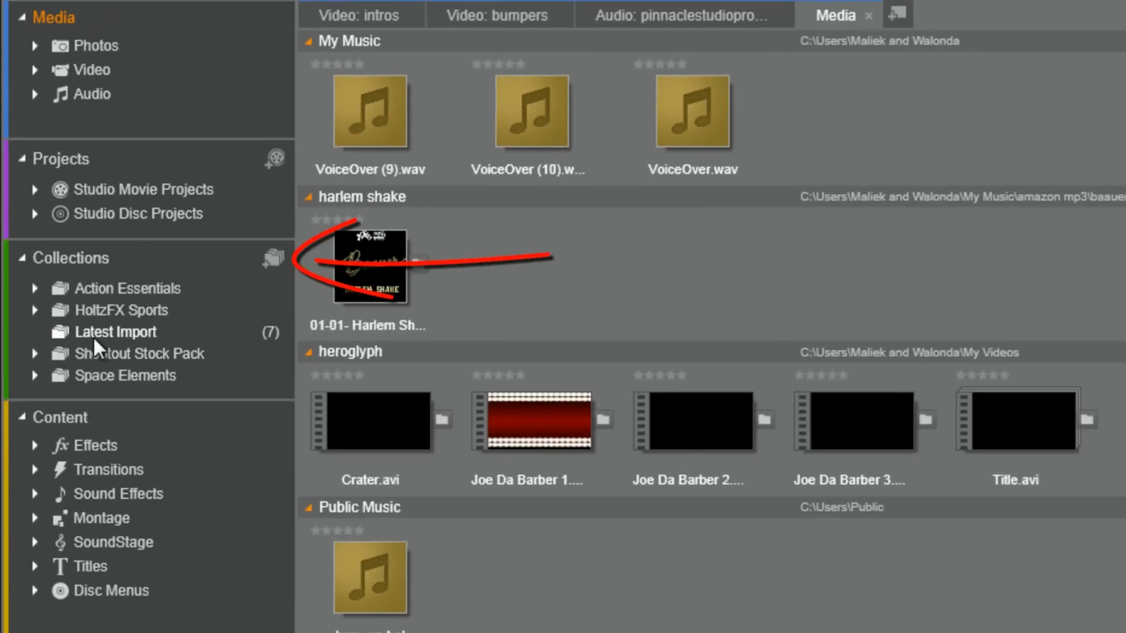
pyautogui.moveTo(279, 263)
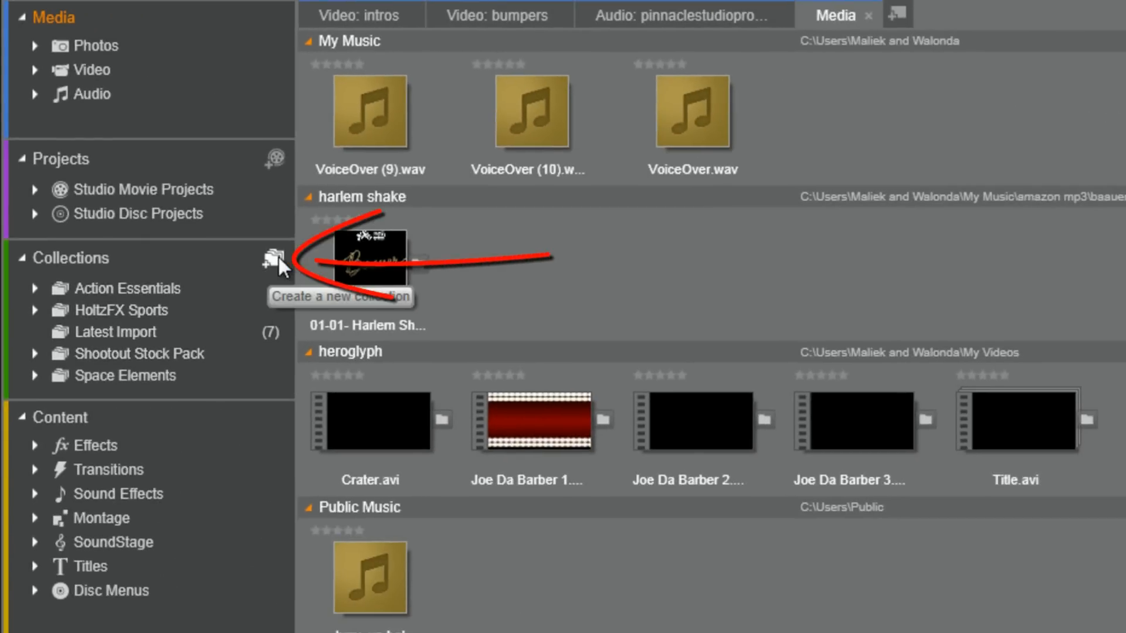
# Create a new collection named Virtual Reality Sets in the library's Collections list
pyautogui.click(269, 261)
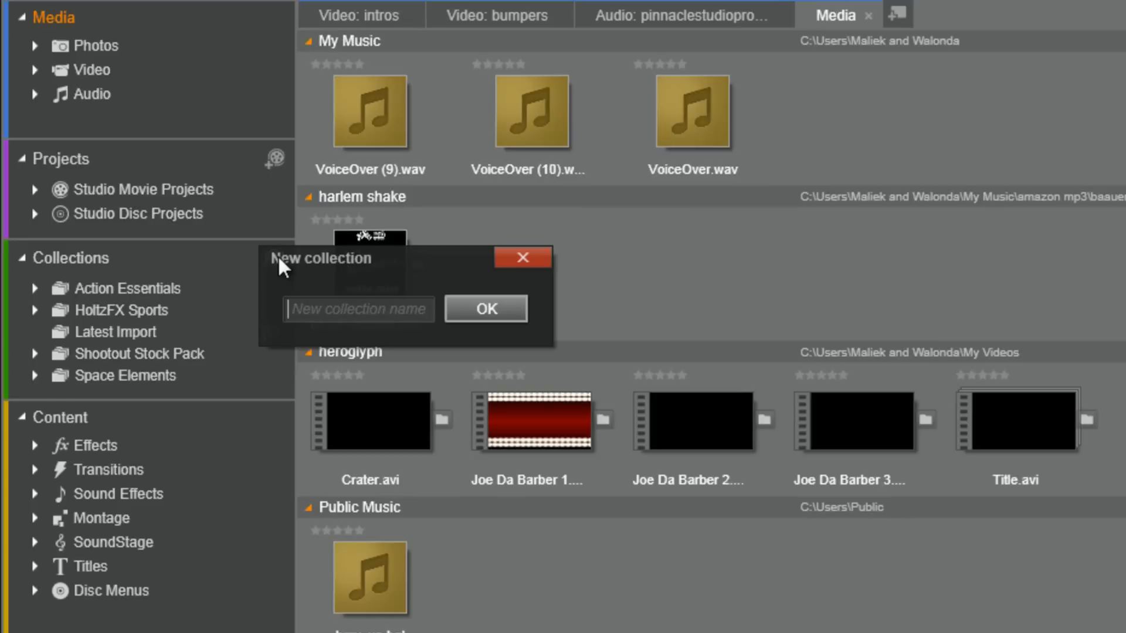
pyautogui.write('Virtual Reality Sets')
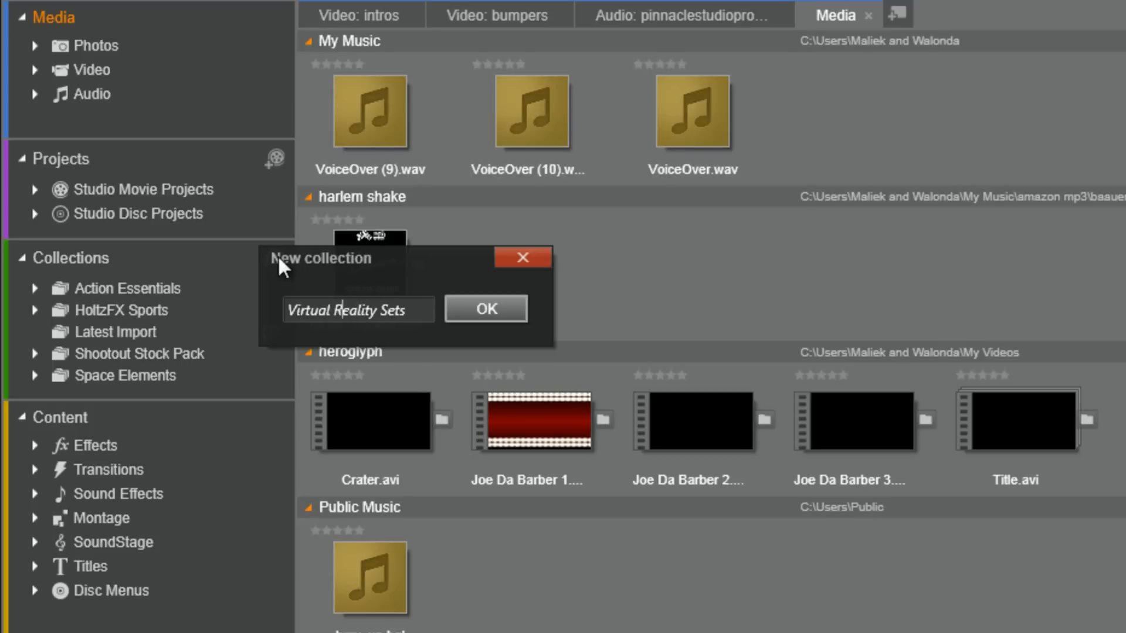
pyautogui.click(485, 309)
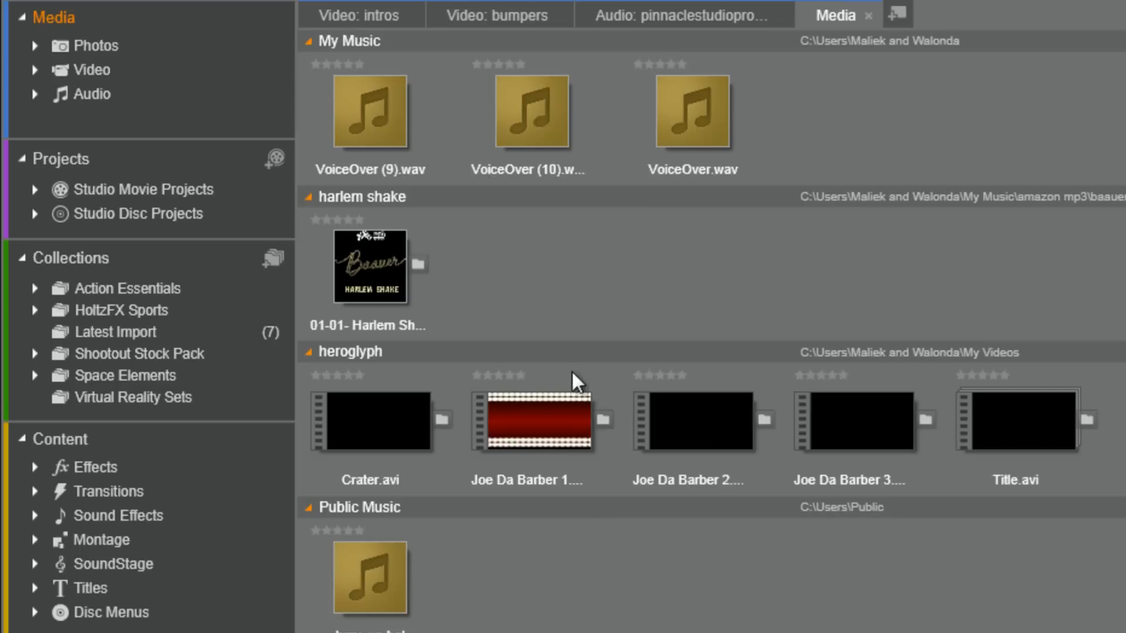
pyautogui.moveTo(32, 53)
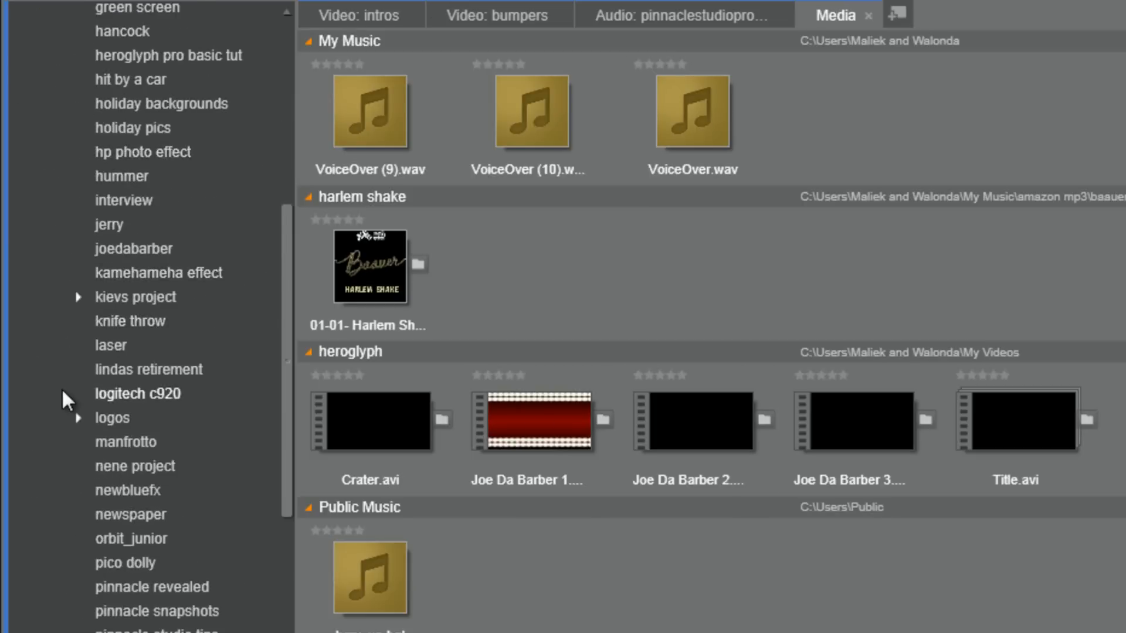
# Browse the virtual reality folder photos, try dropping Alpha.jpg into the tree, then view all library photos
pyautogui.scroll(-3)
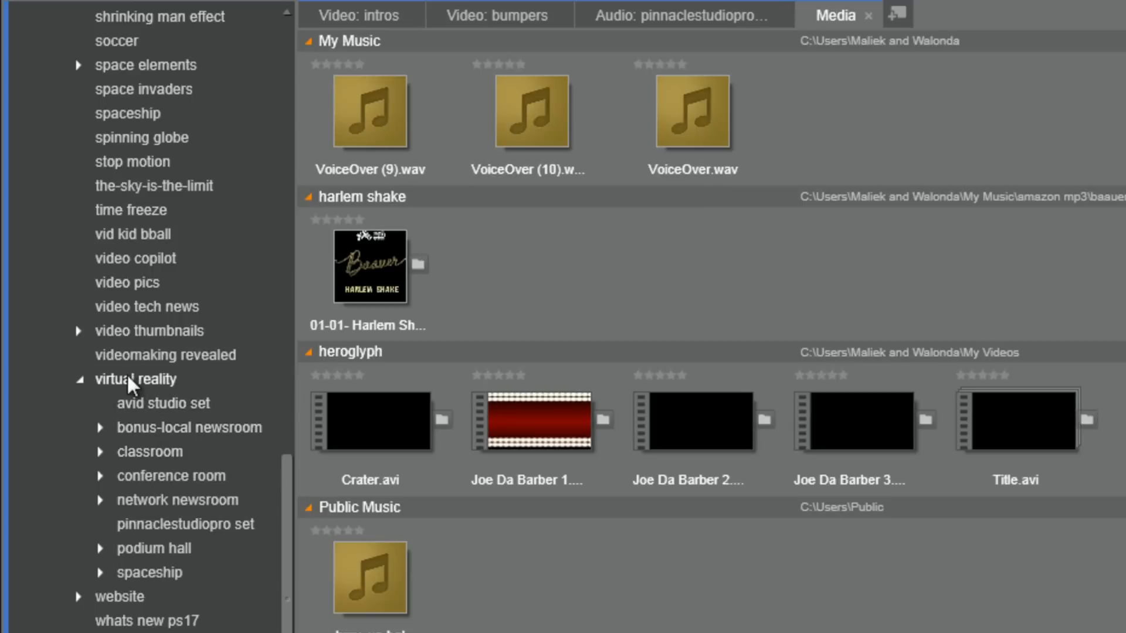
pyautogui.click(136, 380)
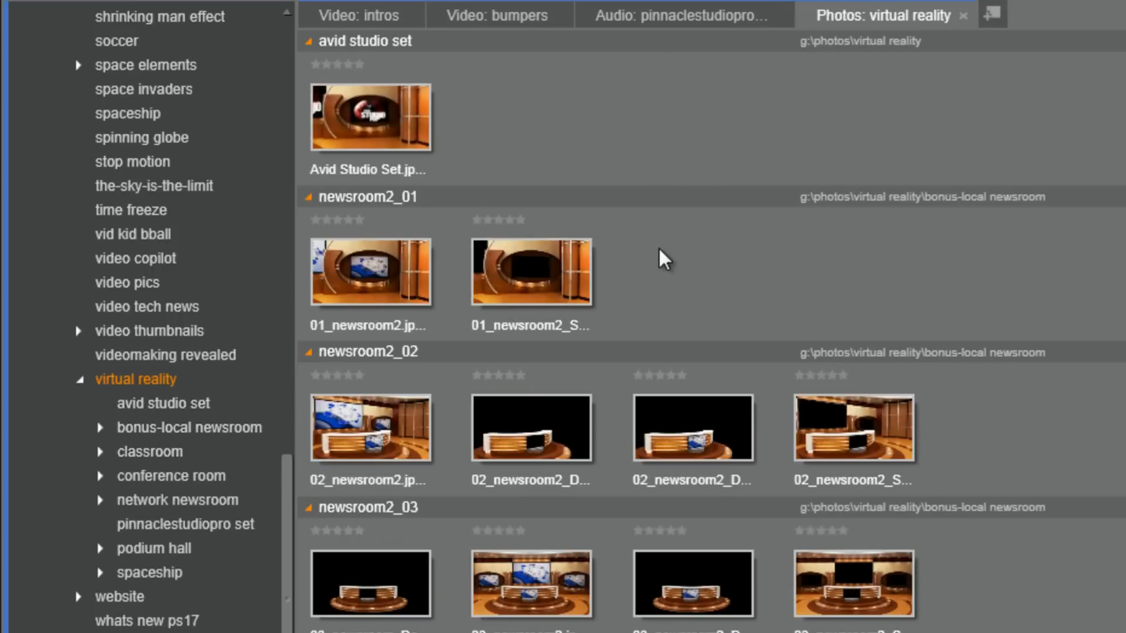
pyautogui.moveTo(279, 521)
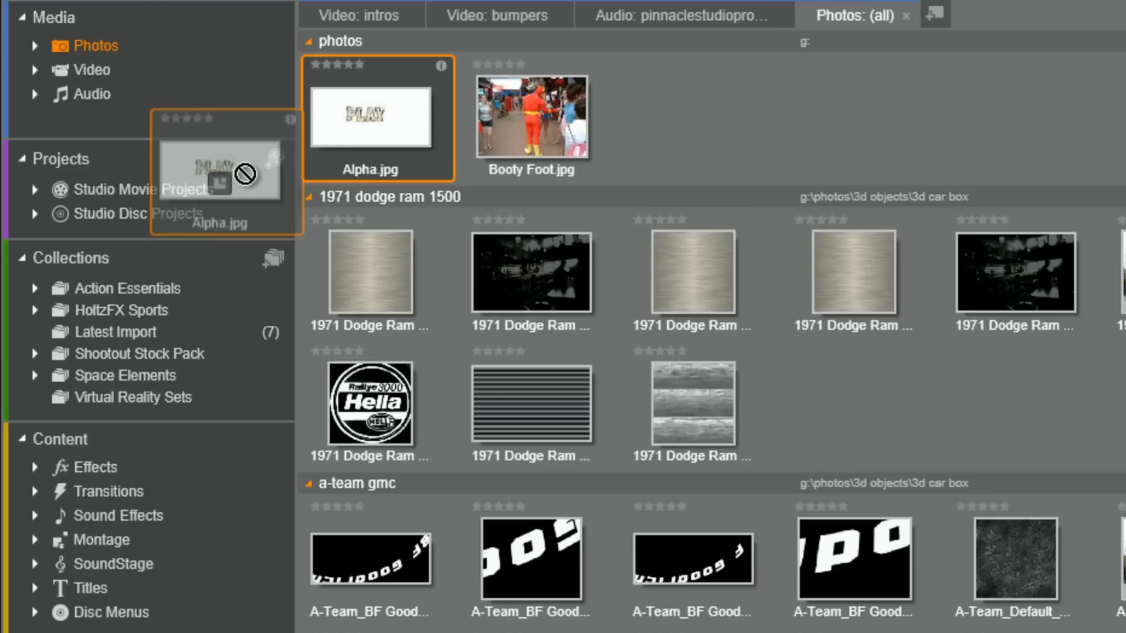
pyautogui.moveTo(223, 170); pyautogui.dragTo(212, 413)
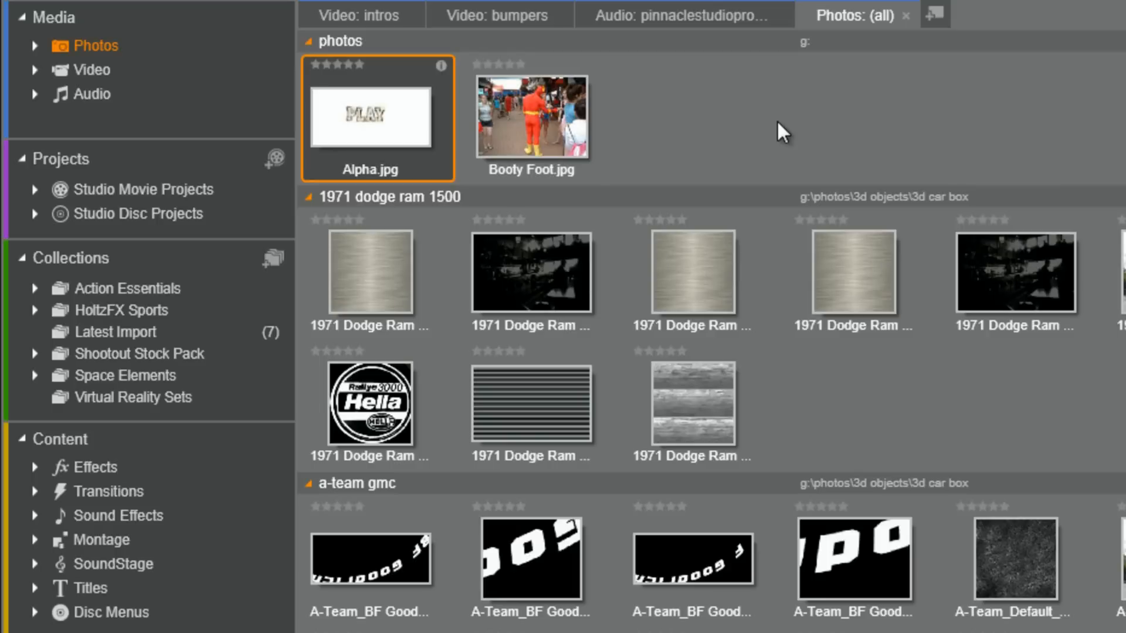
pyautogui.moveTo(707, 157)
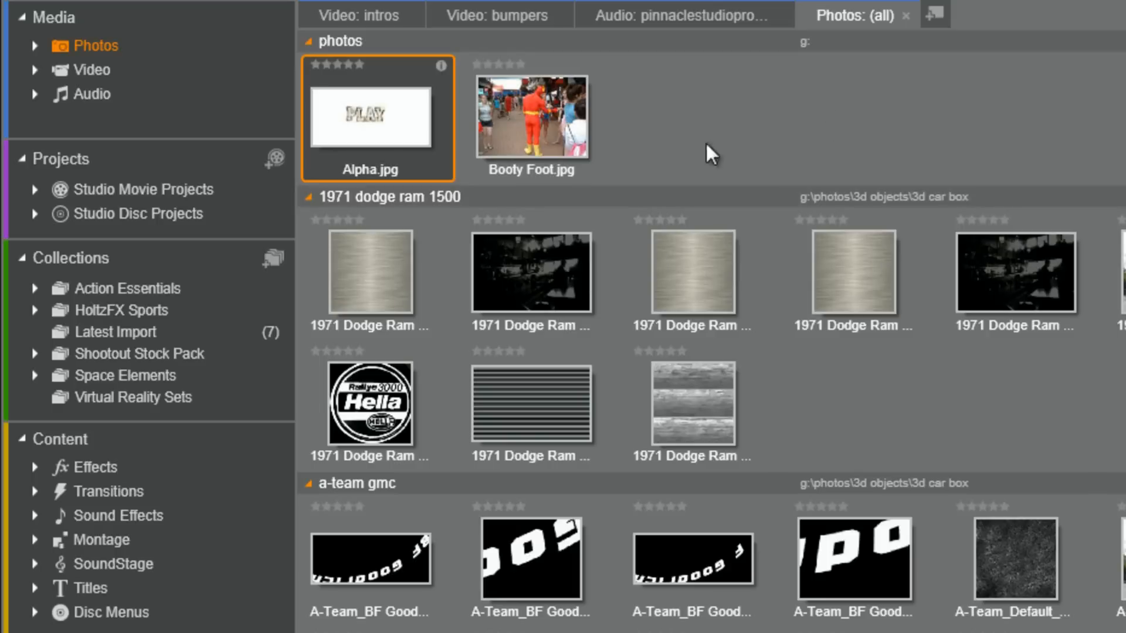
pyautogui.moveTo(770, 128)
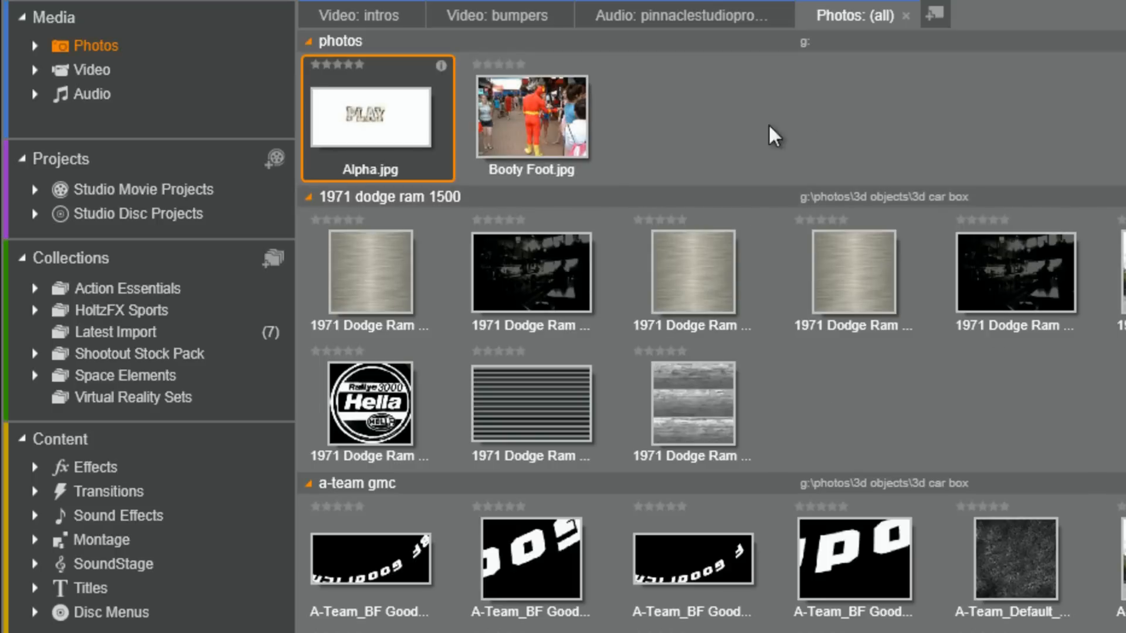
pyautogui.scroll(-3)
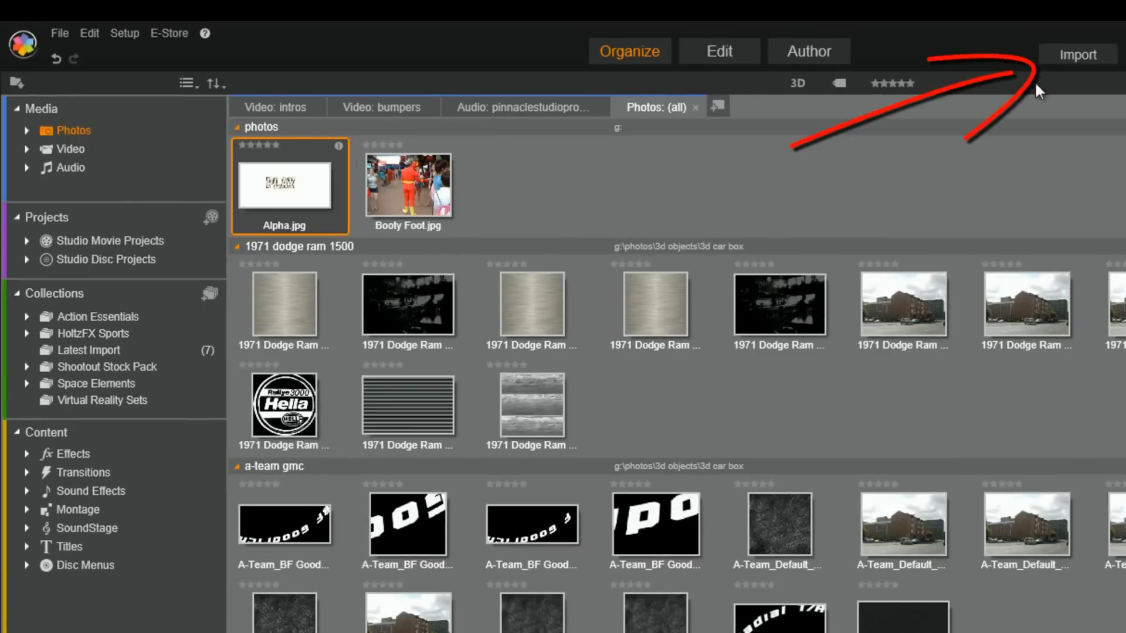
# Start Scan For Assets in the importer and expand Elements (G:) > Photos > Virtual Reality
pyautogui.click(1076, 54)
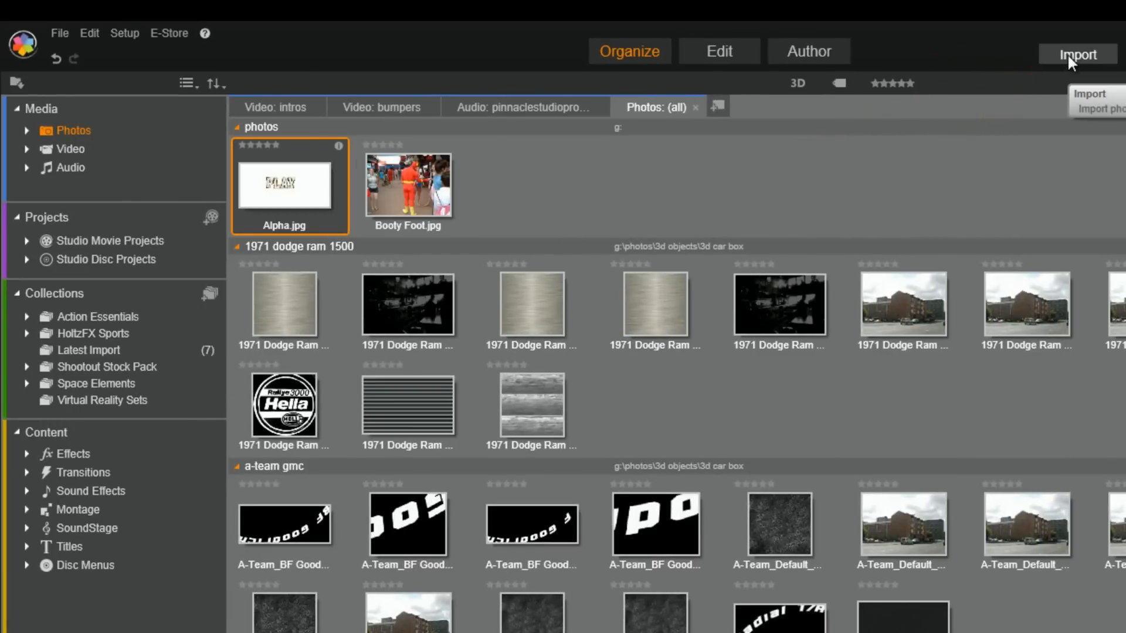
pyautogui.click(1077, 54)
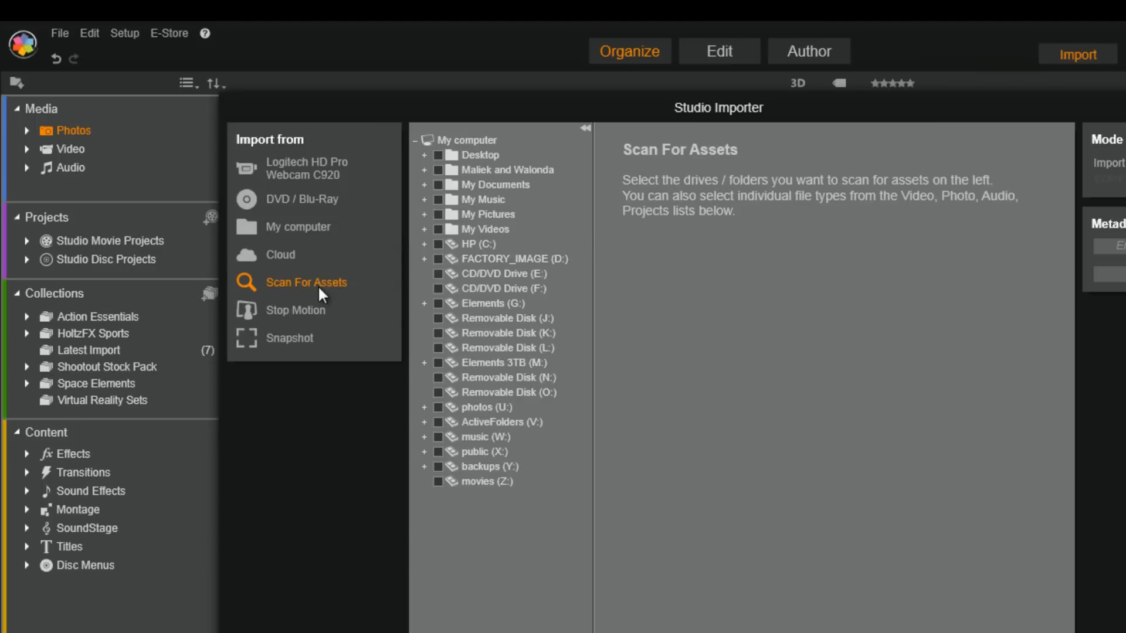
pyautogui.moveTo(727, 368)
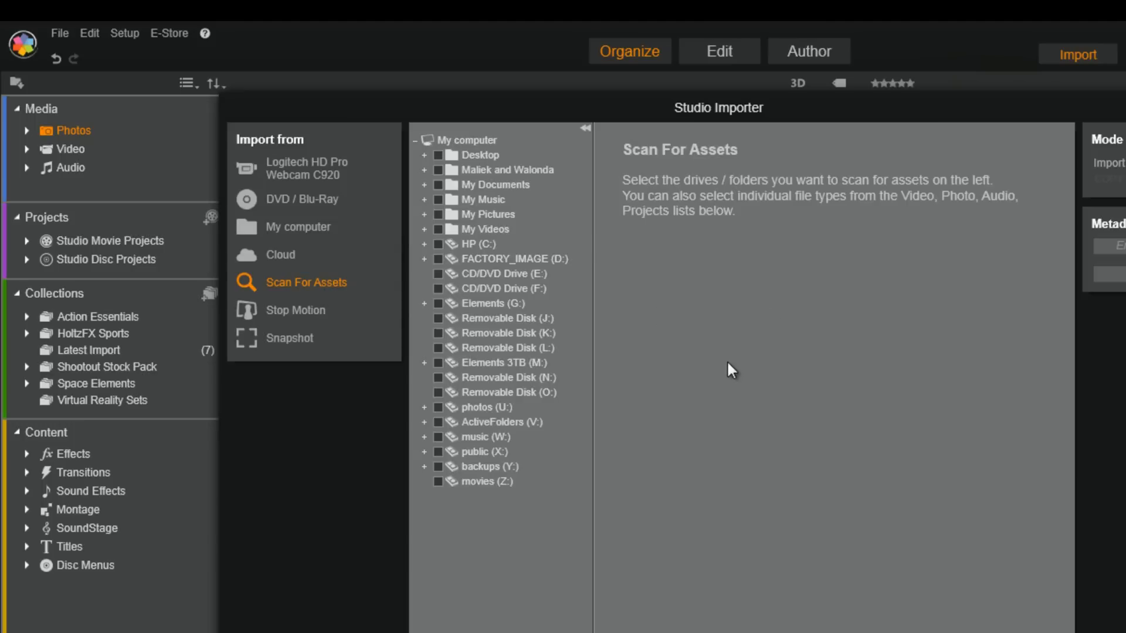
pyautogui.moveTo(547, 241)
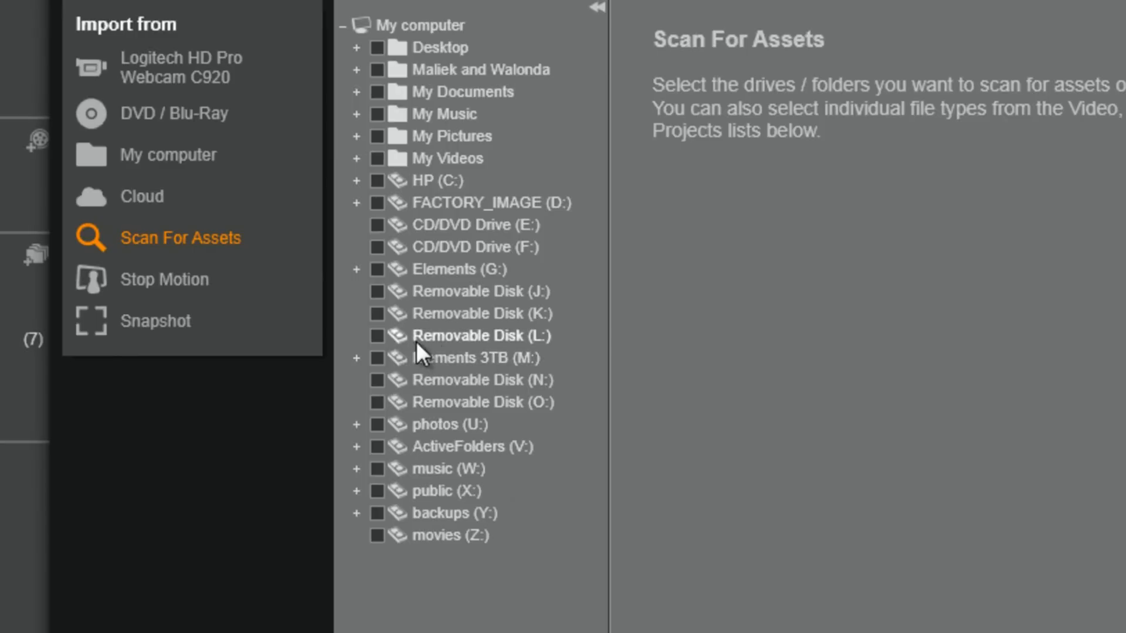
pyautogui.moveTo(596, 418)
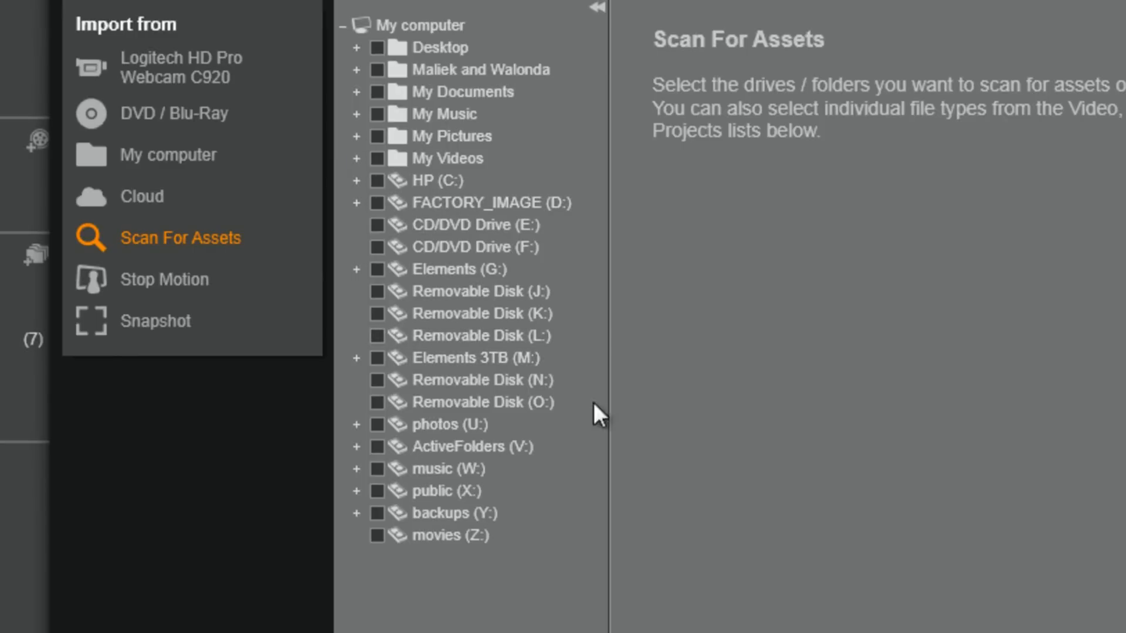
pyautogui.click(355, 270)
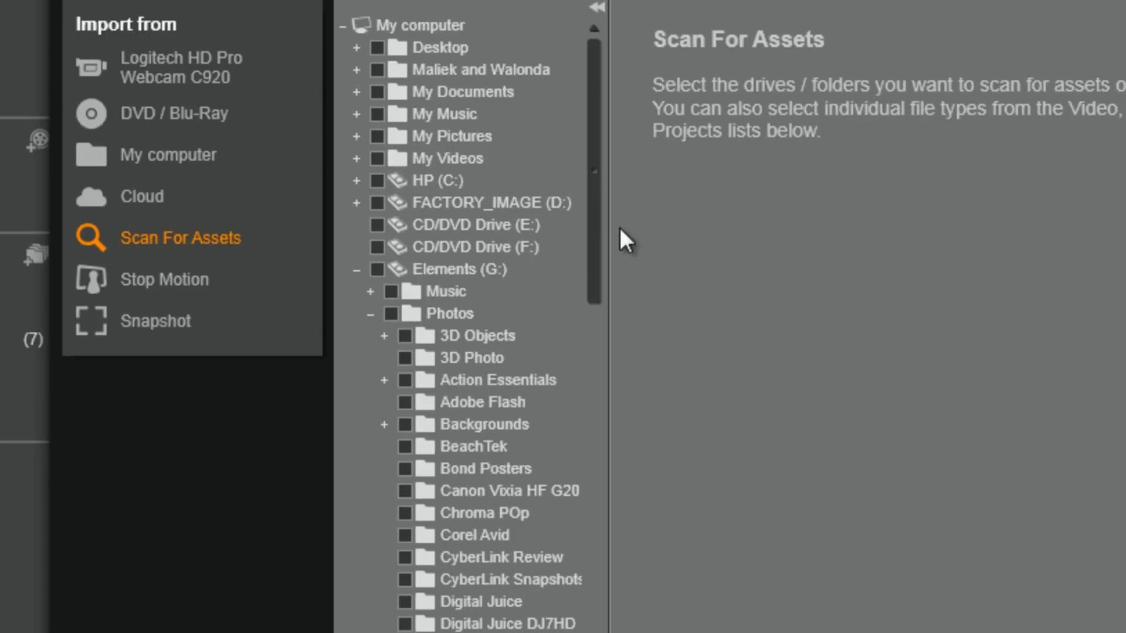
pyautogui.scroll(-3)
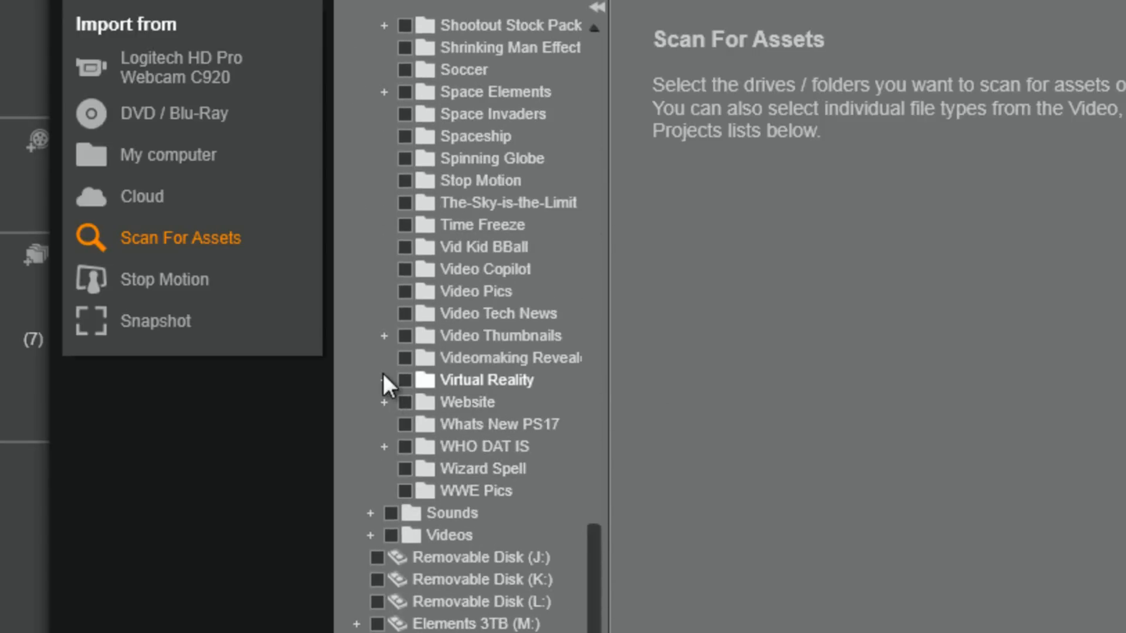
pyautogui.click(385, 380)
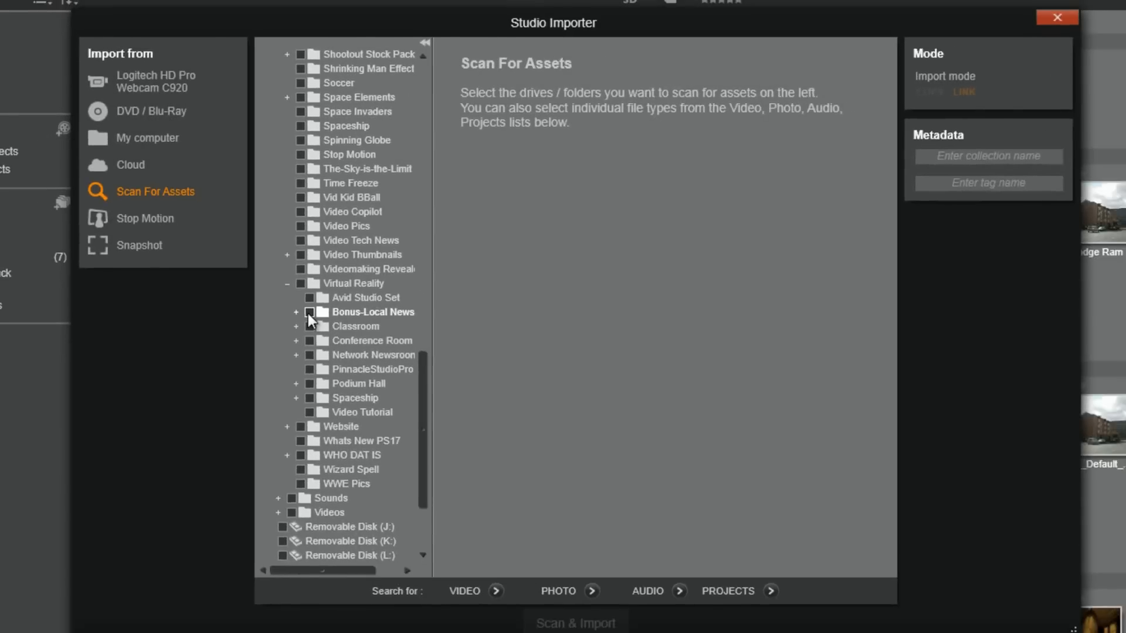
# Tick the Bonus-Local Newsroom folder and scan-import its 14 images into the library
pyautogui.click(306, 313)
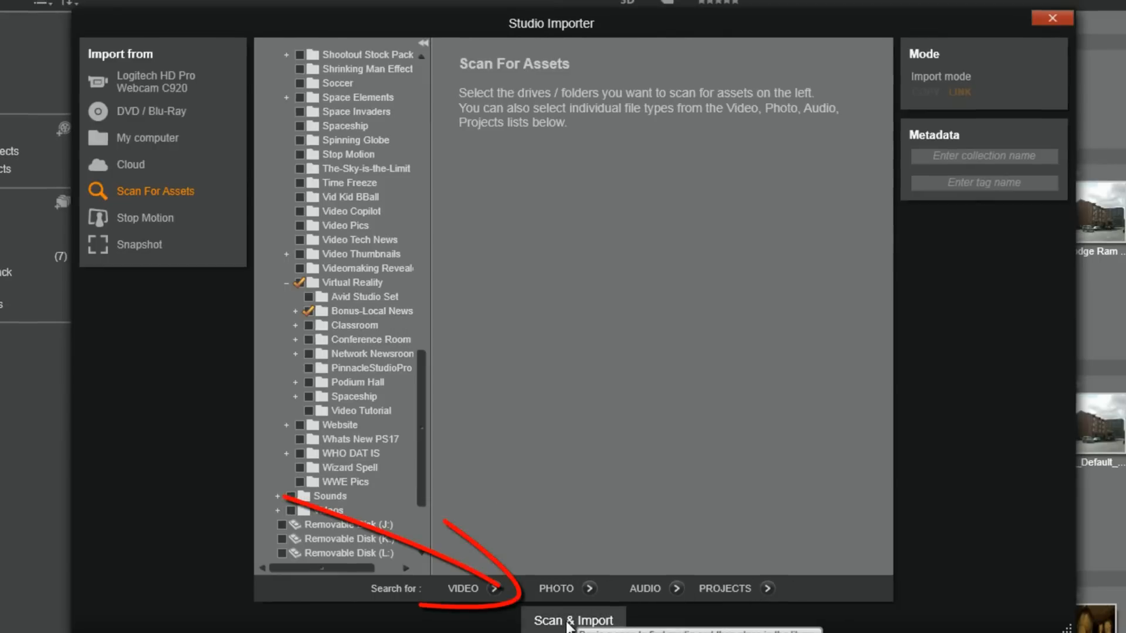
pyautogui.click(573, 620)
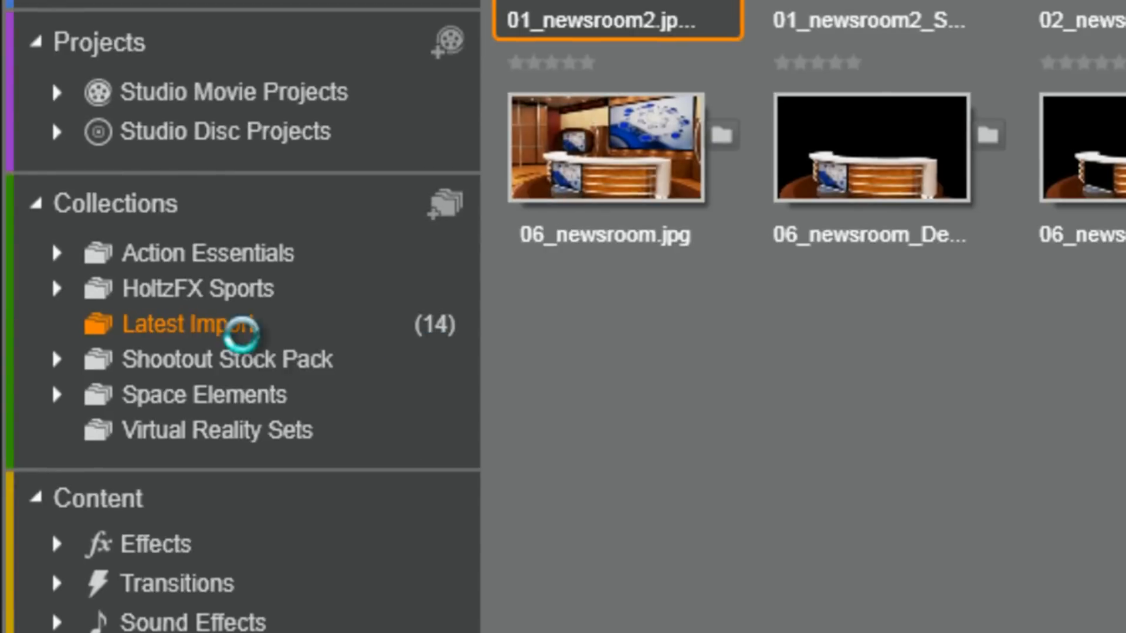
pyautogui.moveTo(220, 349)
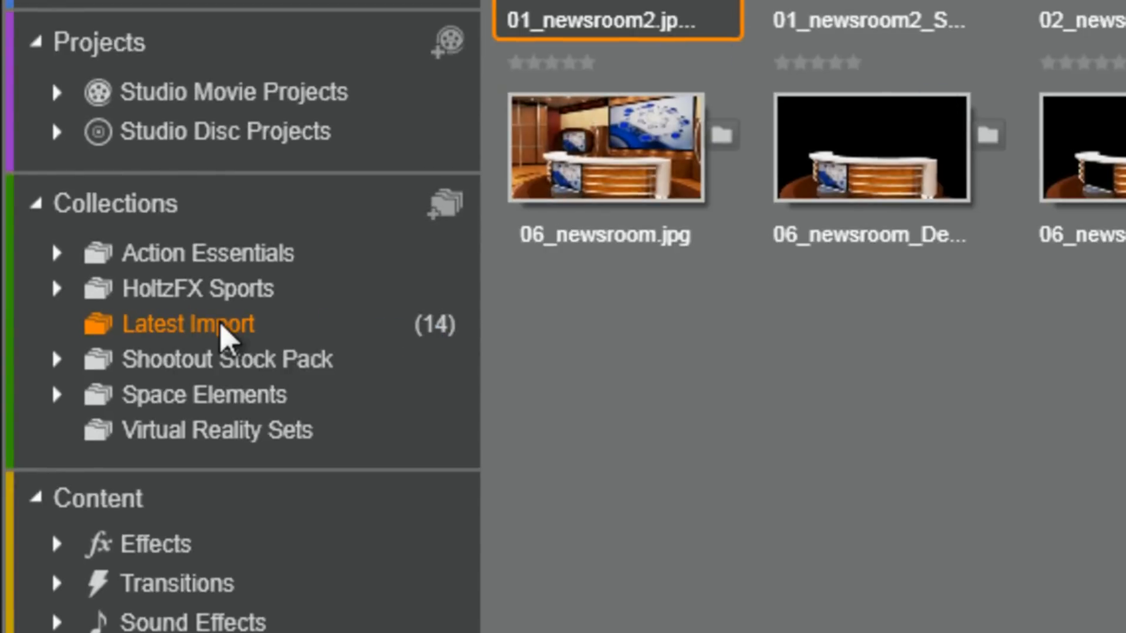
pyautogui.moveTo(225, 359)
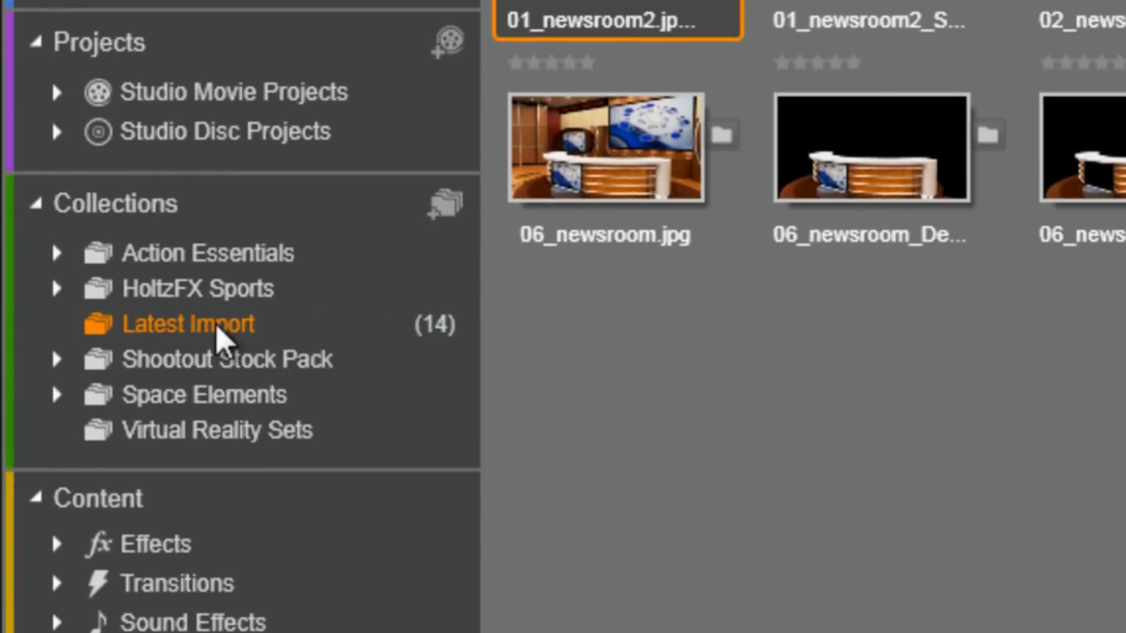
# Rename Latest Import to Bonus-News Room and nest it under Virtual Reality Sets
pyautogui.rightClick(188, 330)
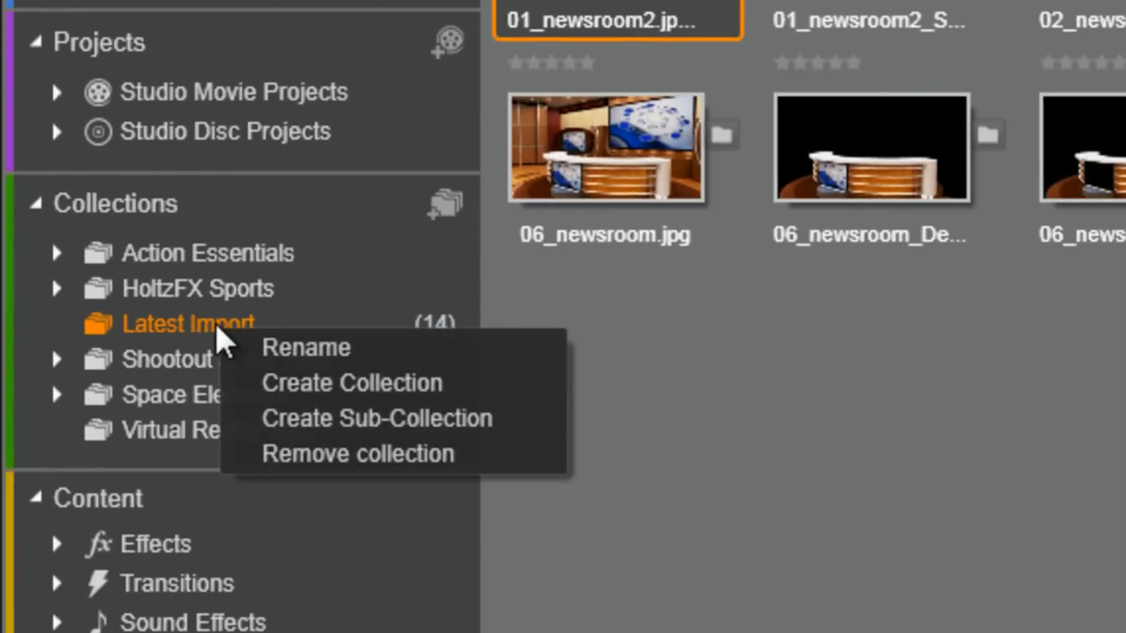
pyautogui.click(305, 347)
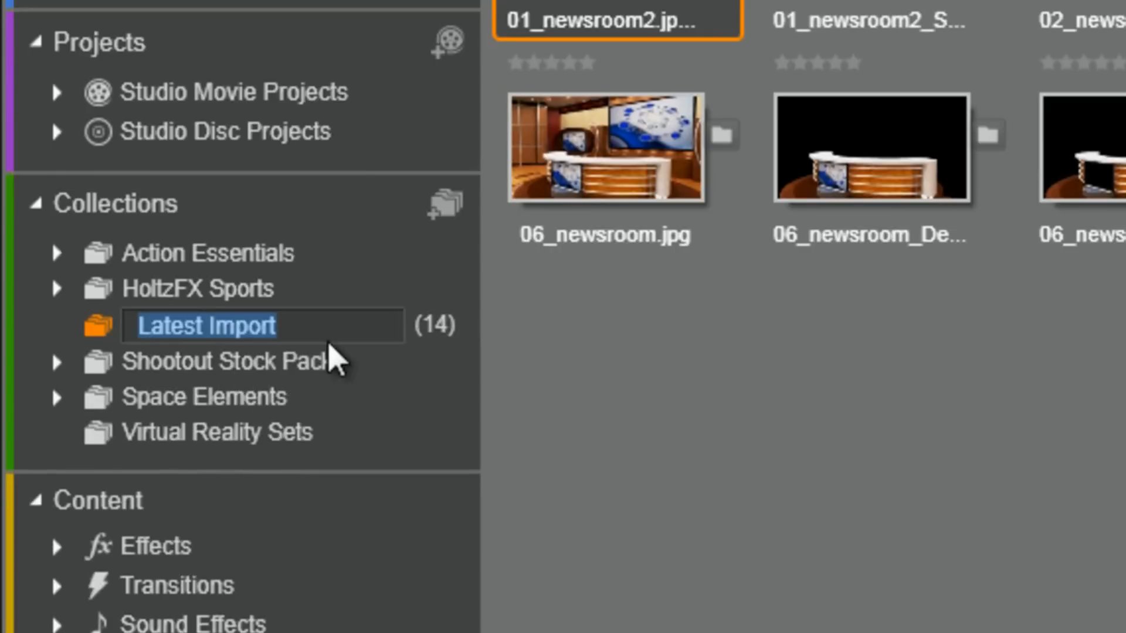
pyautogui.write('Bonus-News Room')
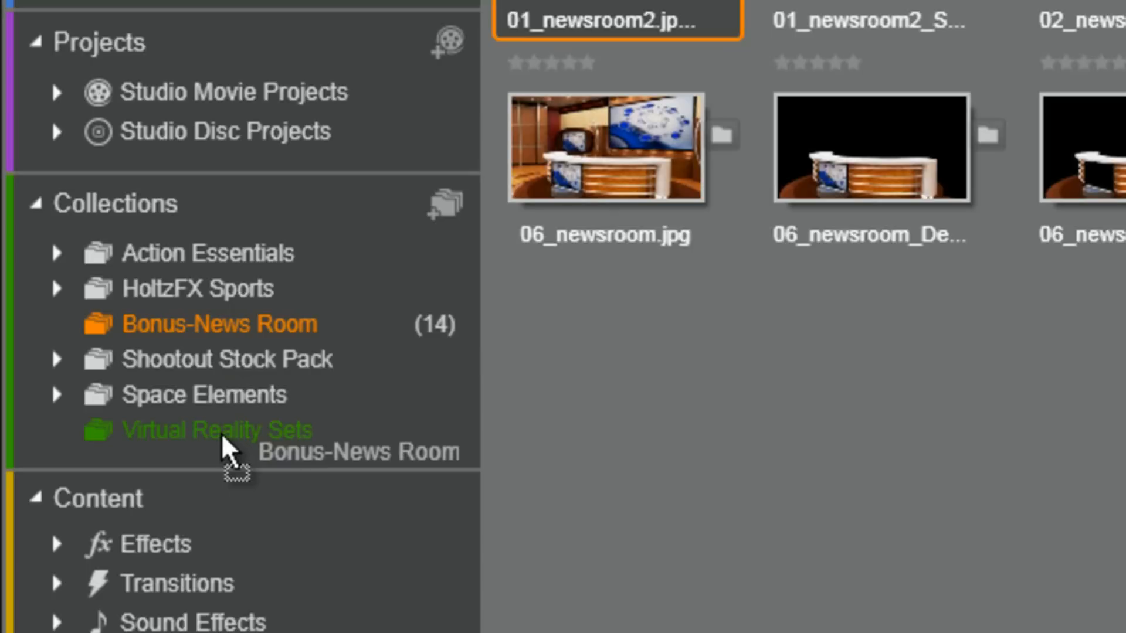
pyautogui.click(56, 430)
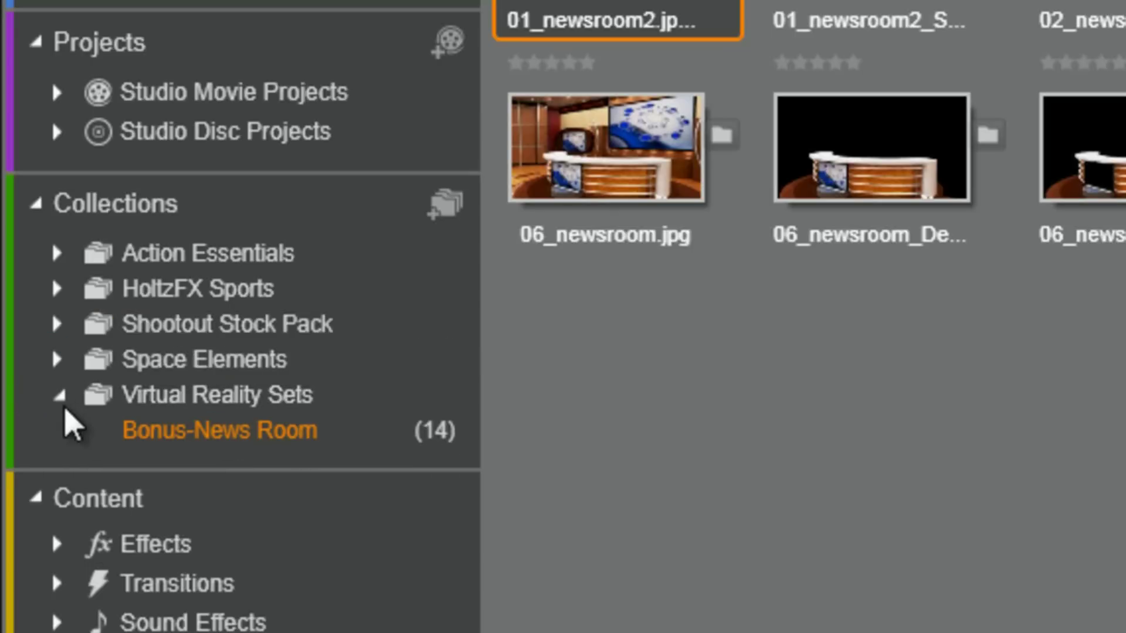
# Visit the Action Essentials collection, then return to Bonus-News Room to confirm its newsroom images
pyautogui.click(205, 254)
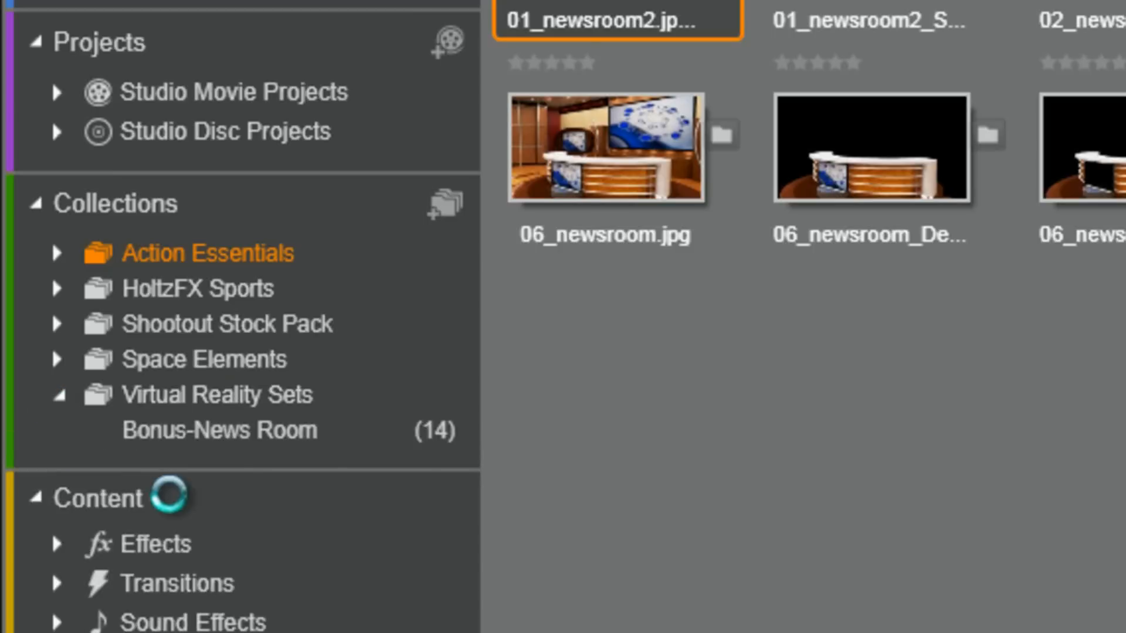
pyautogui.click(218, 432)
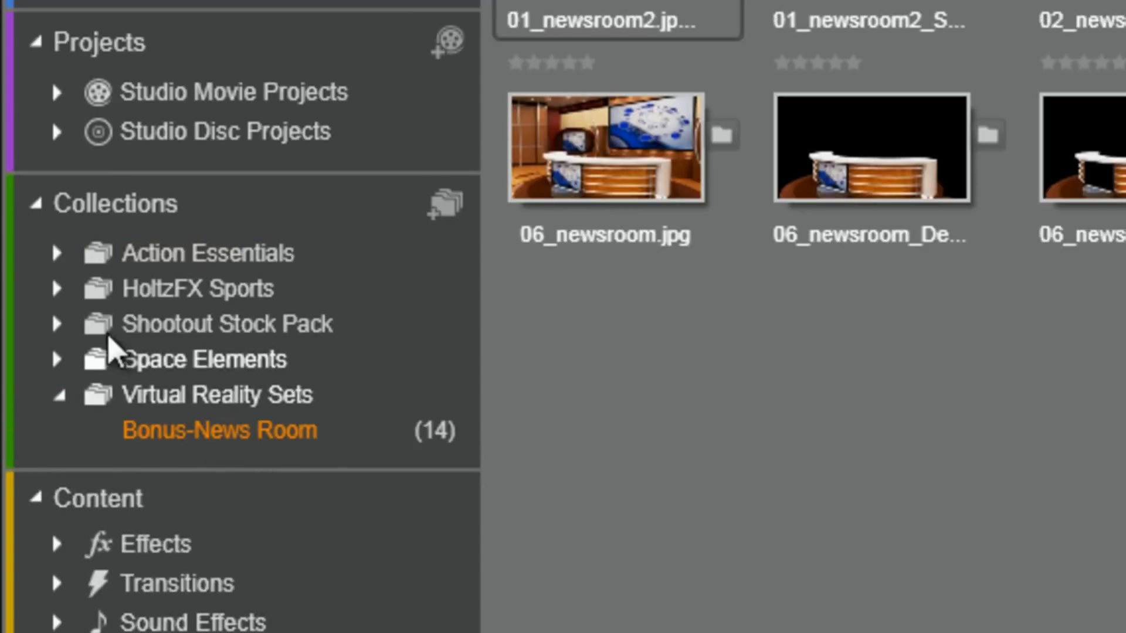
pyautogui.click(56, 253)
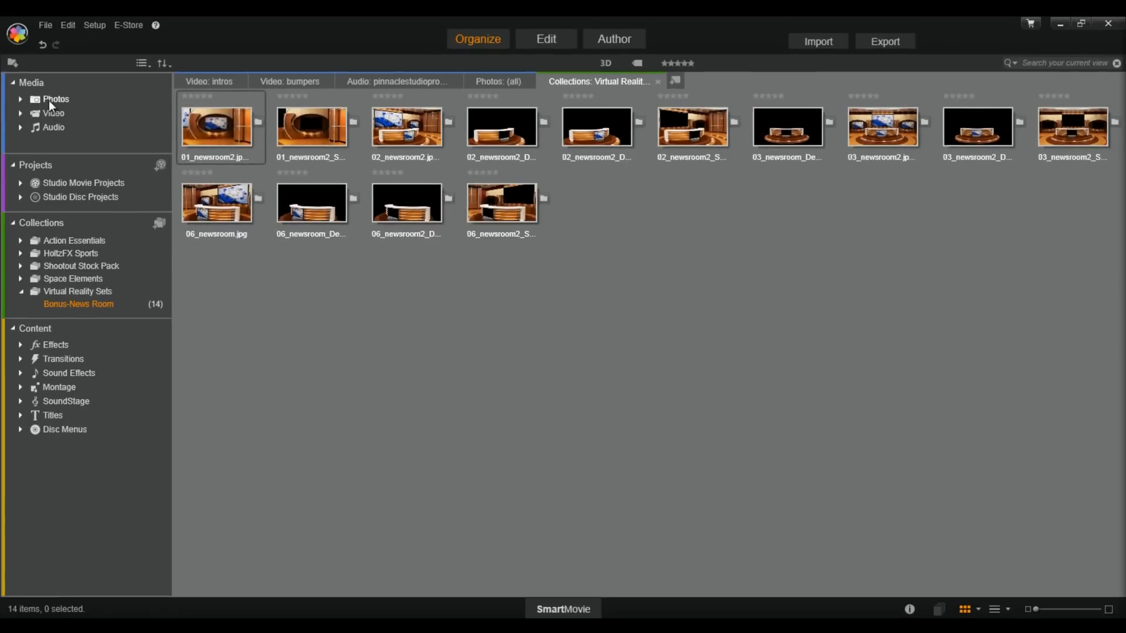
pyautogui.moveTo(239, 178)
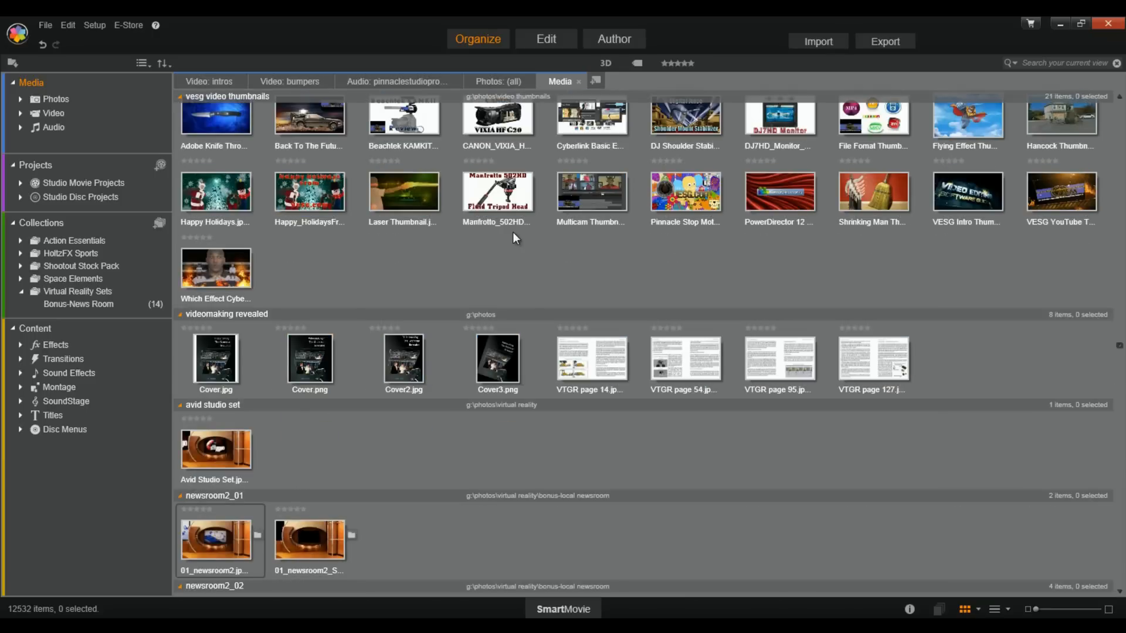
pyautogui.moveTo(1106, 338)
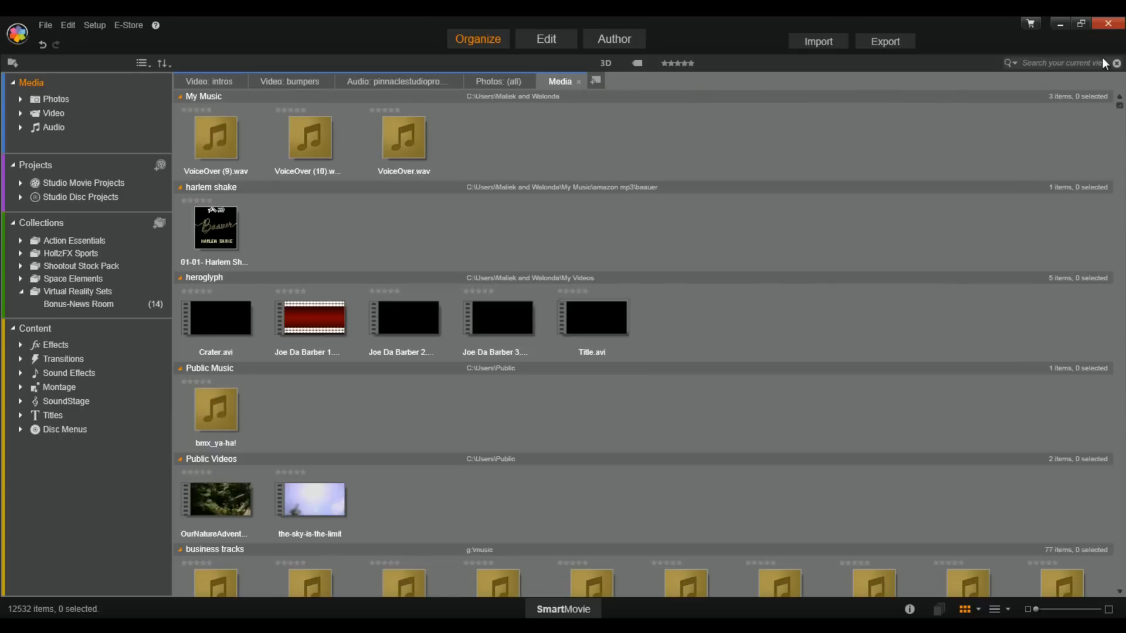
pyautogui.moveTo(588, 427)
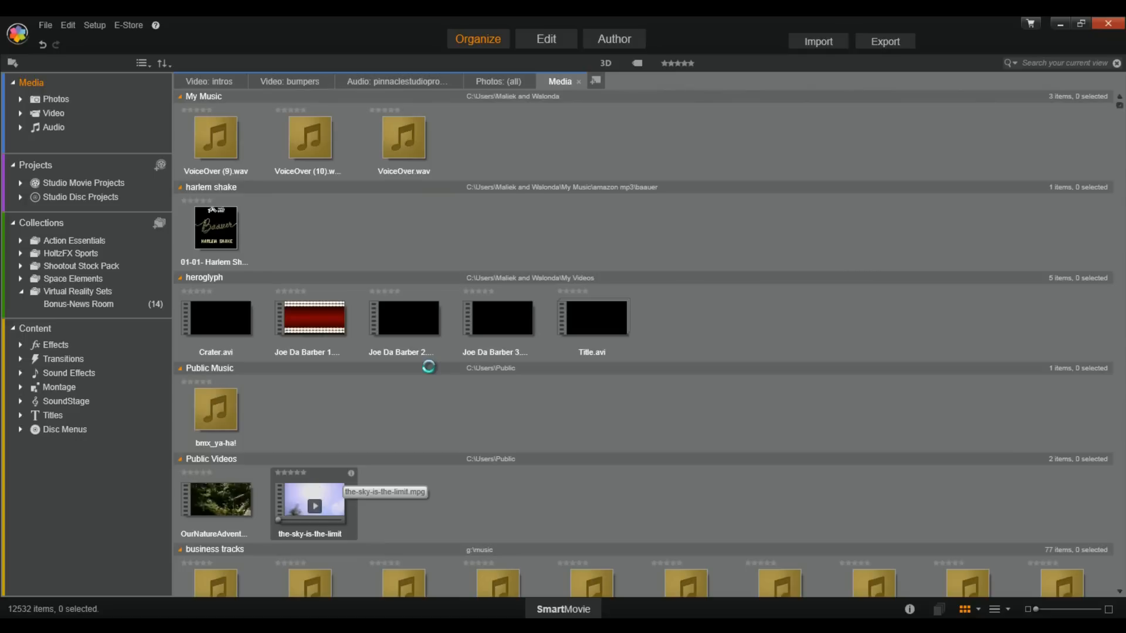
pyautogui.doubleClick(316, 507)
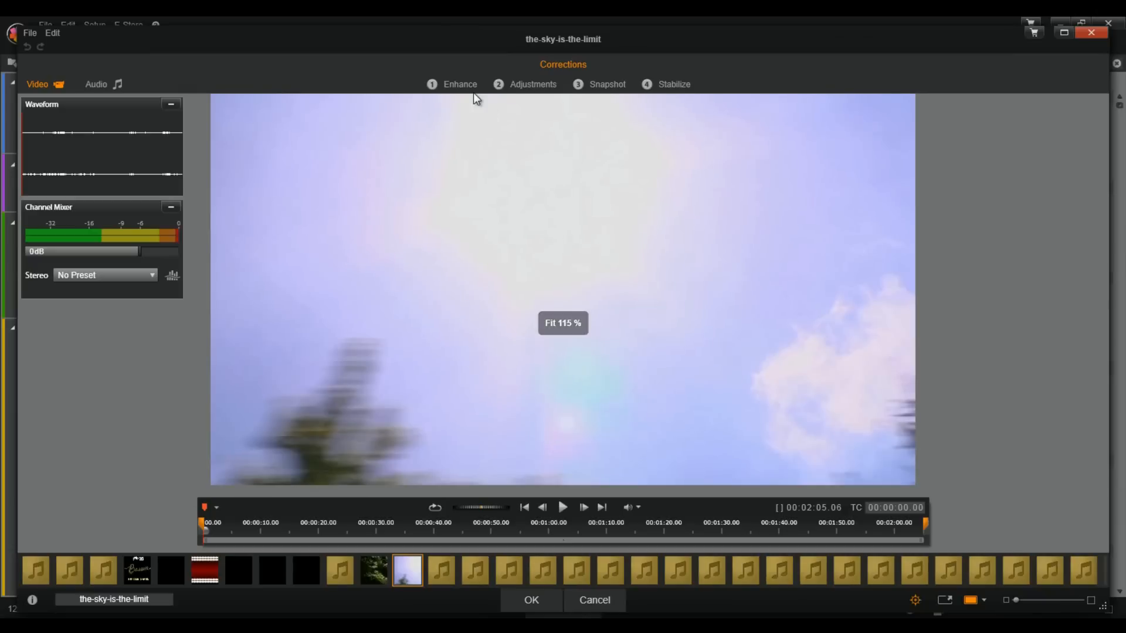
pyautogui.click(533, 85)
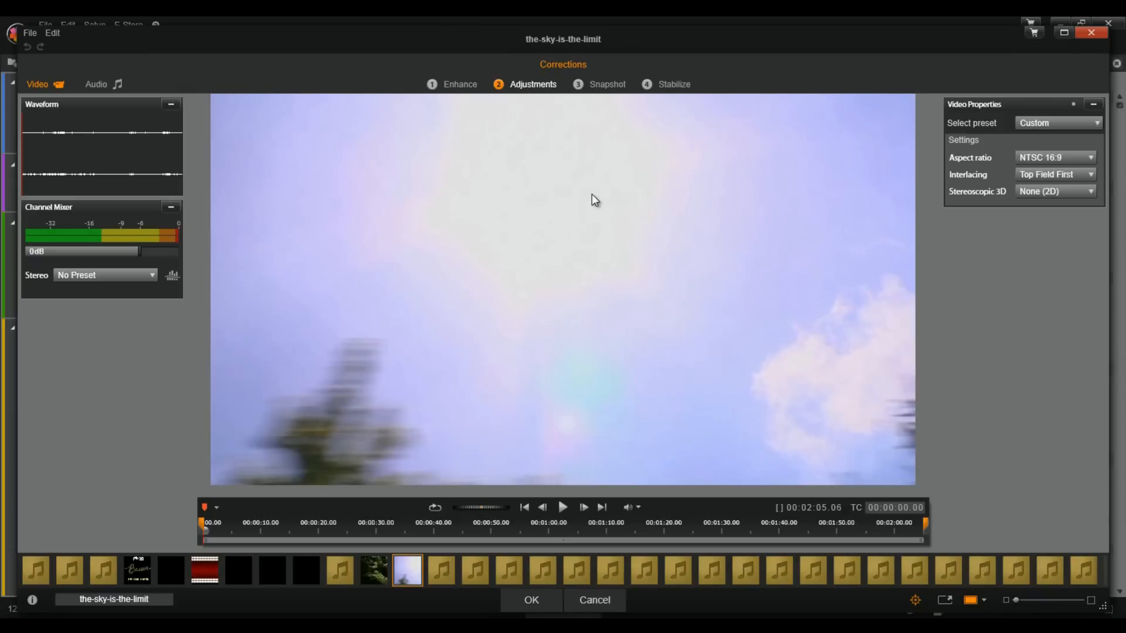
pyautogui.click(460, 84)
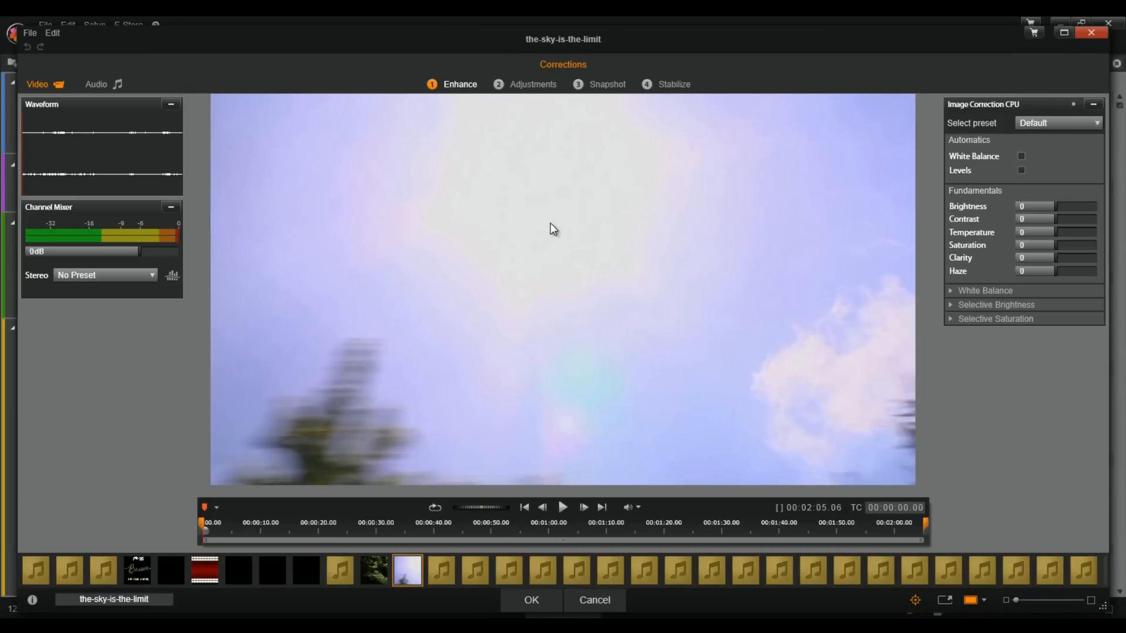
pyautogui.moveTo(629, 268)
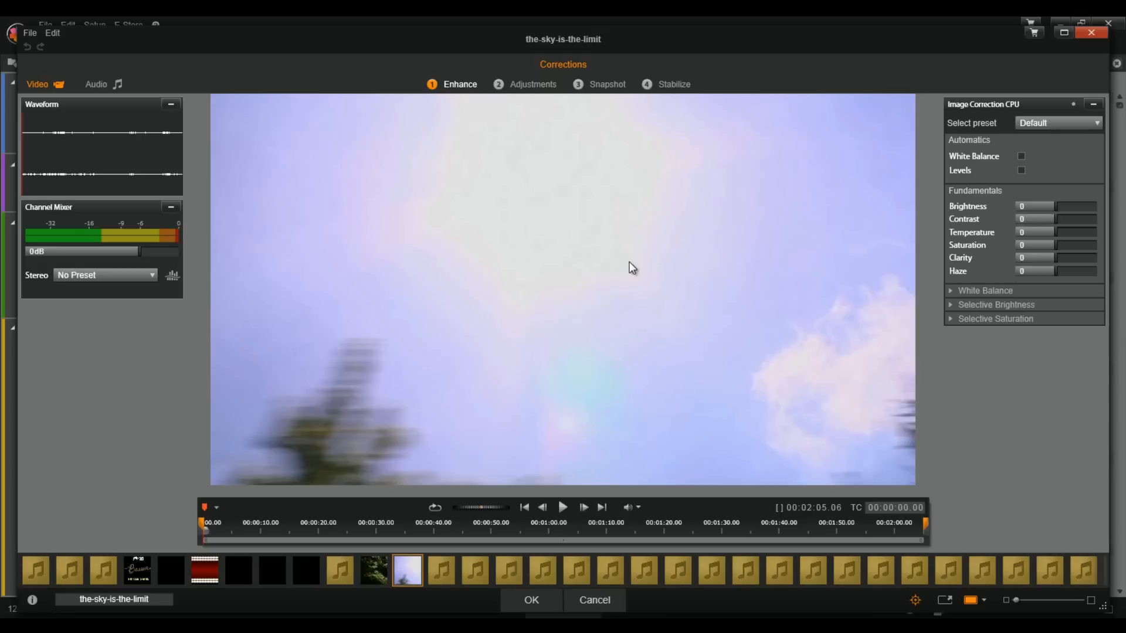
pyautogui.moveTo(602, 222)
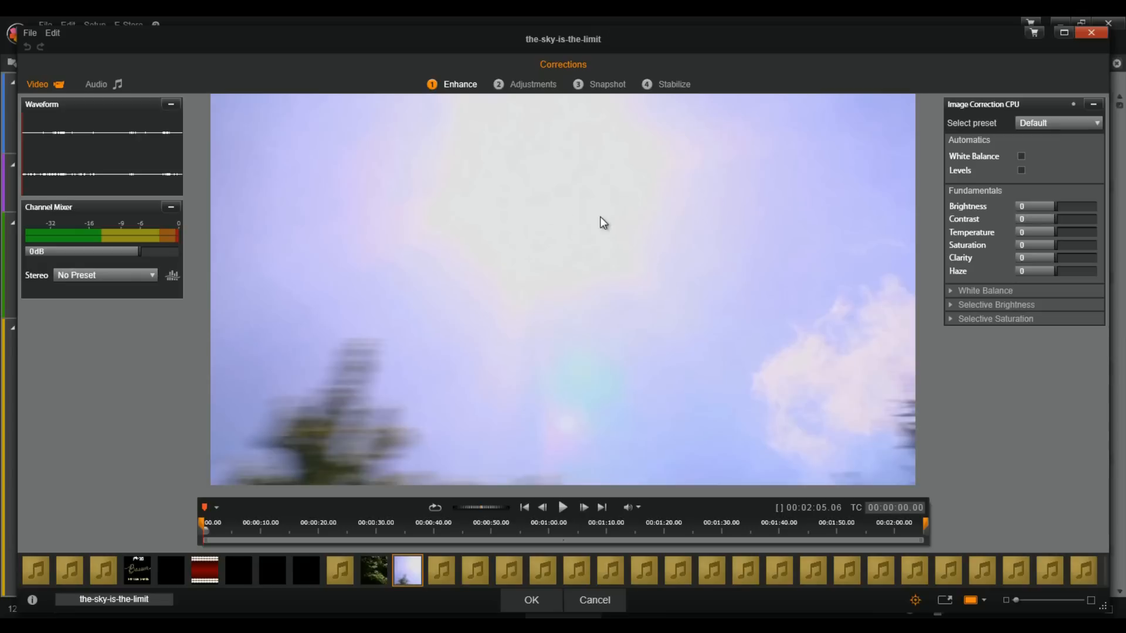
pyautogui.moveTo(324, 484)
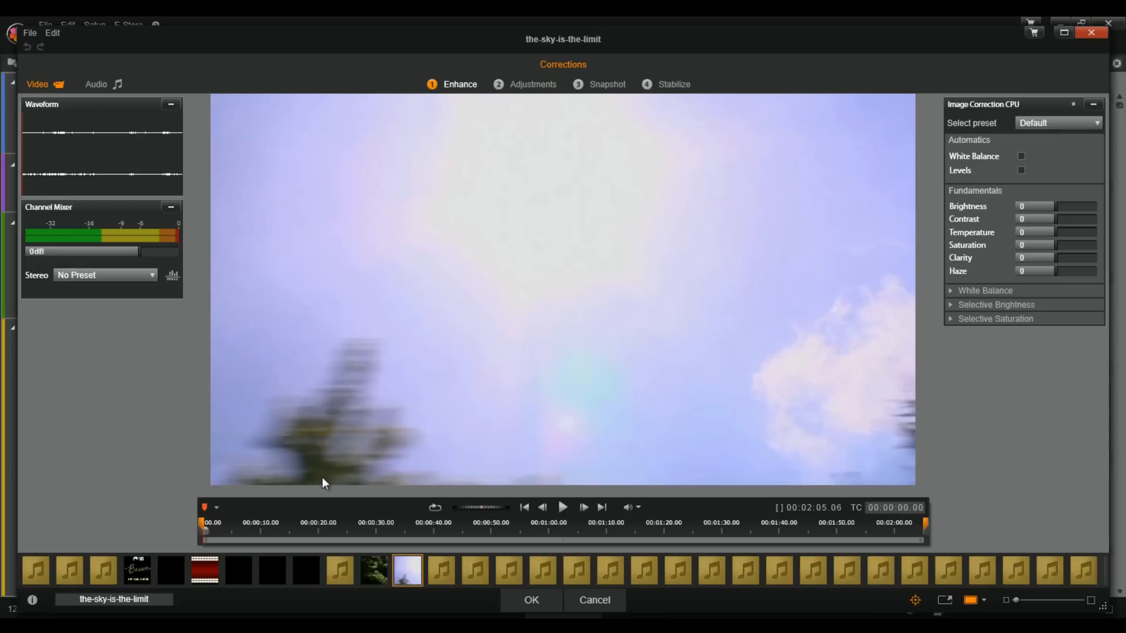
pyautogui.moveTo(622, 293)
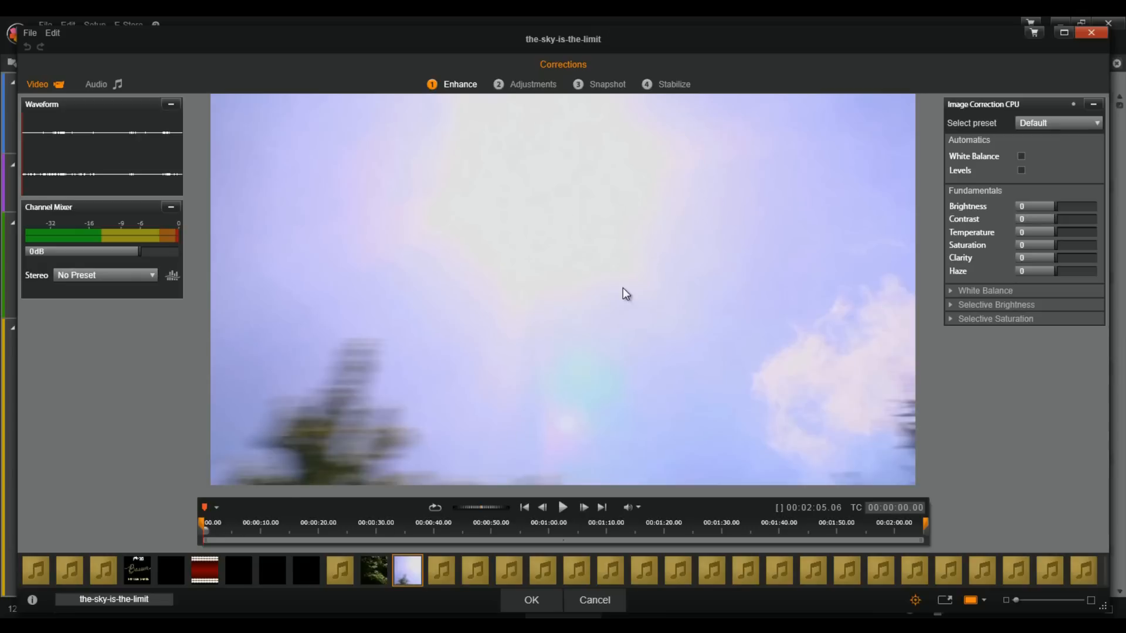
pyautogui.moveTo(612, 317)
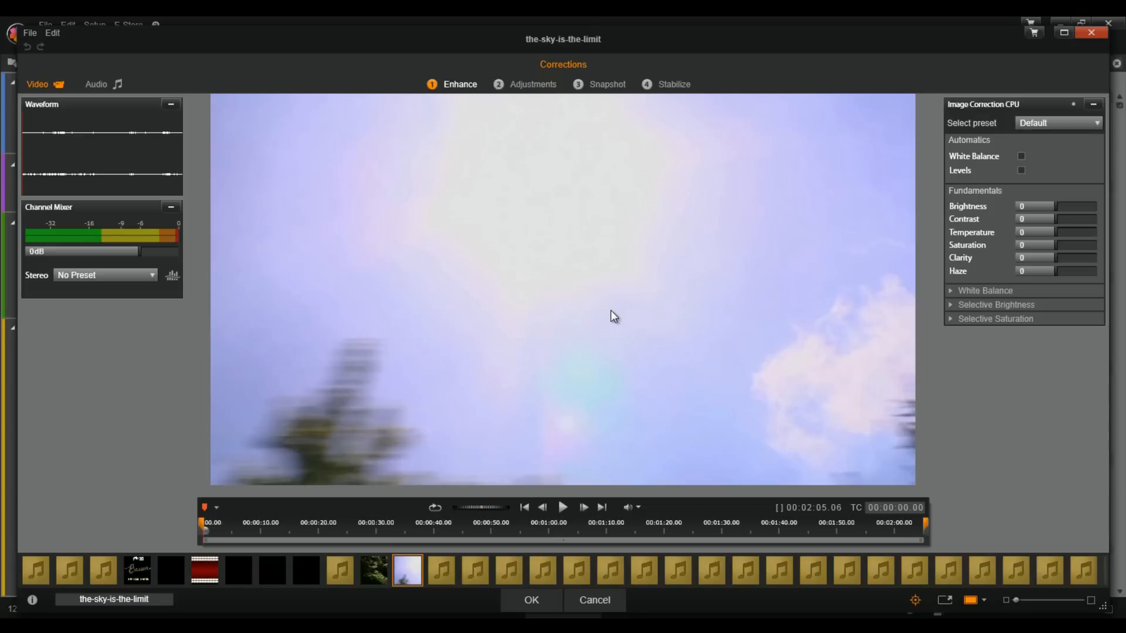
pyautogui.moveTo(815, 163)
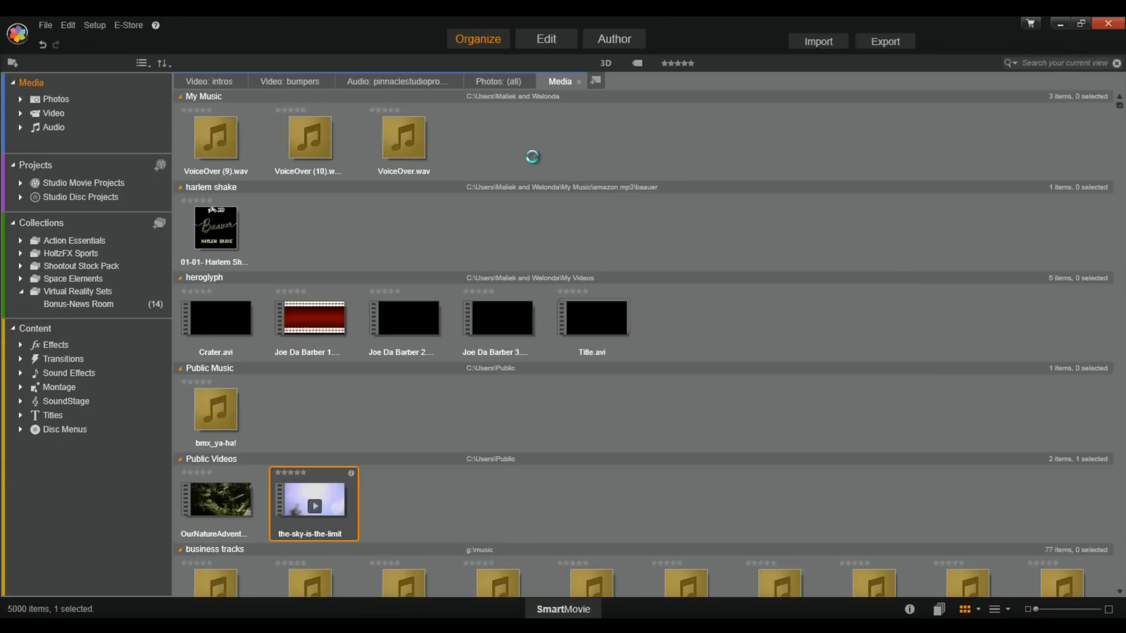
pyautogui.moveTo(547, 39)
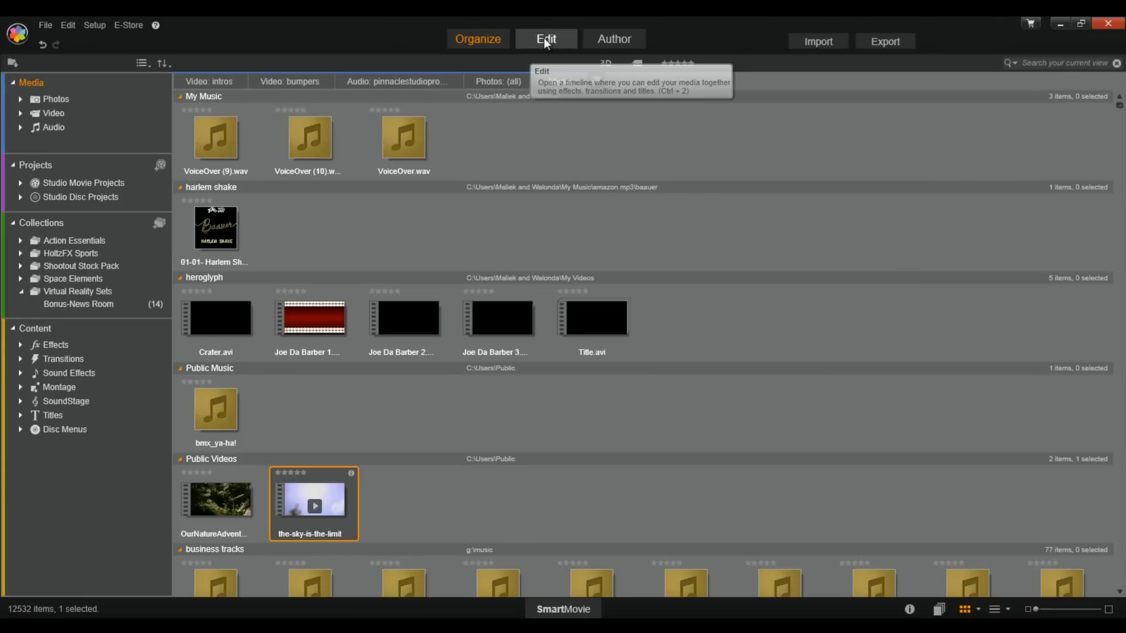
# Add the-sky-is-the-limit clip to the movie timeline and show its Corrections tools
pyautogui.click(546, 39)
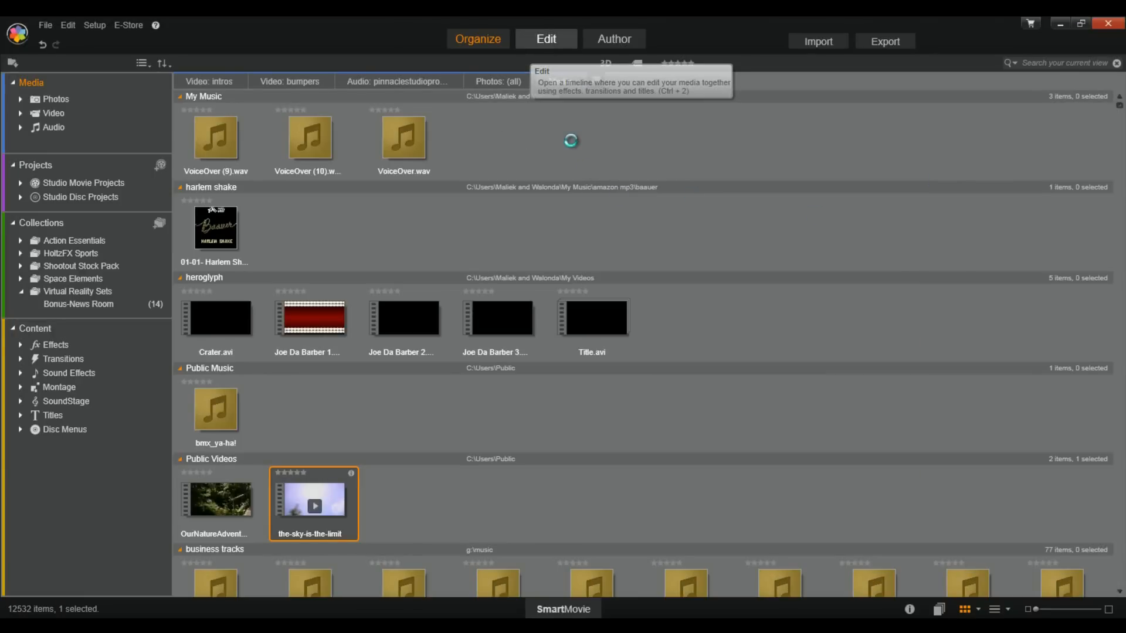
pyautogui.click(546, 39)
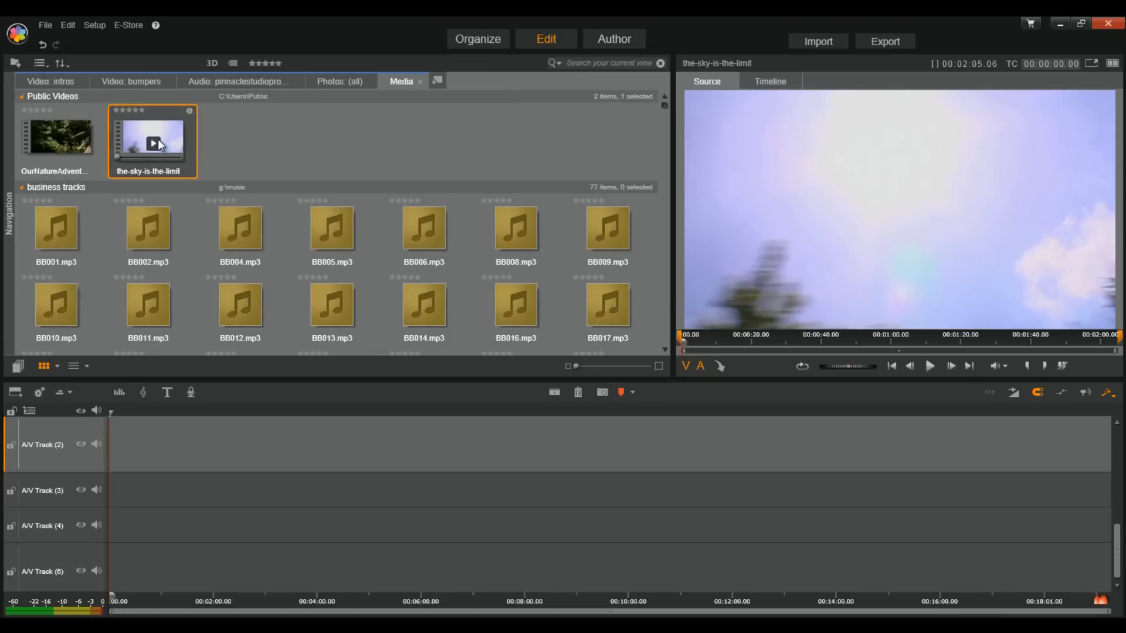
pyautogui.moveTo(147, 324)
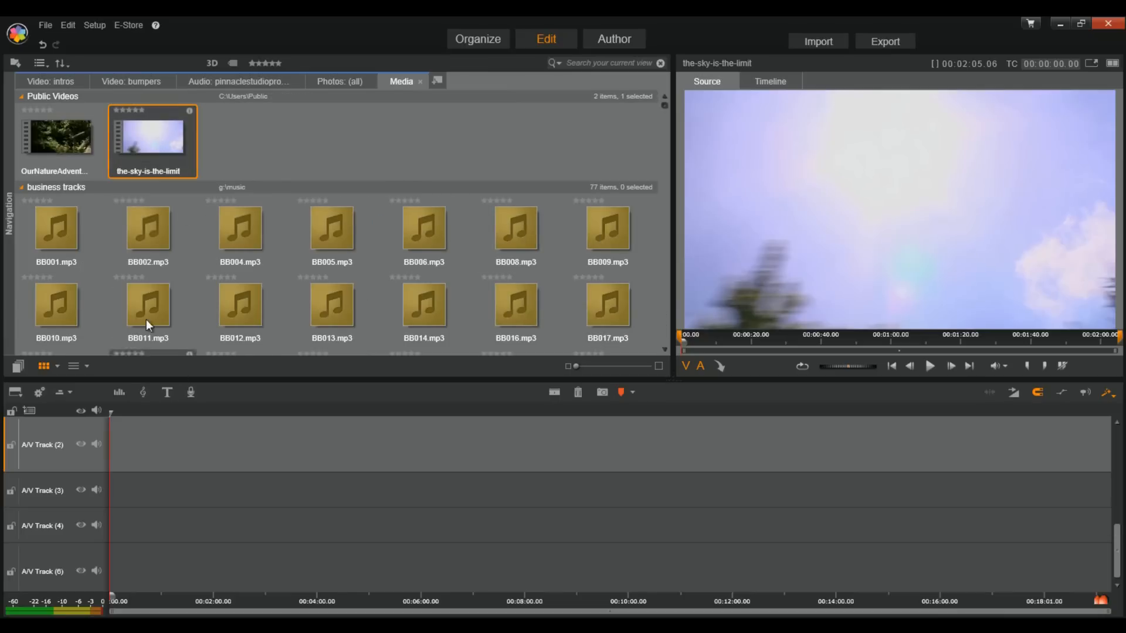
pyautogui.moveTo(151, 136); pyautogui.dragTo(162, 467)
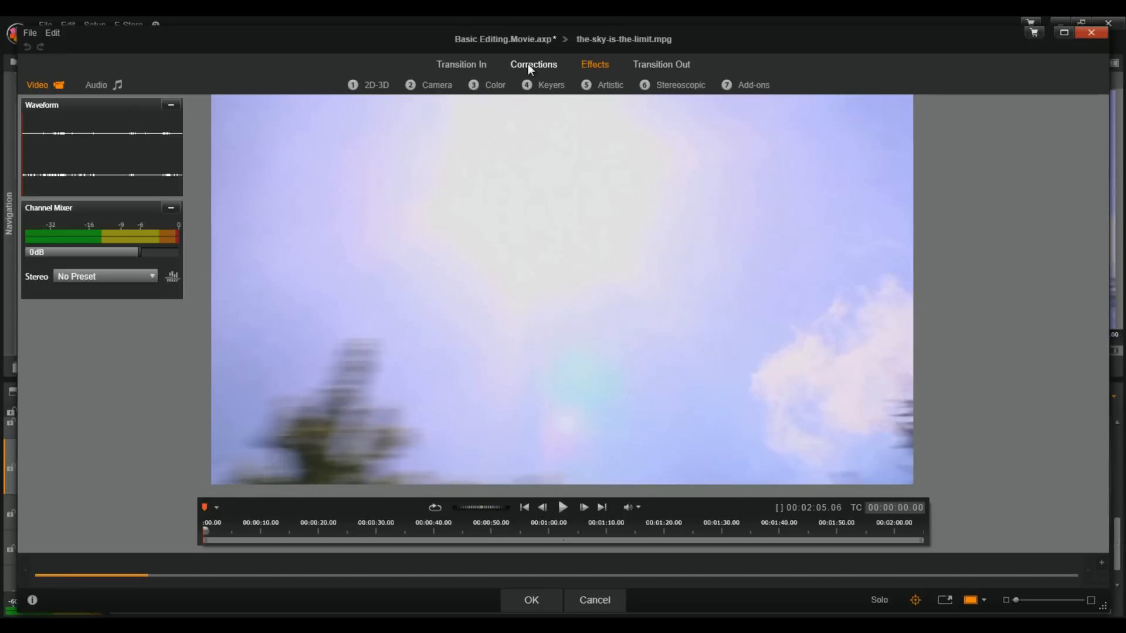
pyautogui.click(533, 64)
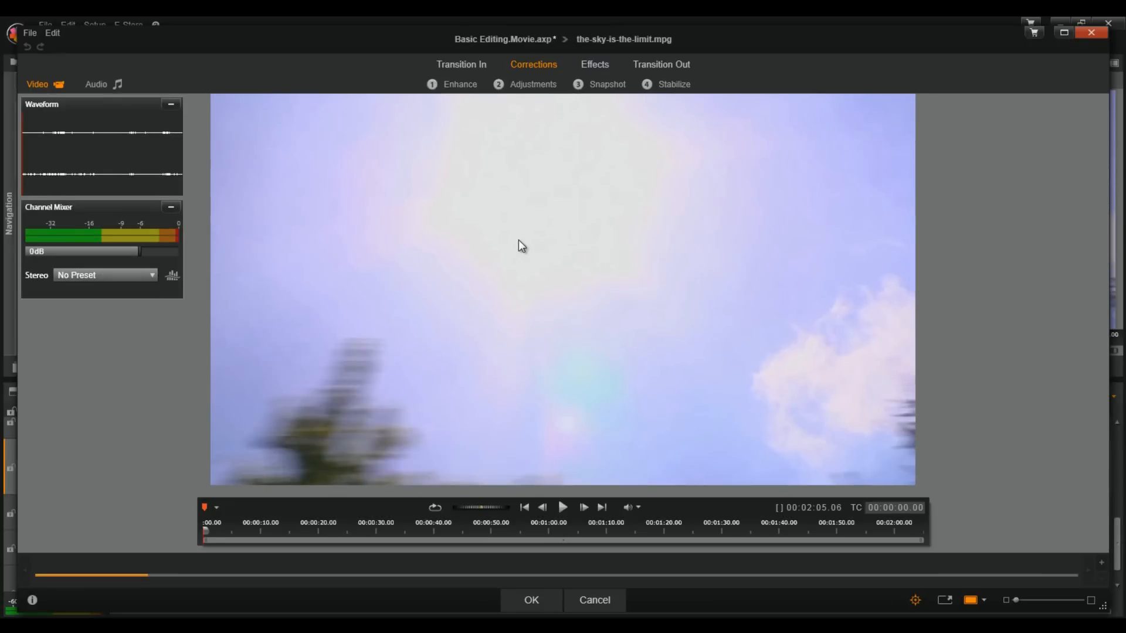